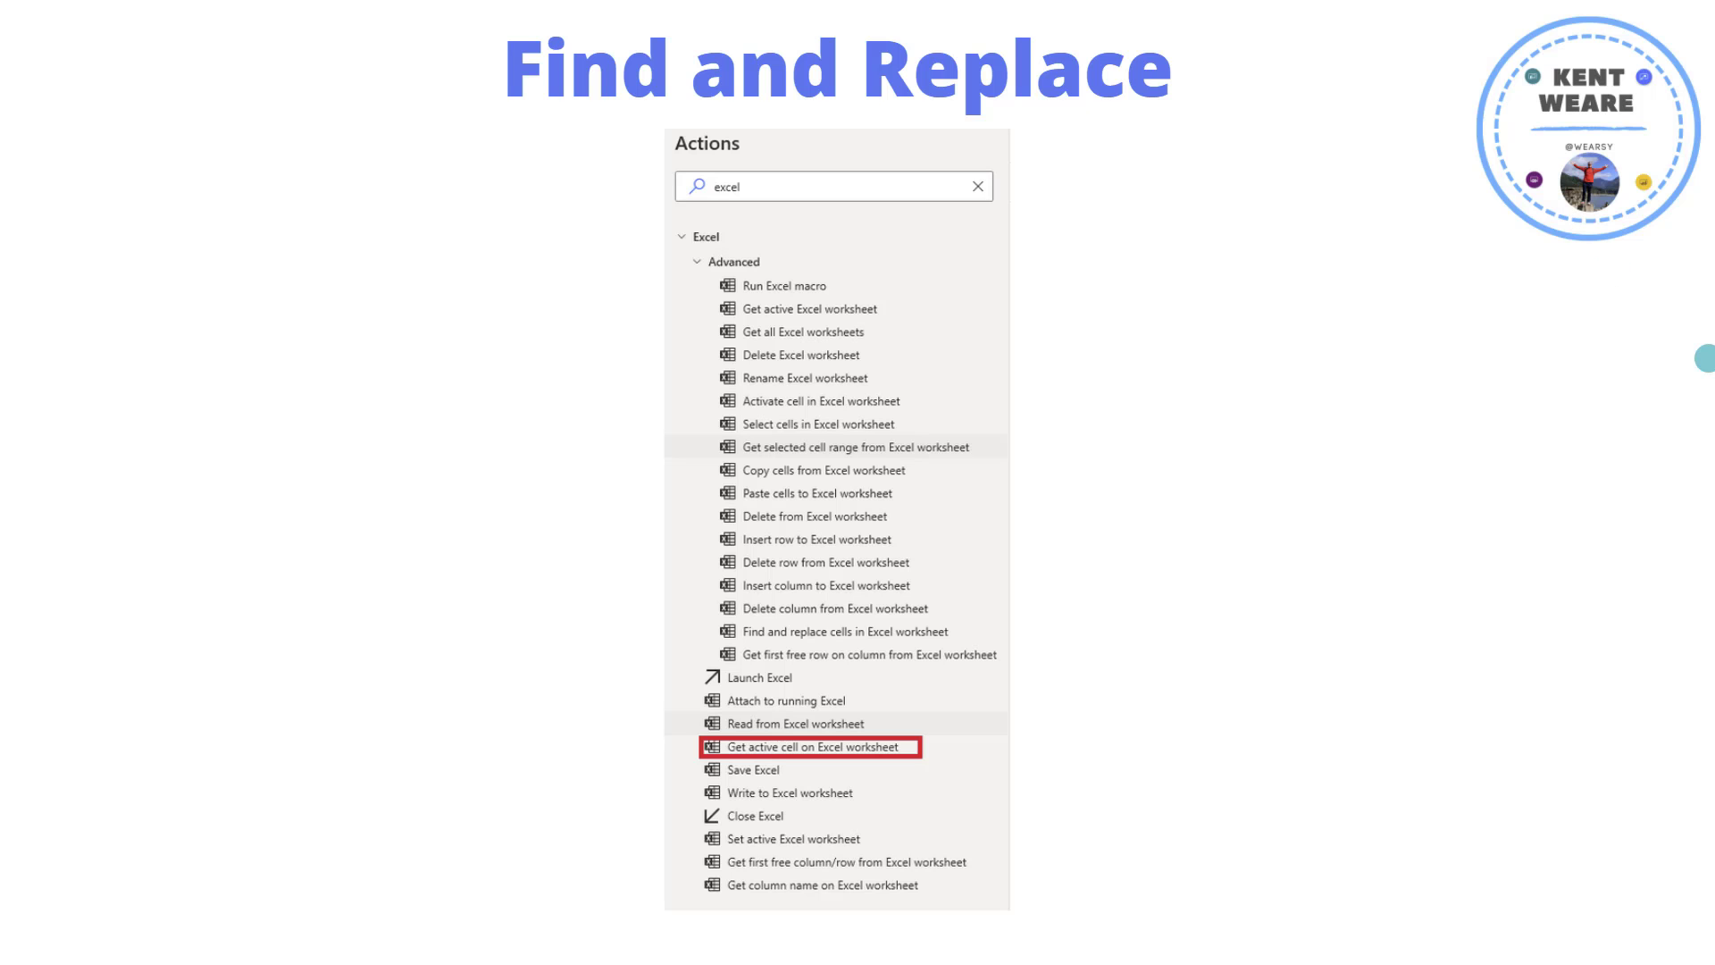
mouse_move(938, 823)
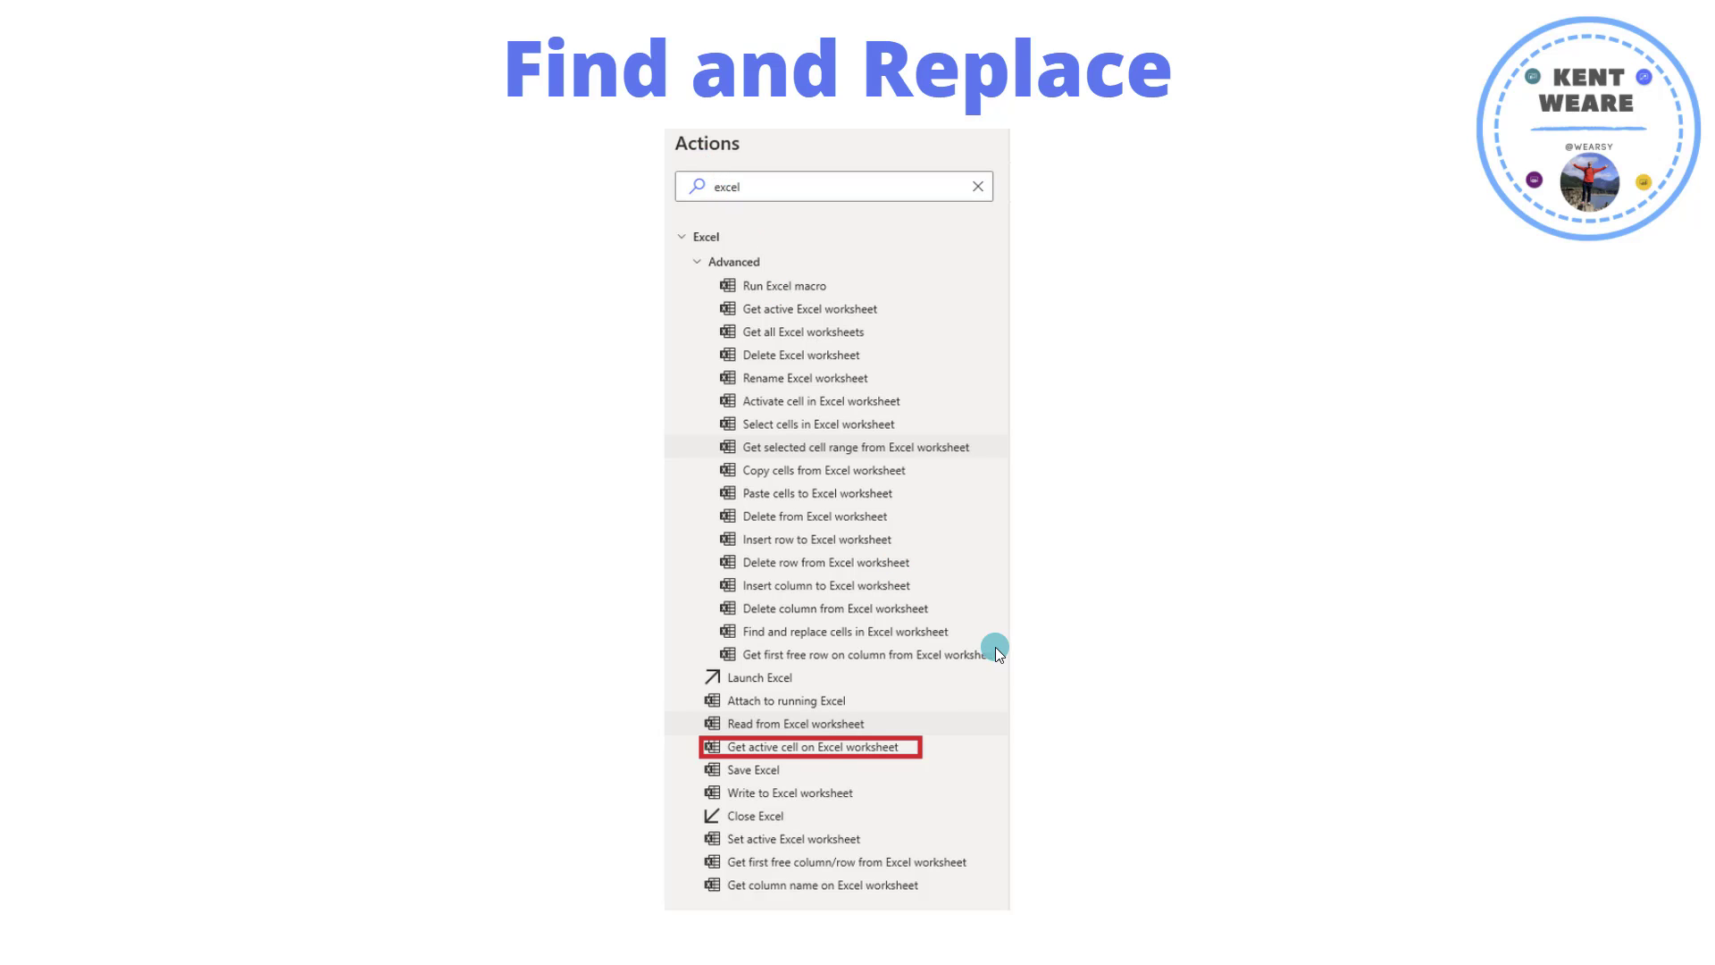
mouse_move(774, 774)
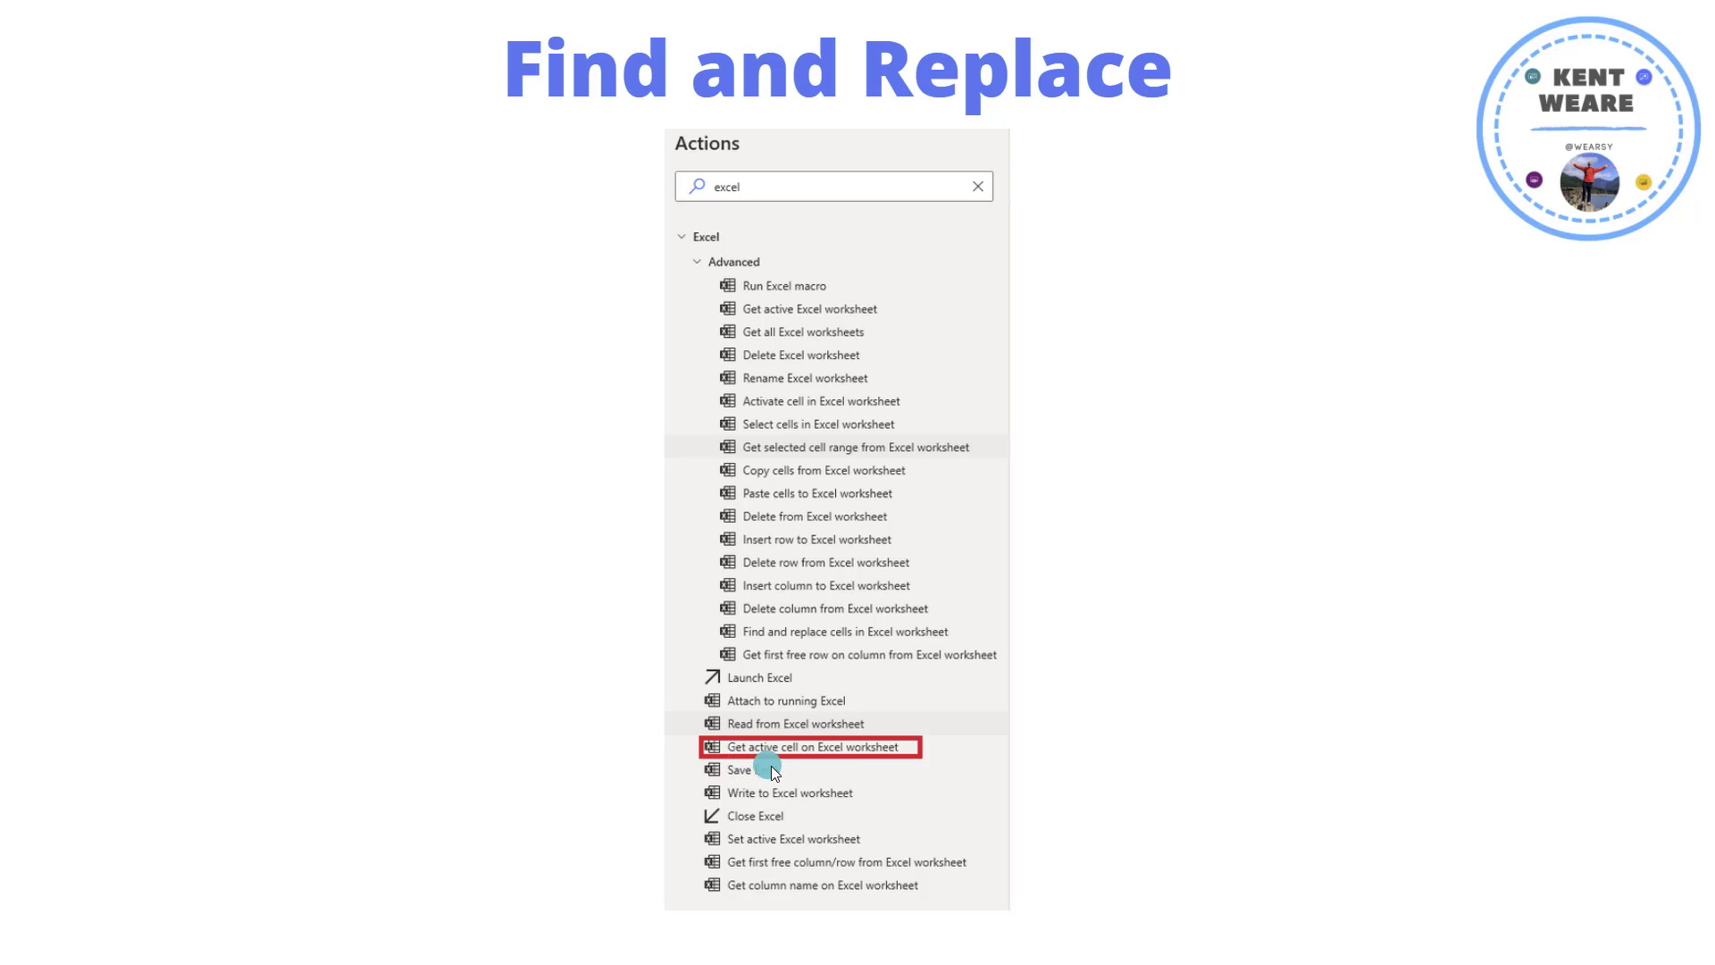
mouse_move(851, 769)
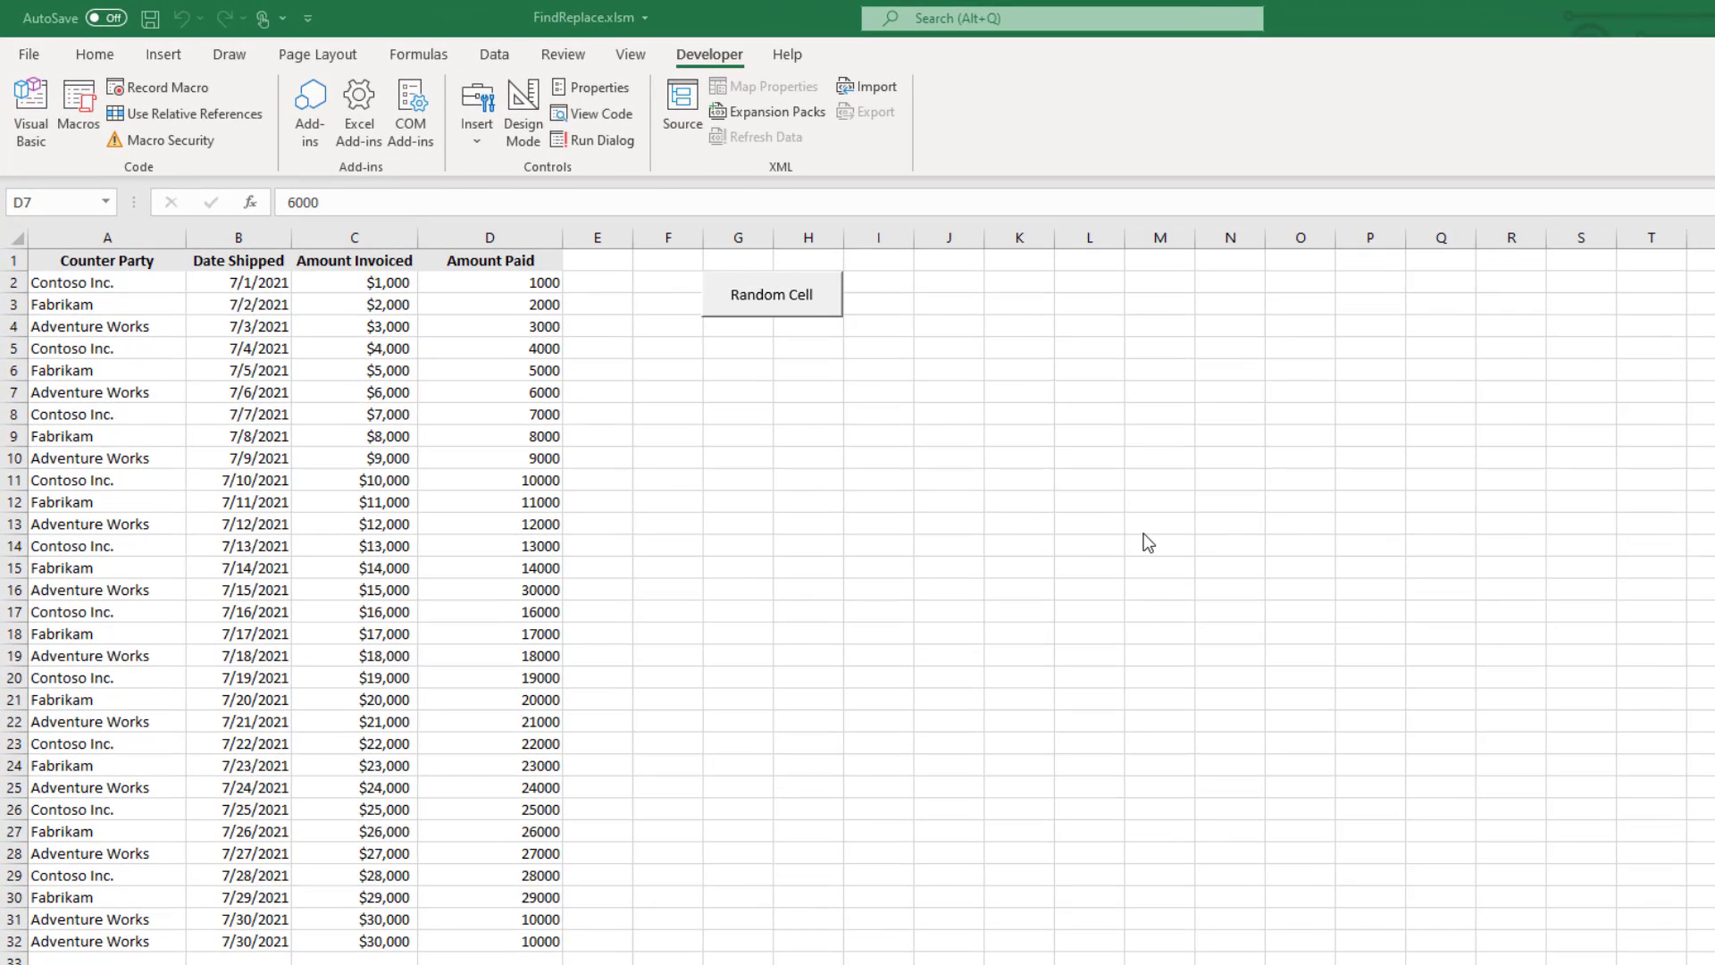
mouse_move(900, 648)
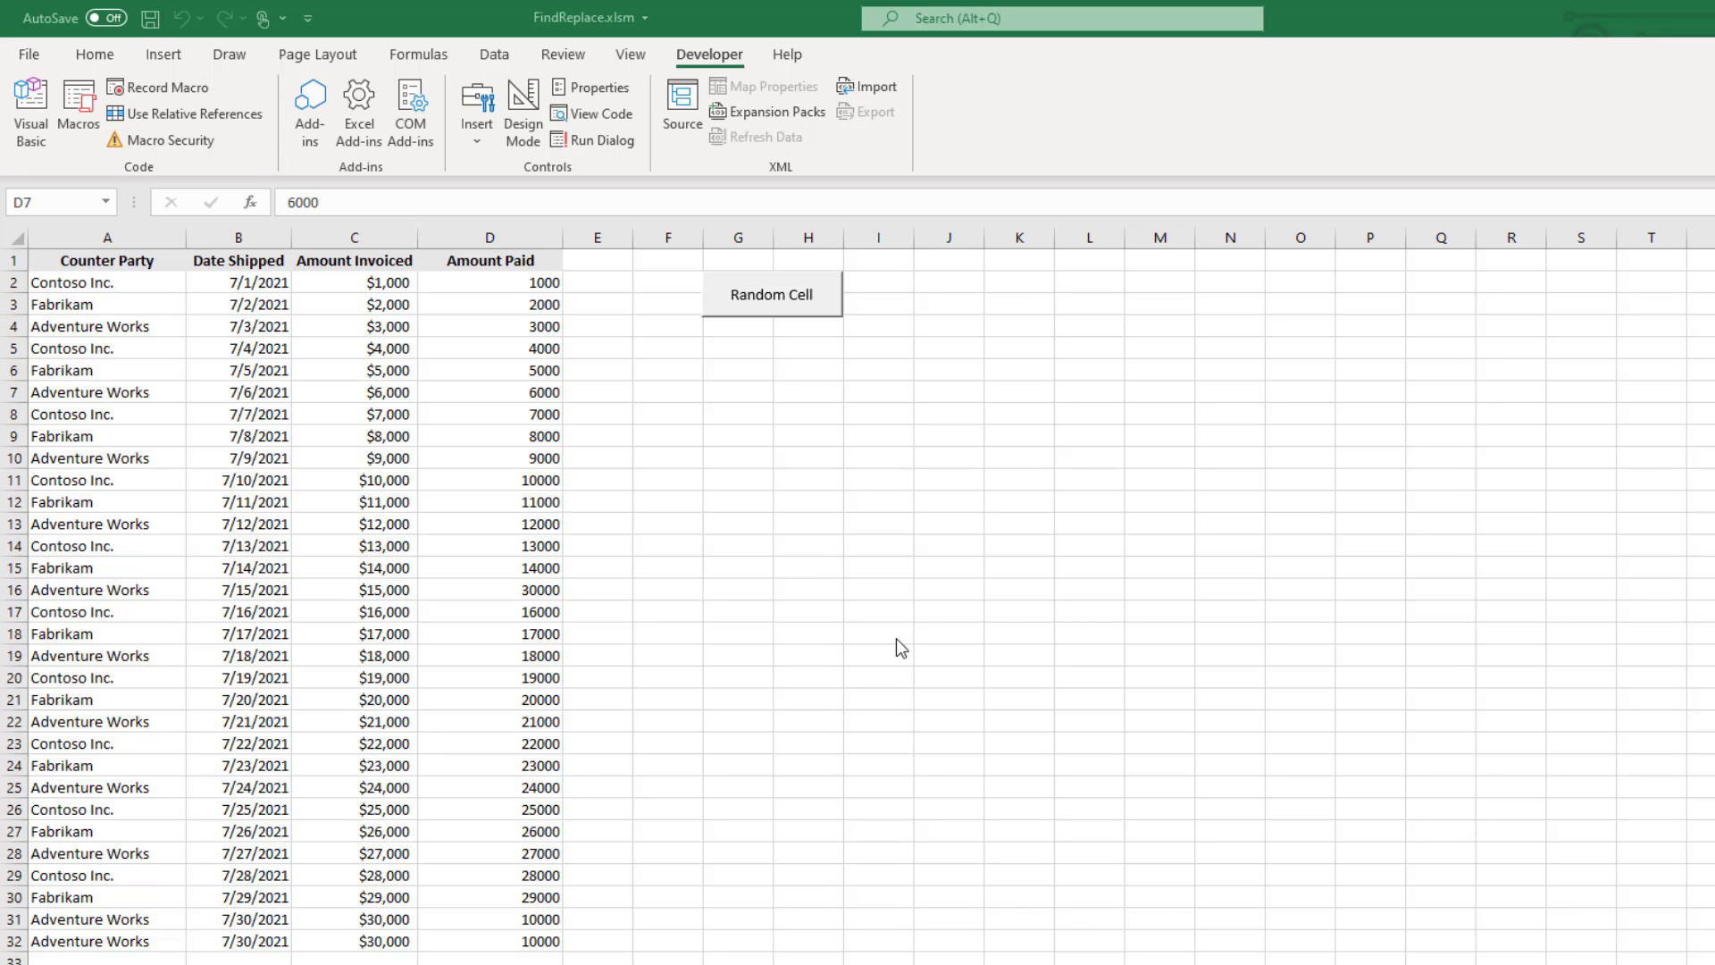
mouse_move(852, 580)
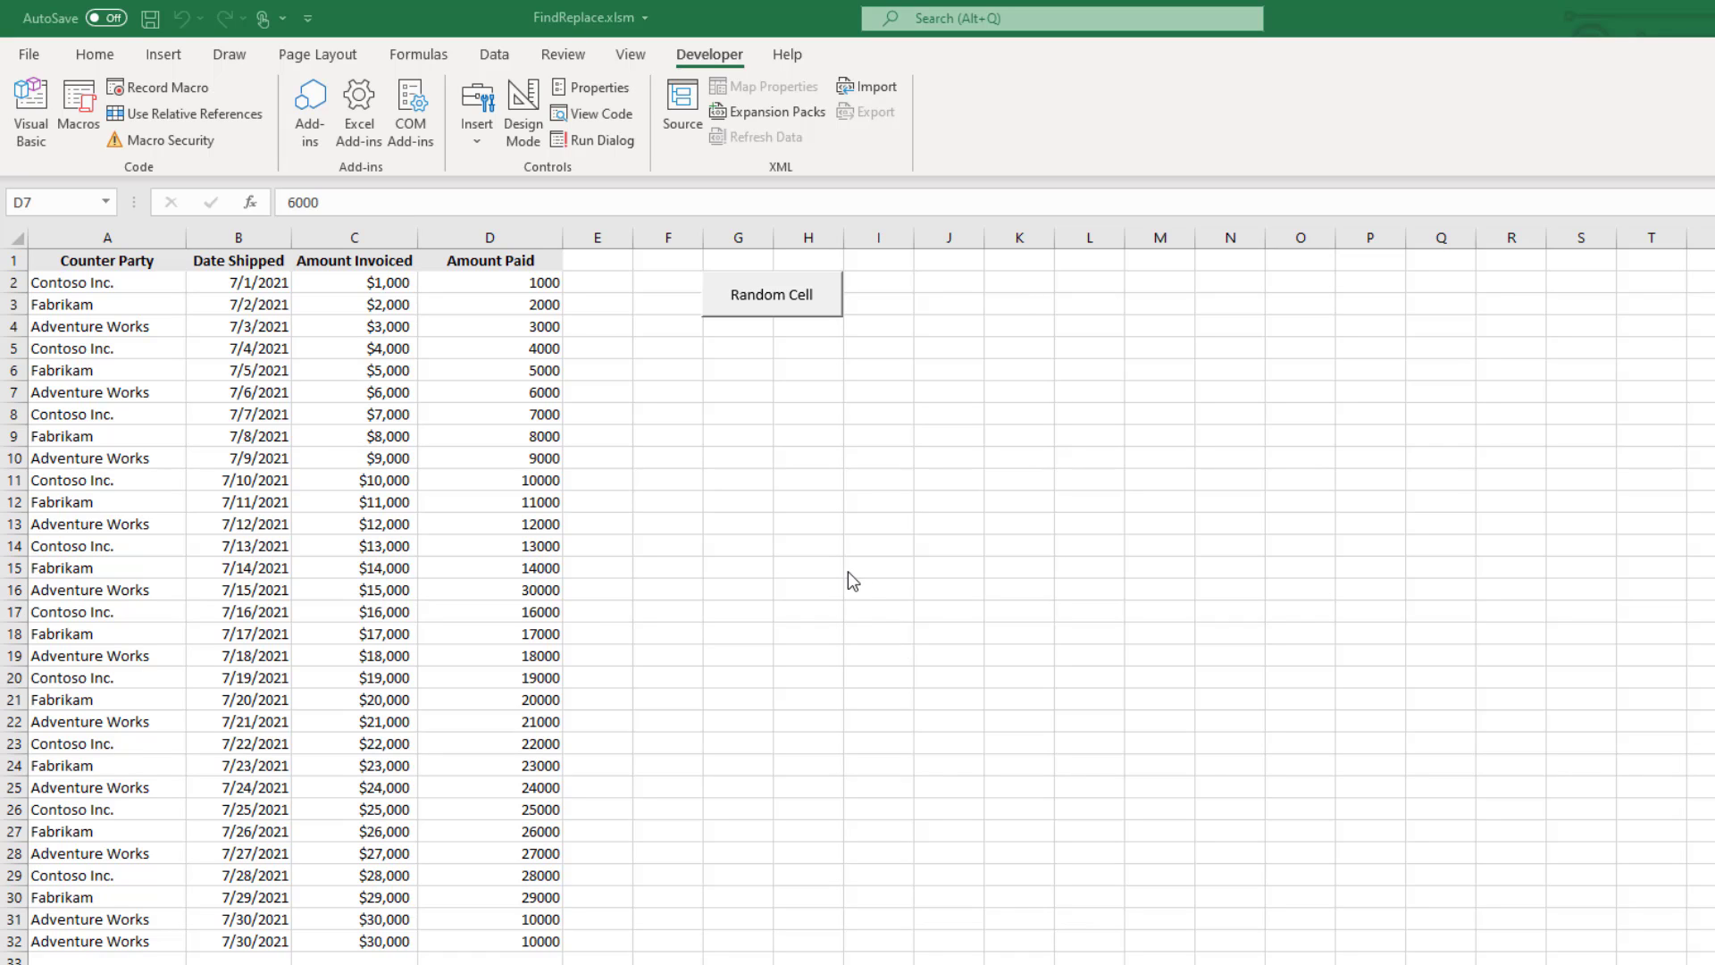
mouse_move(640, 454)
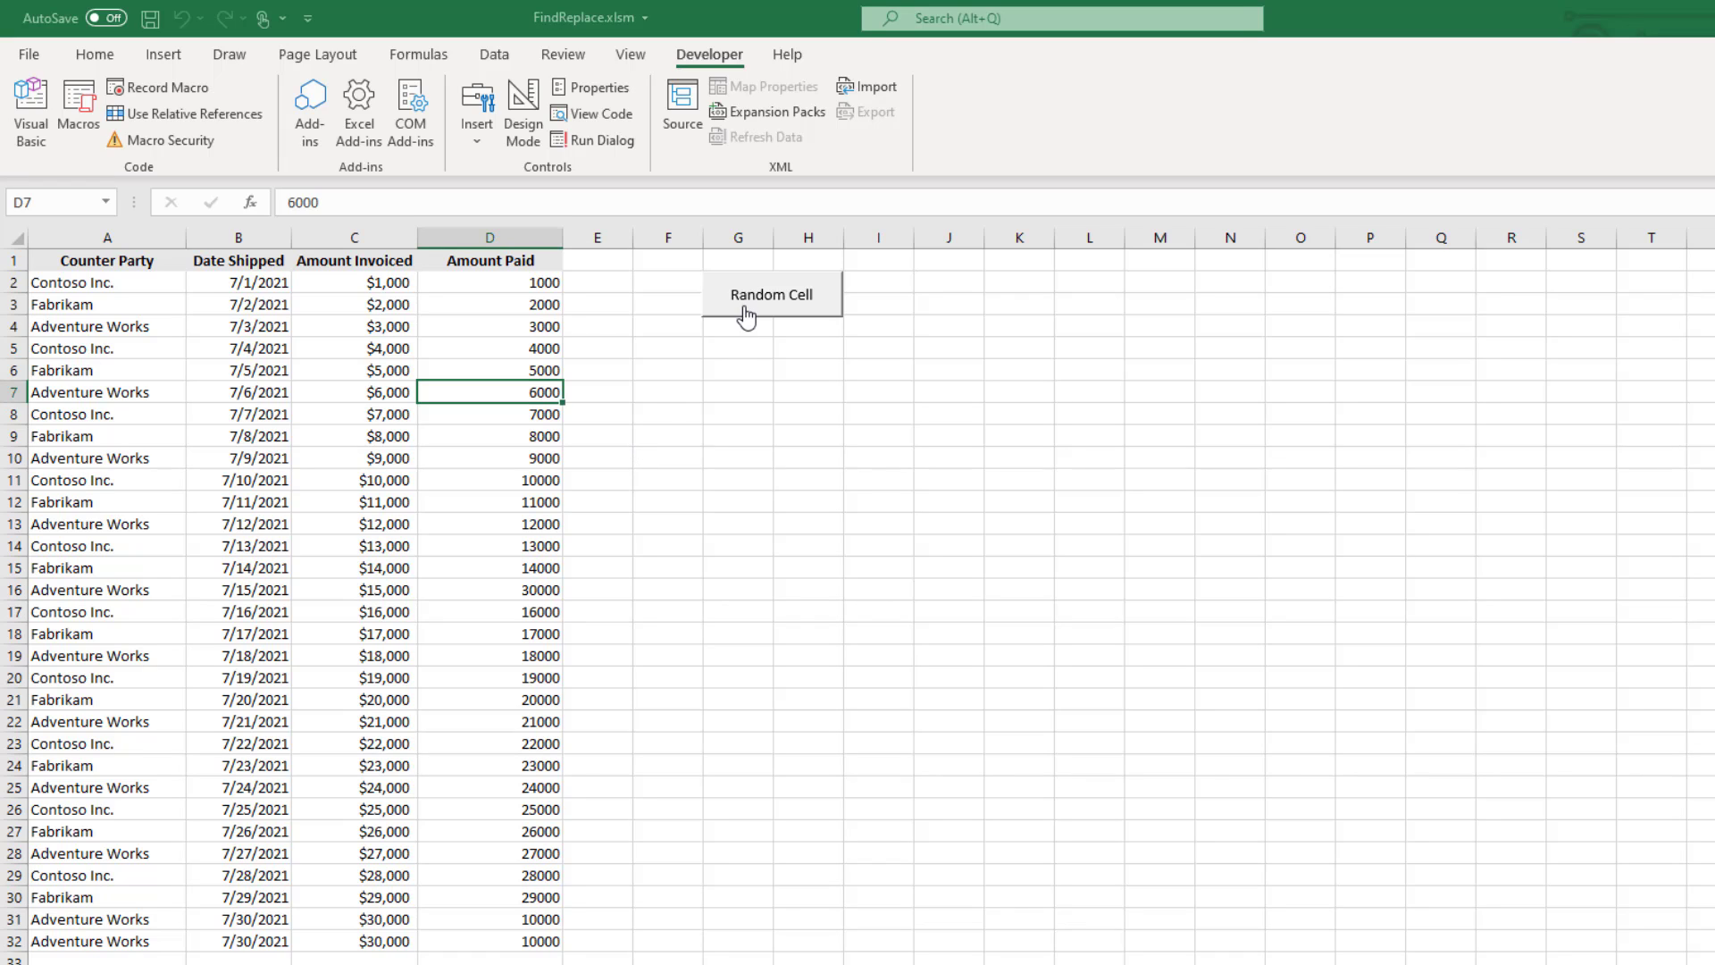
- Run the Random Cell macro four times, selecting a different Amount Paid cell each time
click(770, 293)
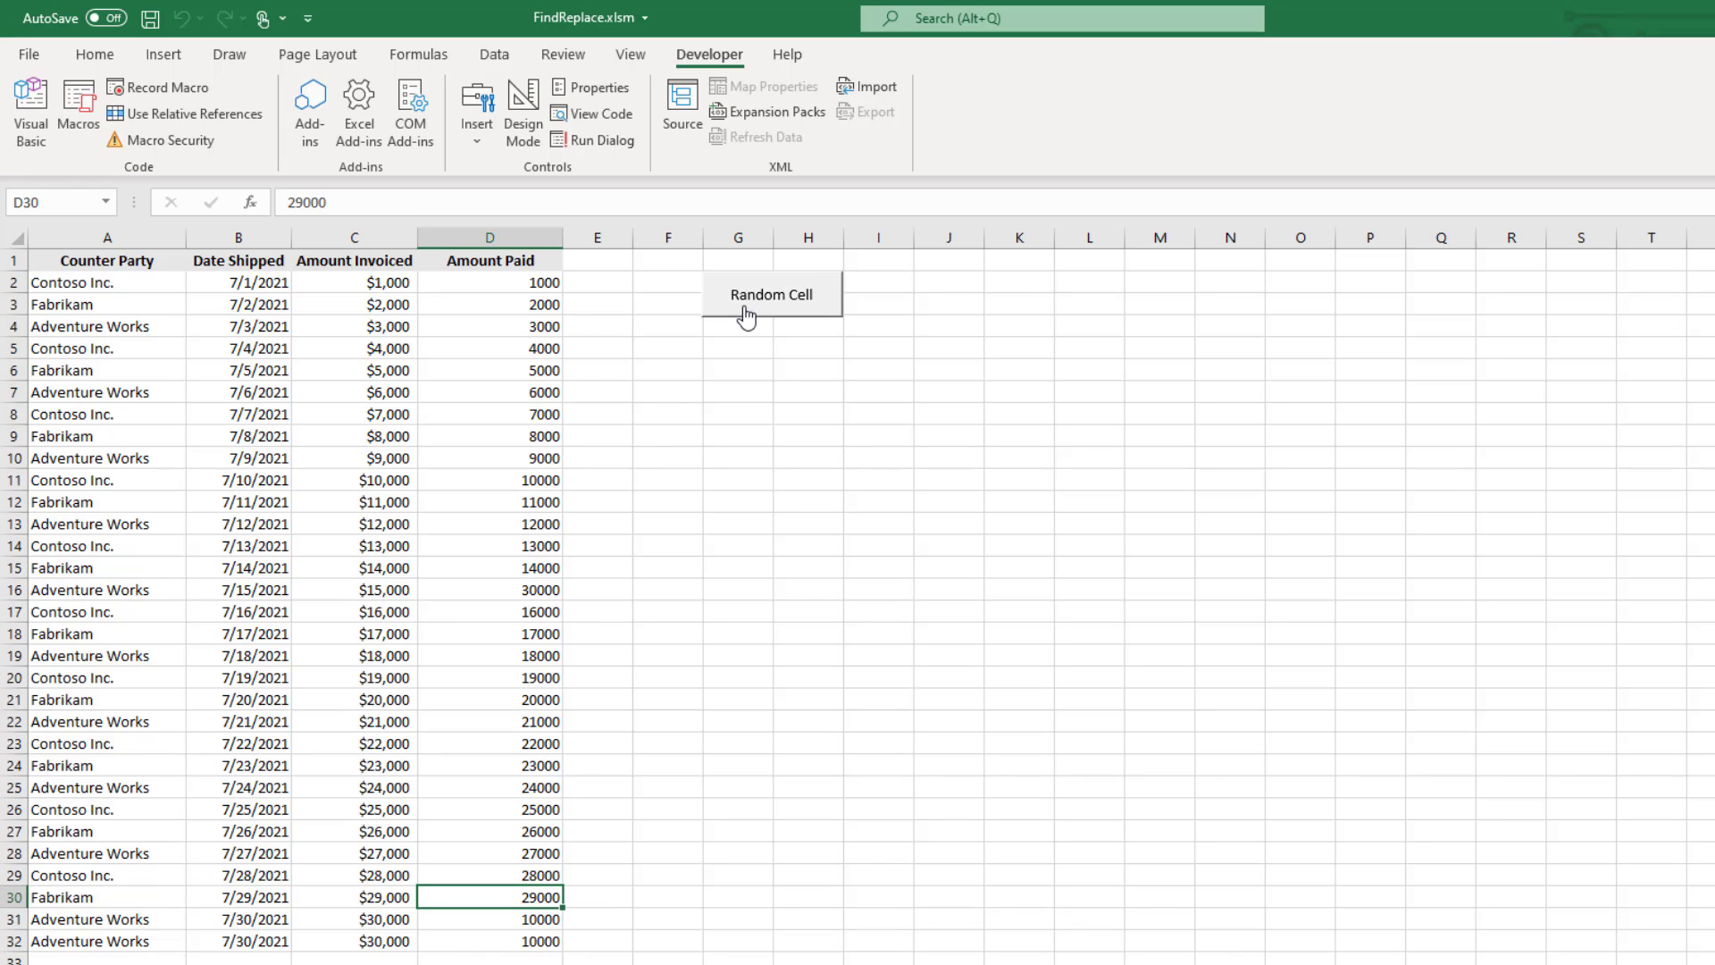
click(489, 568)
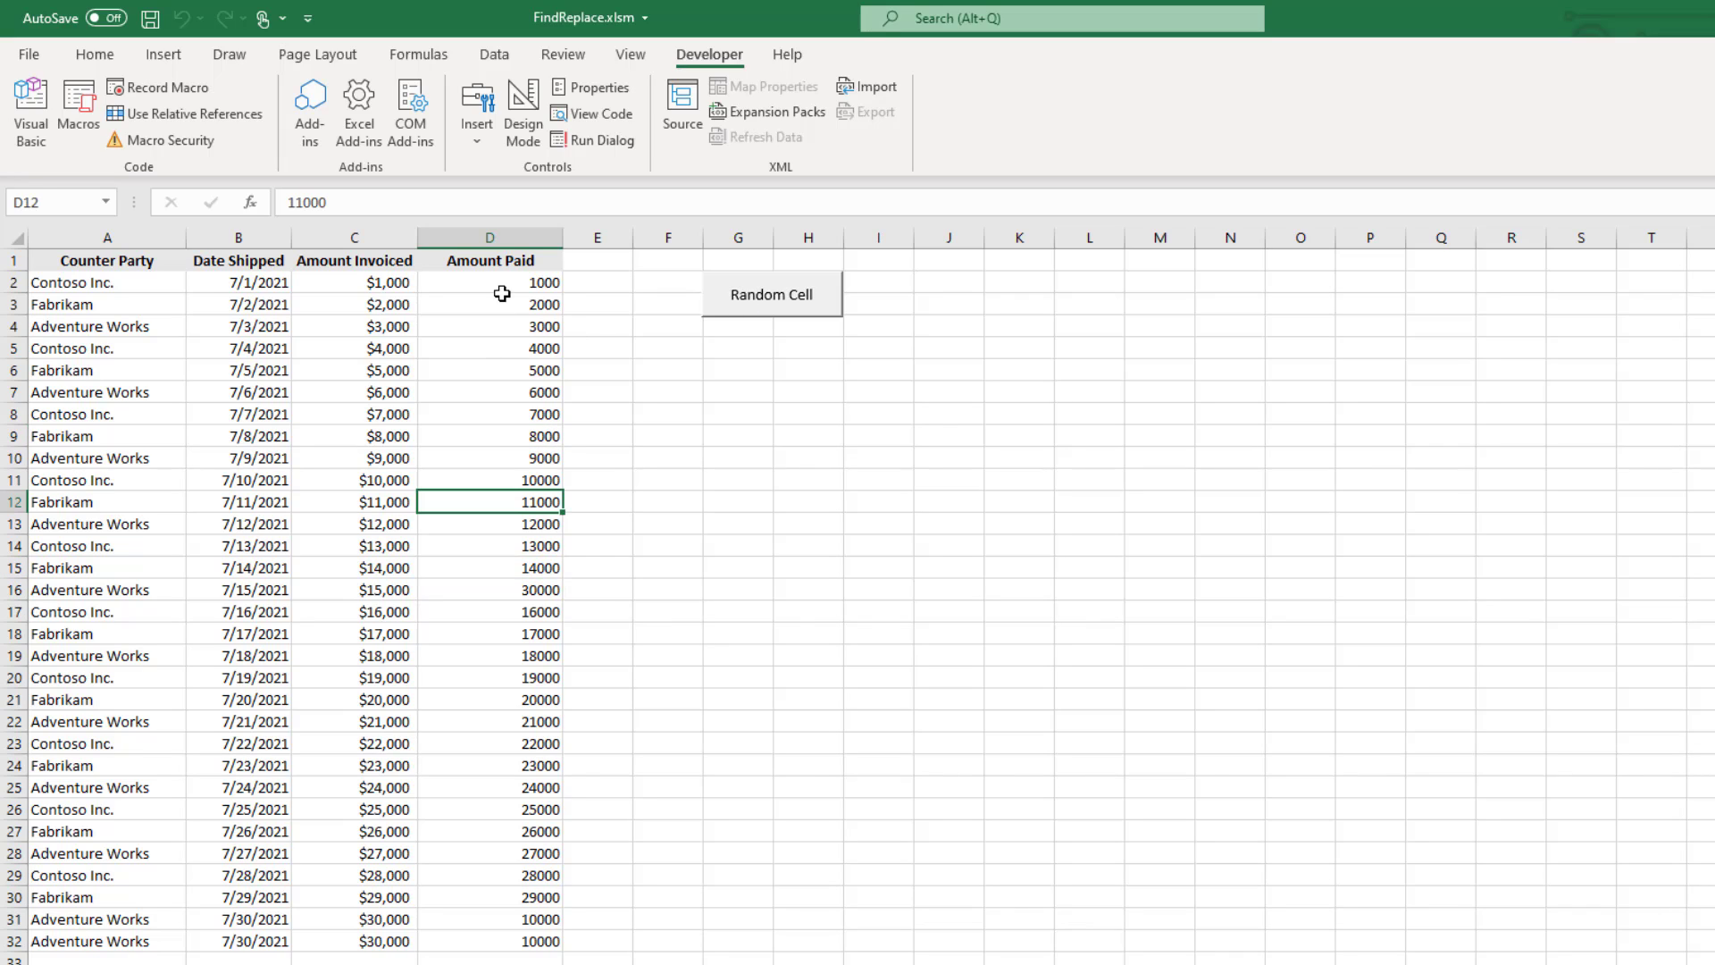
click(770, 293)
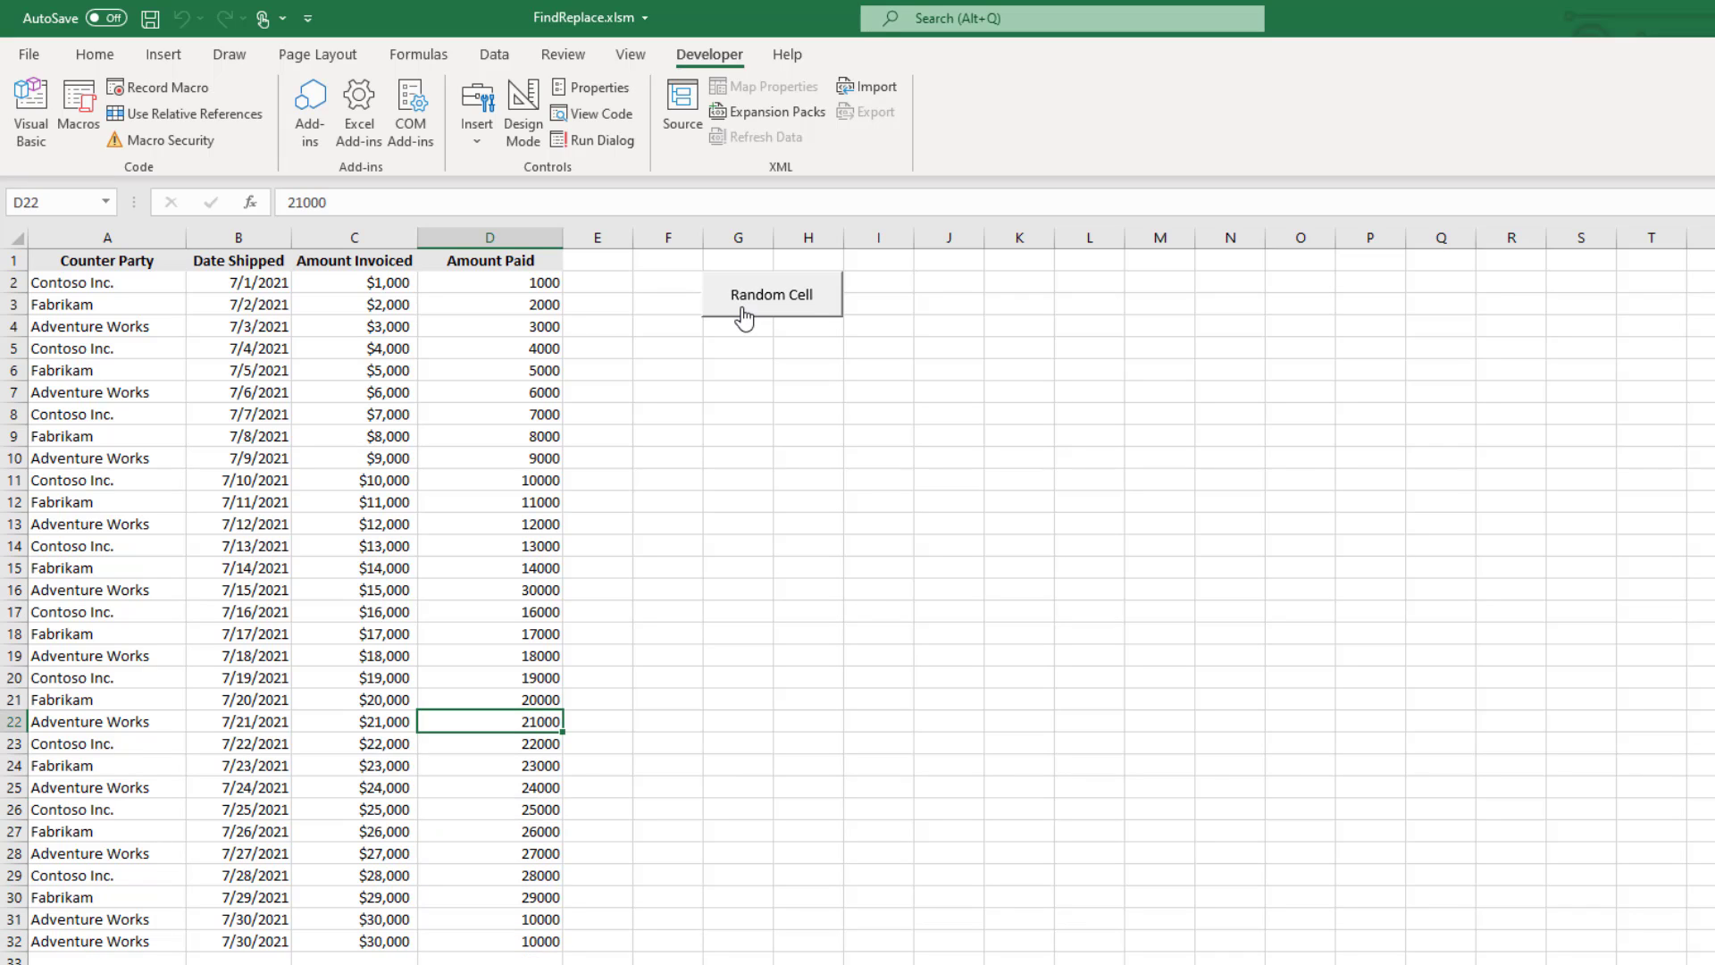
click(770, 293)
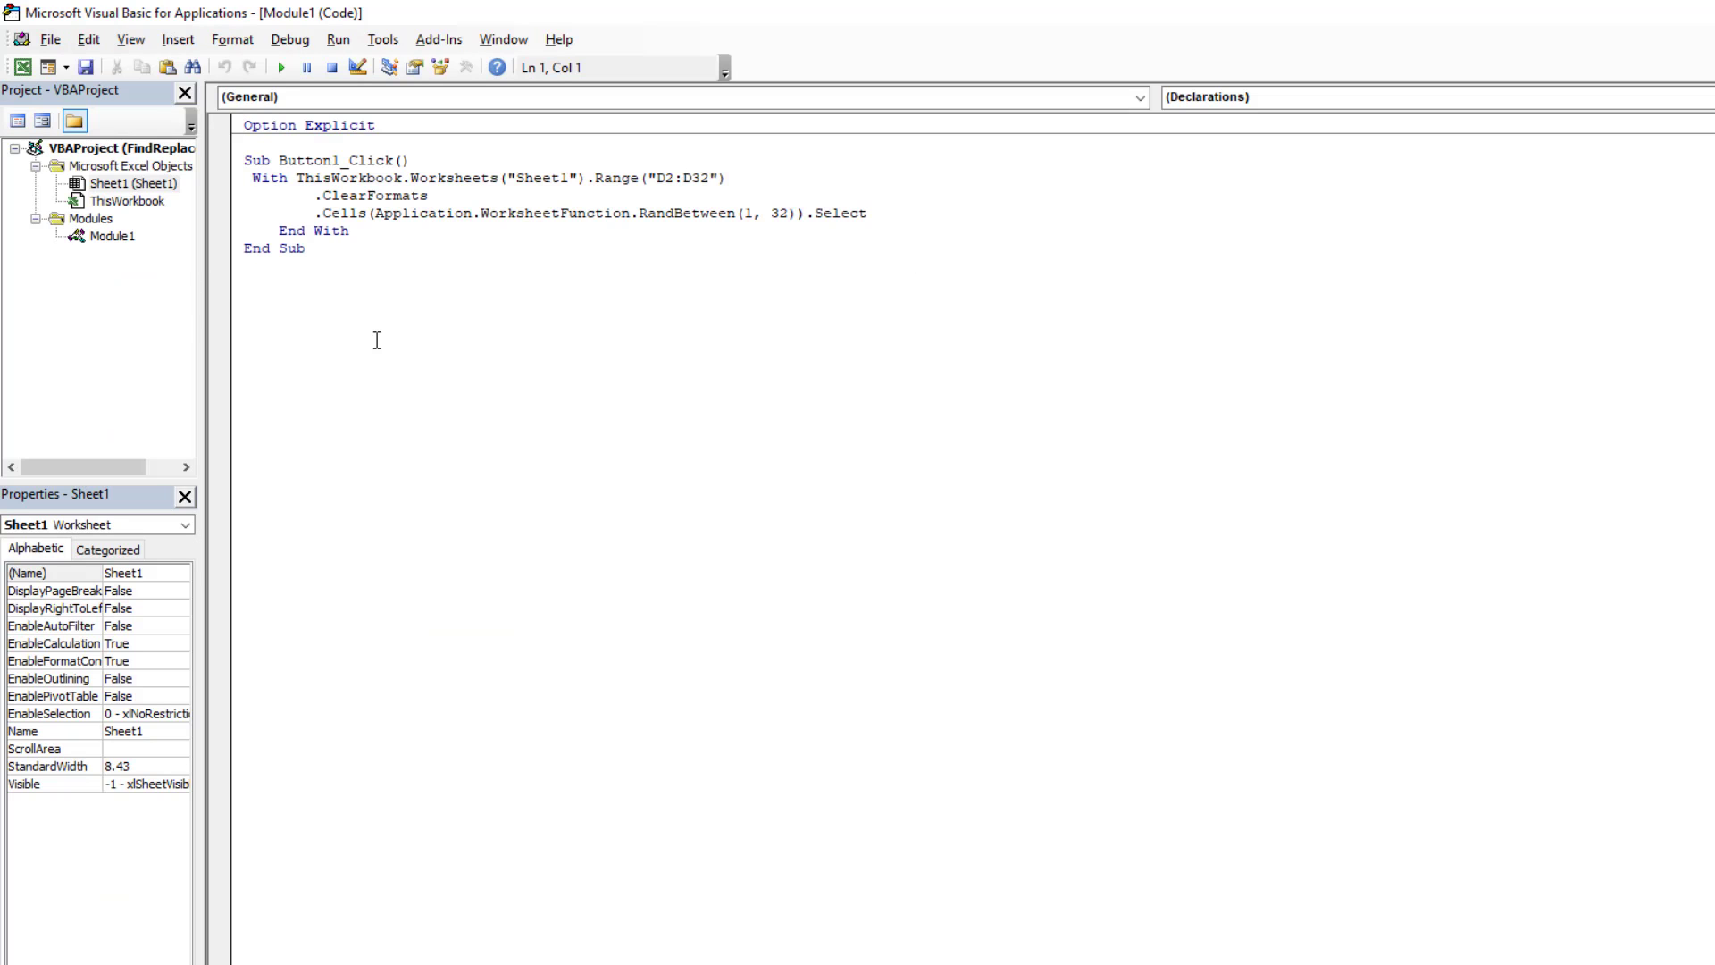
mouse_move(398, 284)
text(2)
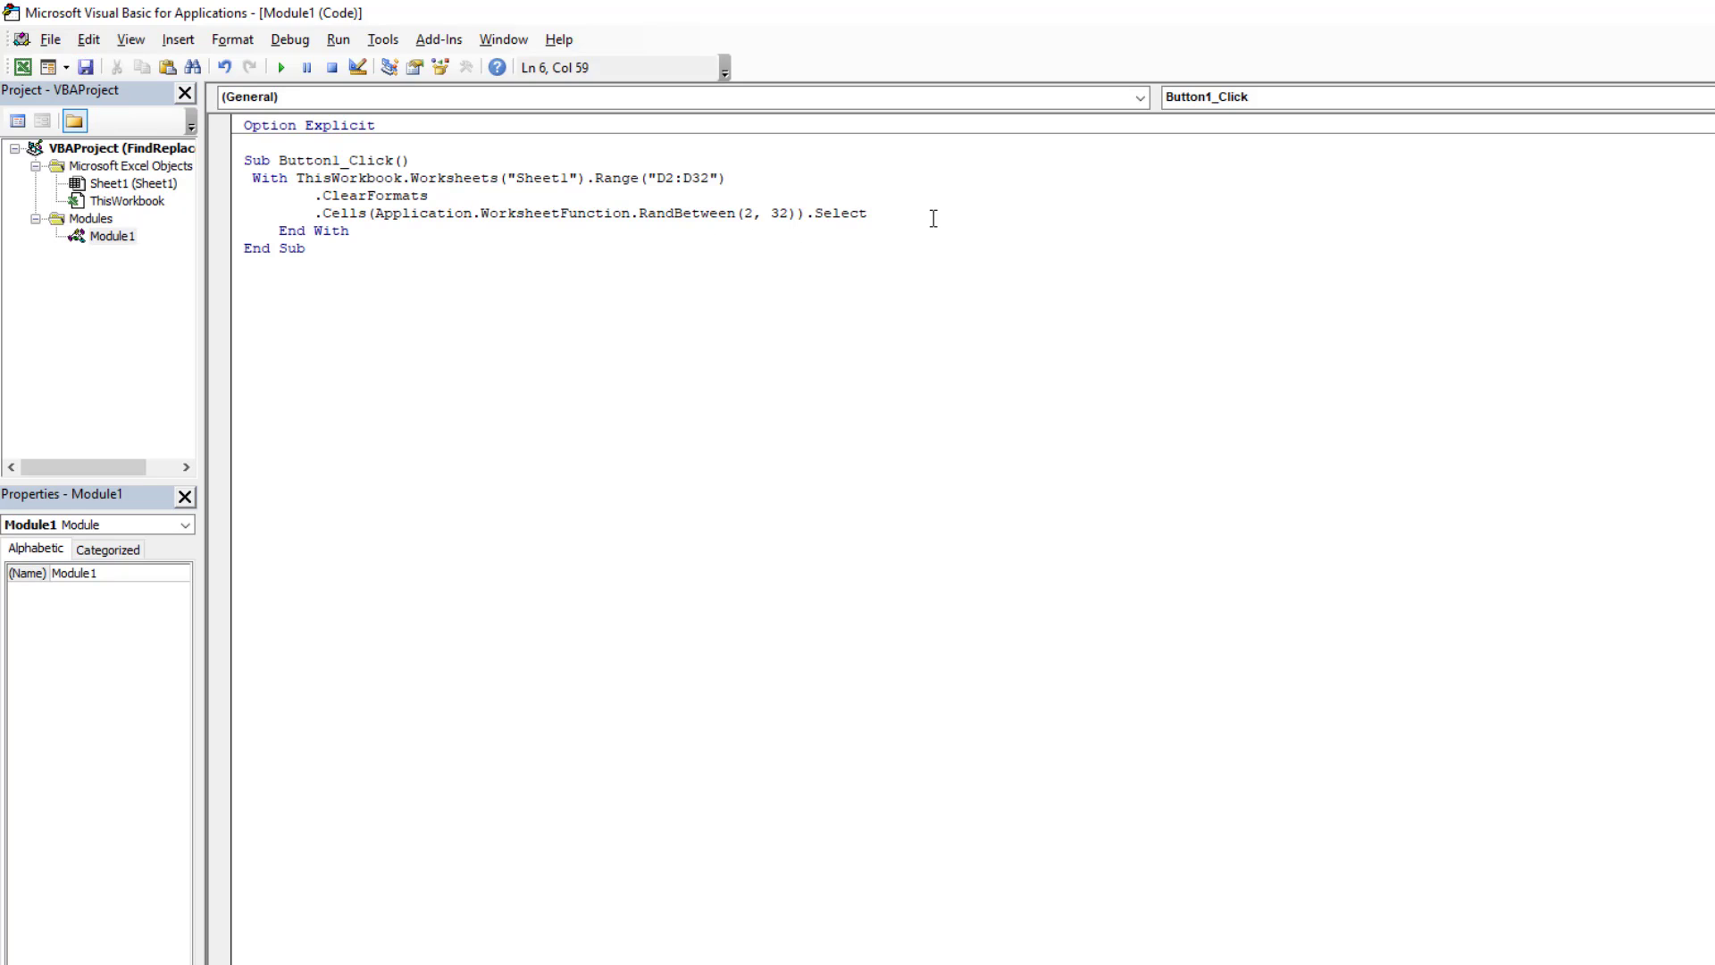
mouse_move(676, 220)
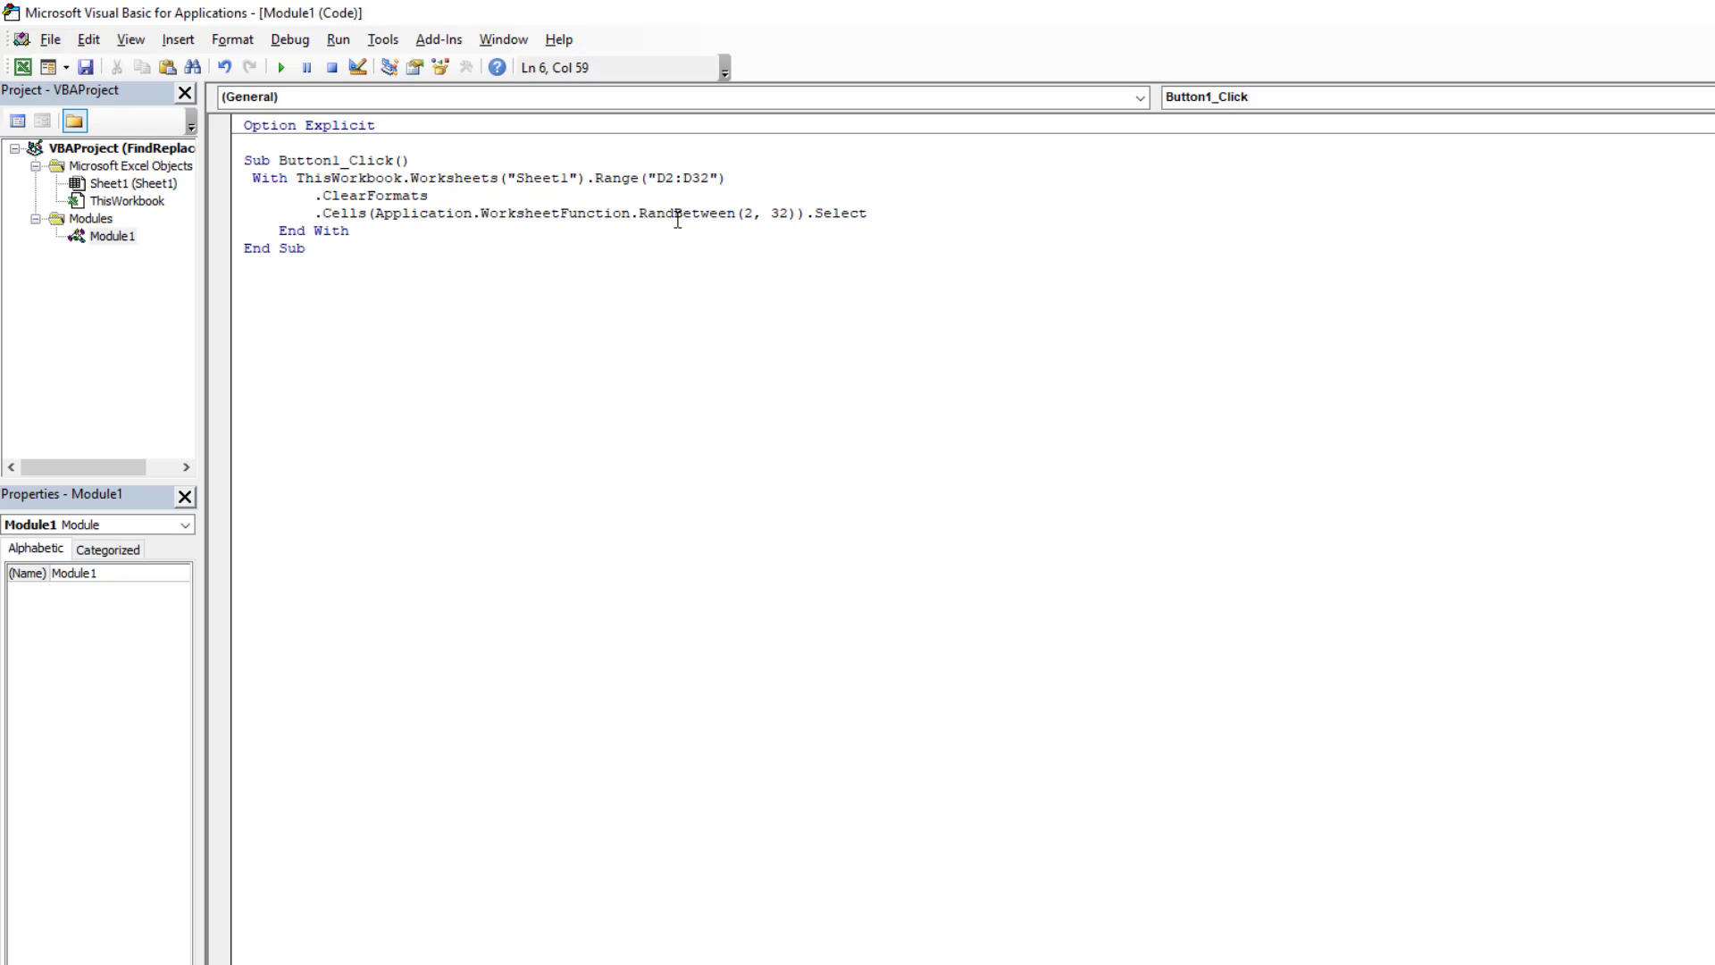
- Return to the Excel workbook after changing RandBetween(1, 32) to RandBetween(2, 32)
click(752, 214)
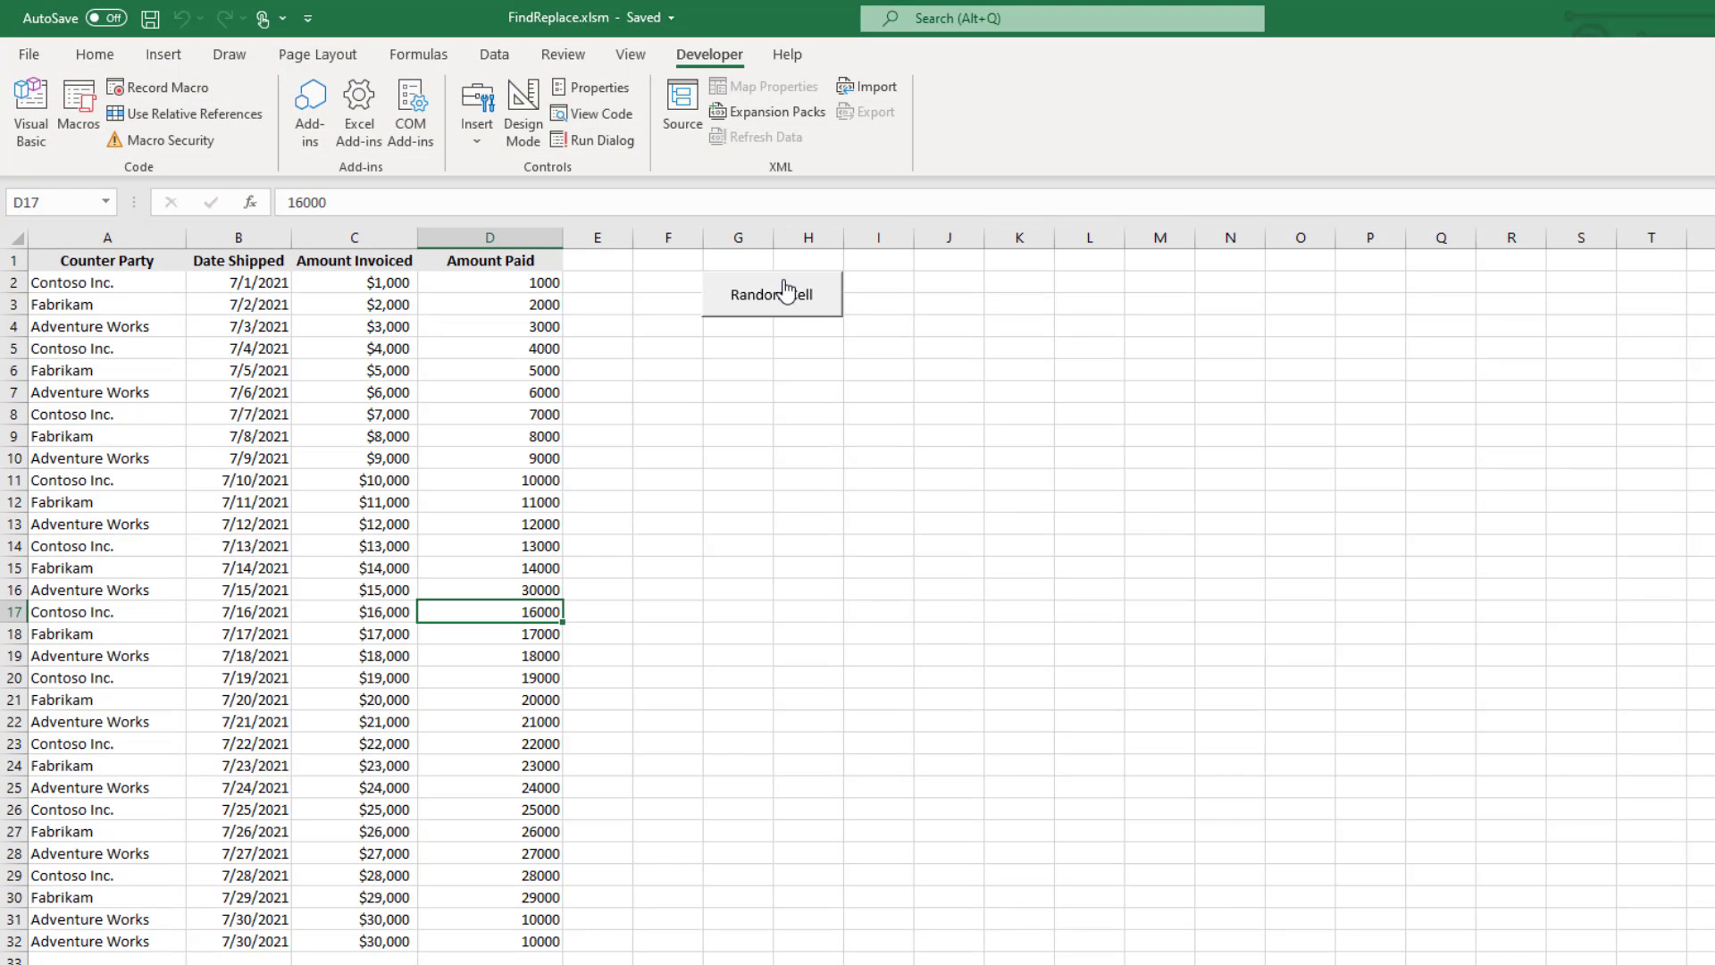
- Rerun the Random Cell button to test the rows 2–32 range
click(770, 294)
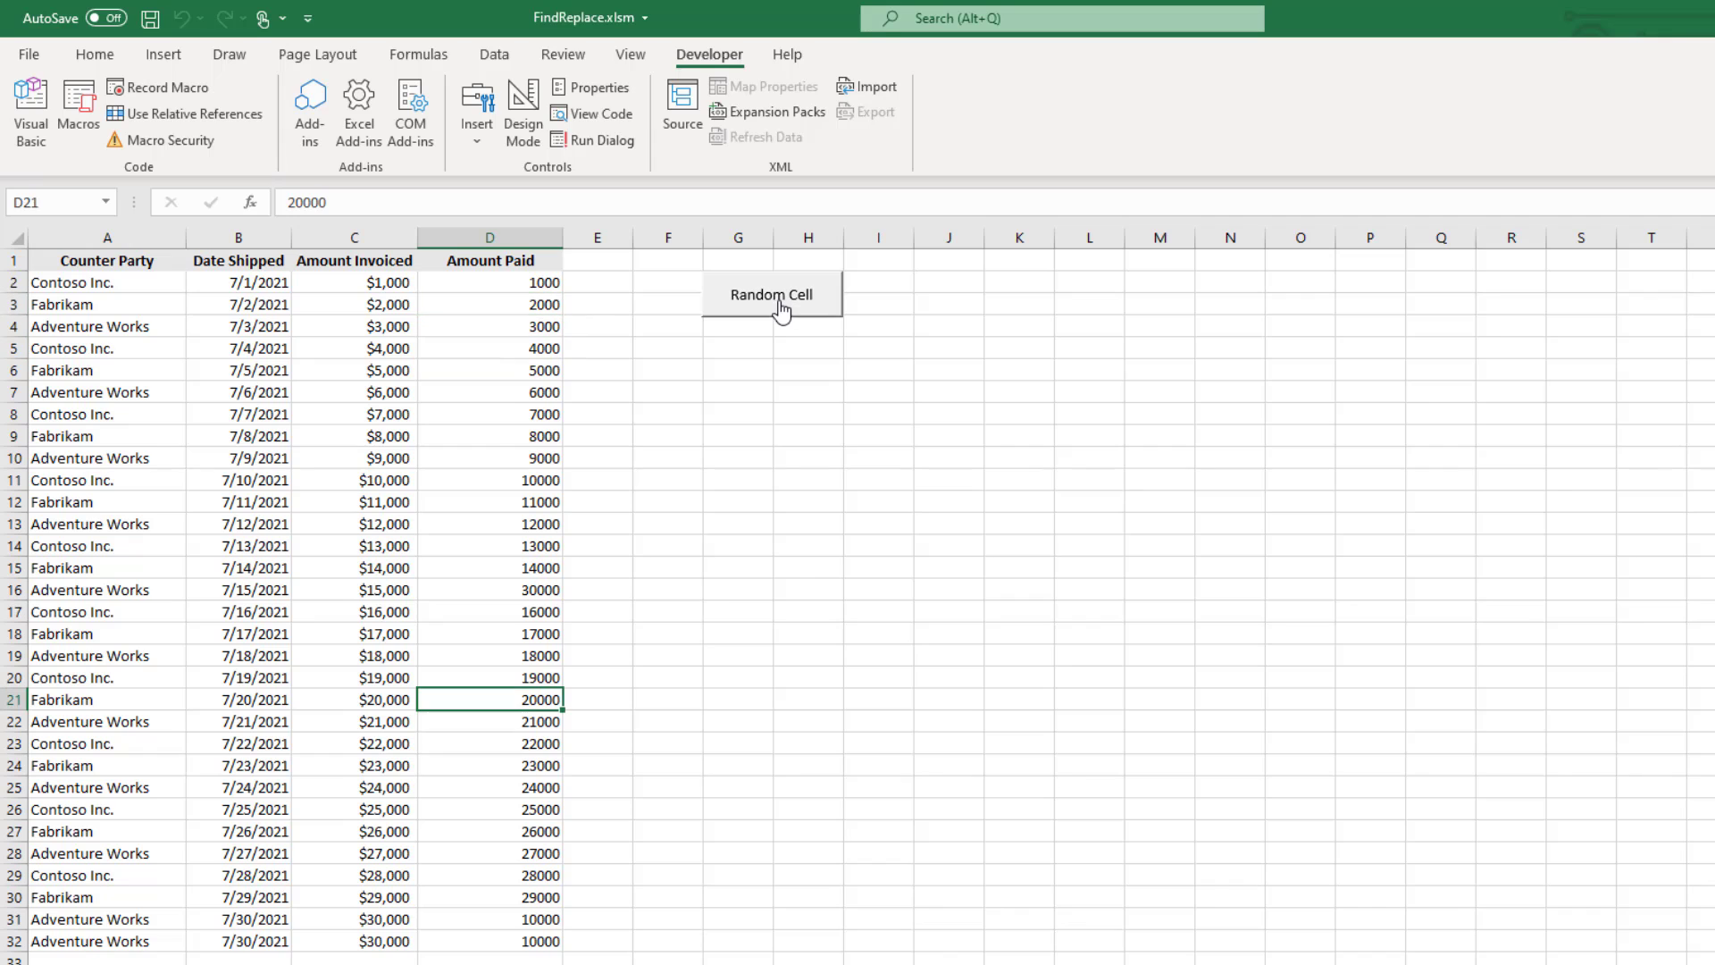
mouse_move(721, 358)
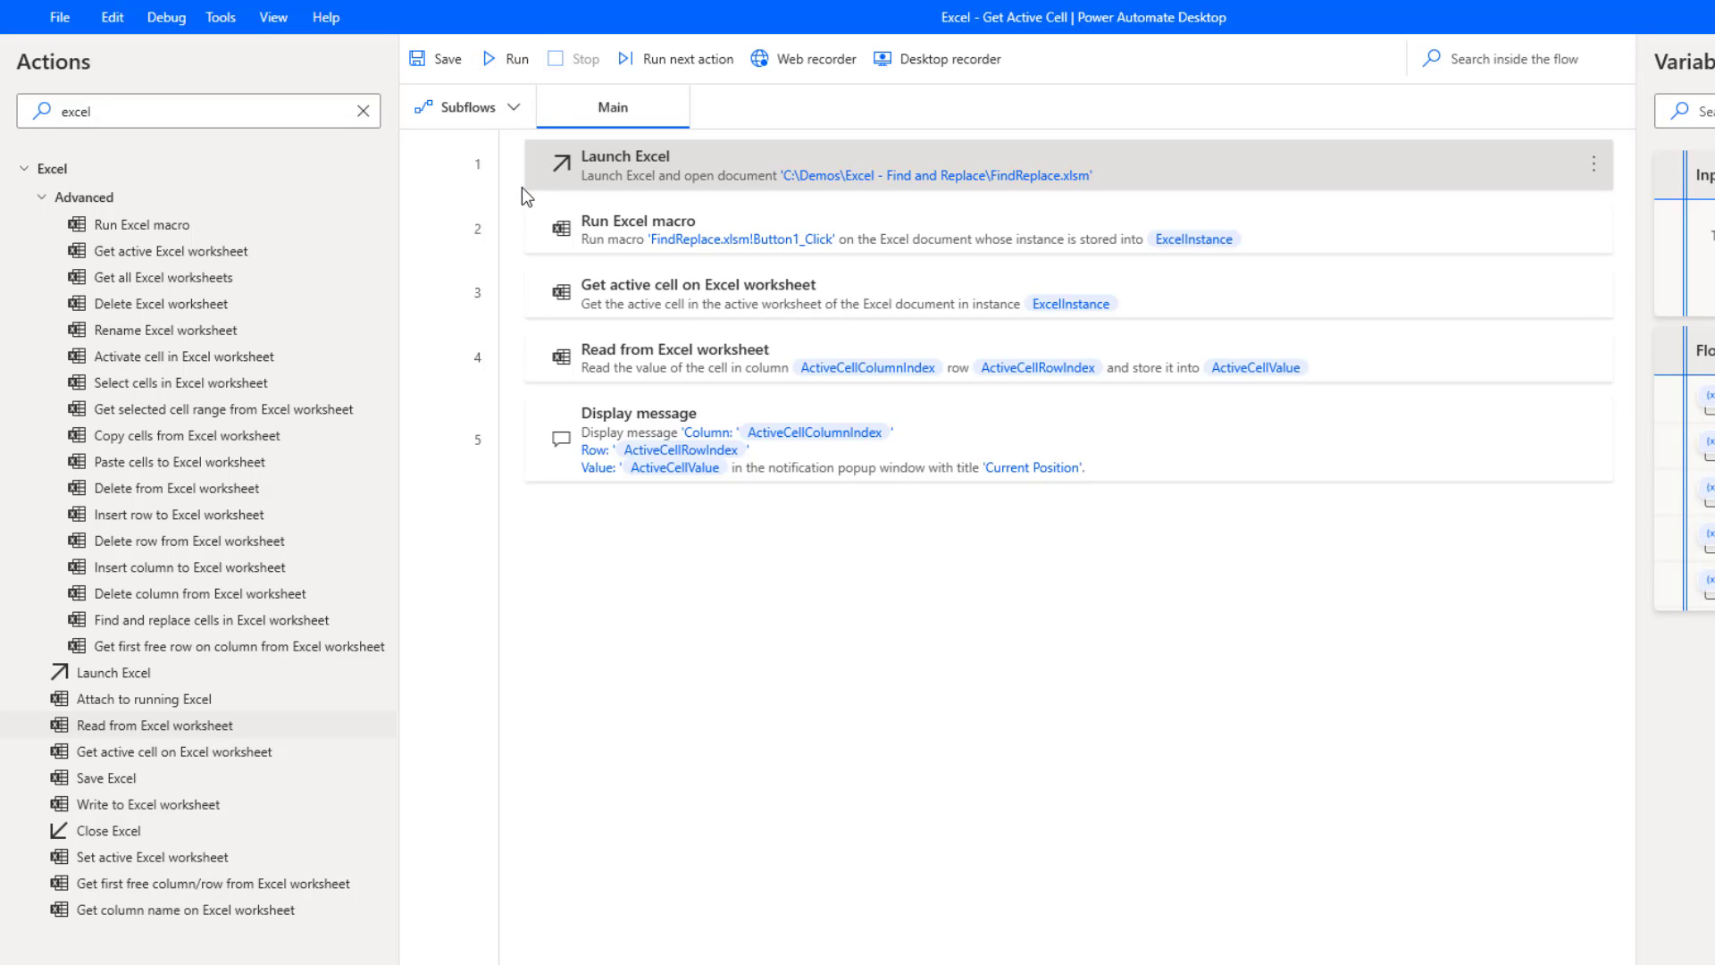
mouse_move(459, 193)
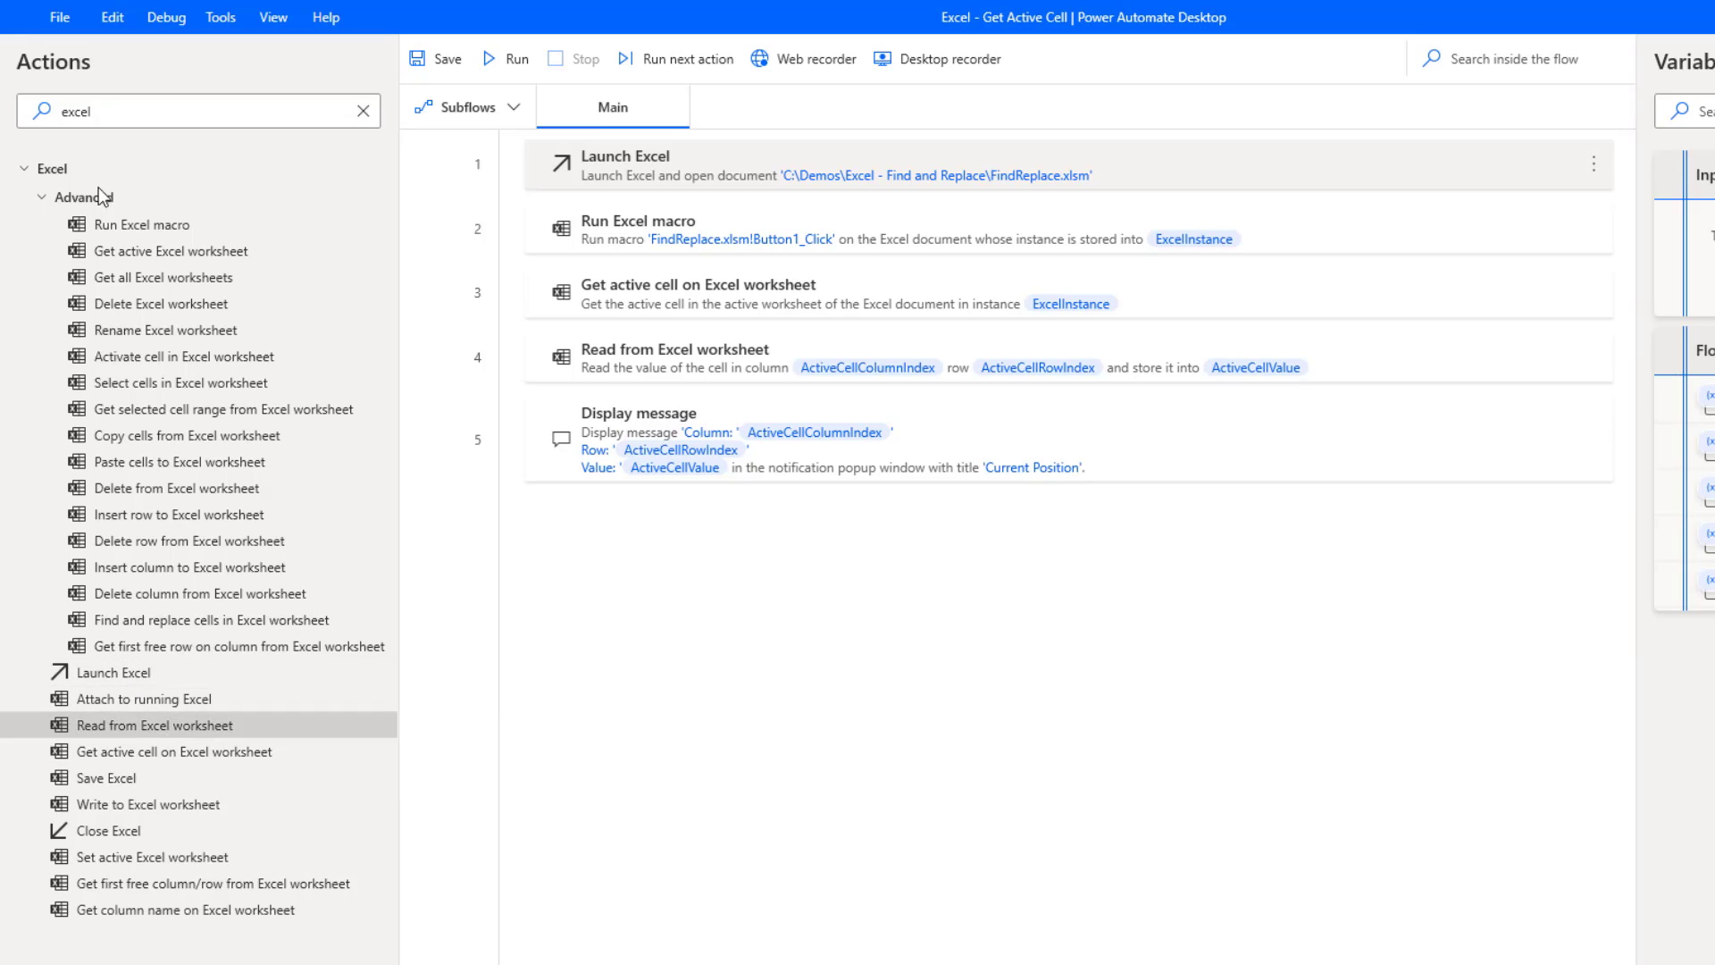
mouse_move(174, 751)
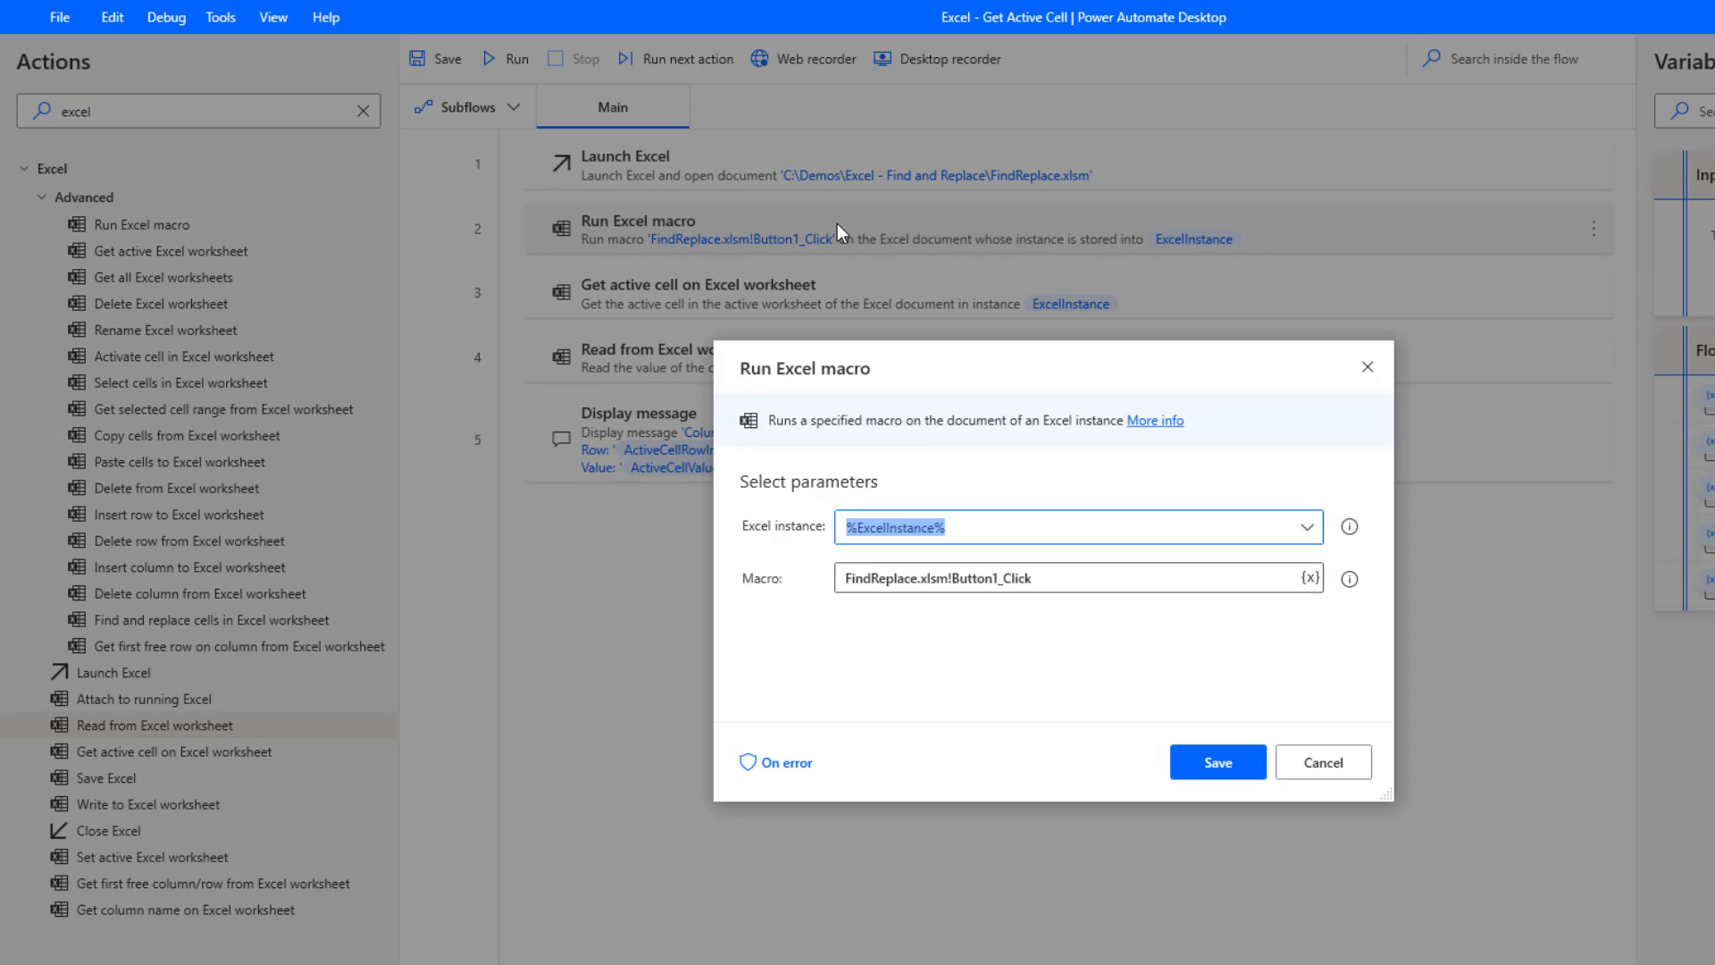
click(1077, 578)
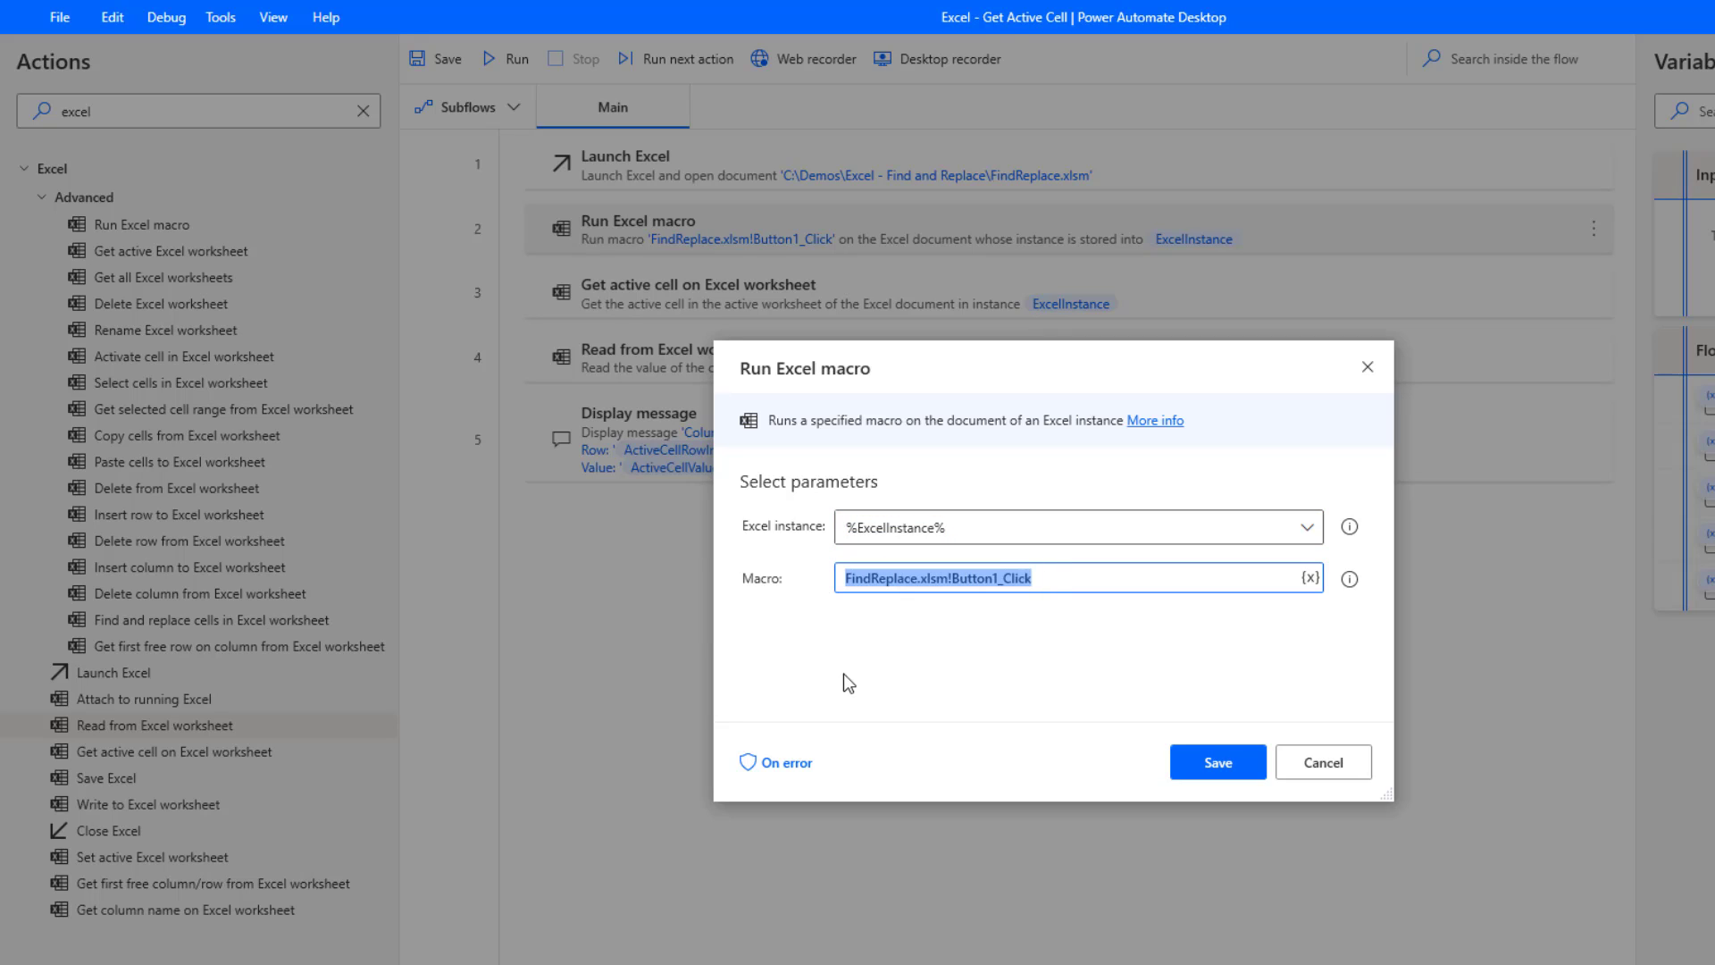
mouse_move(863, 682)
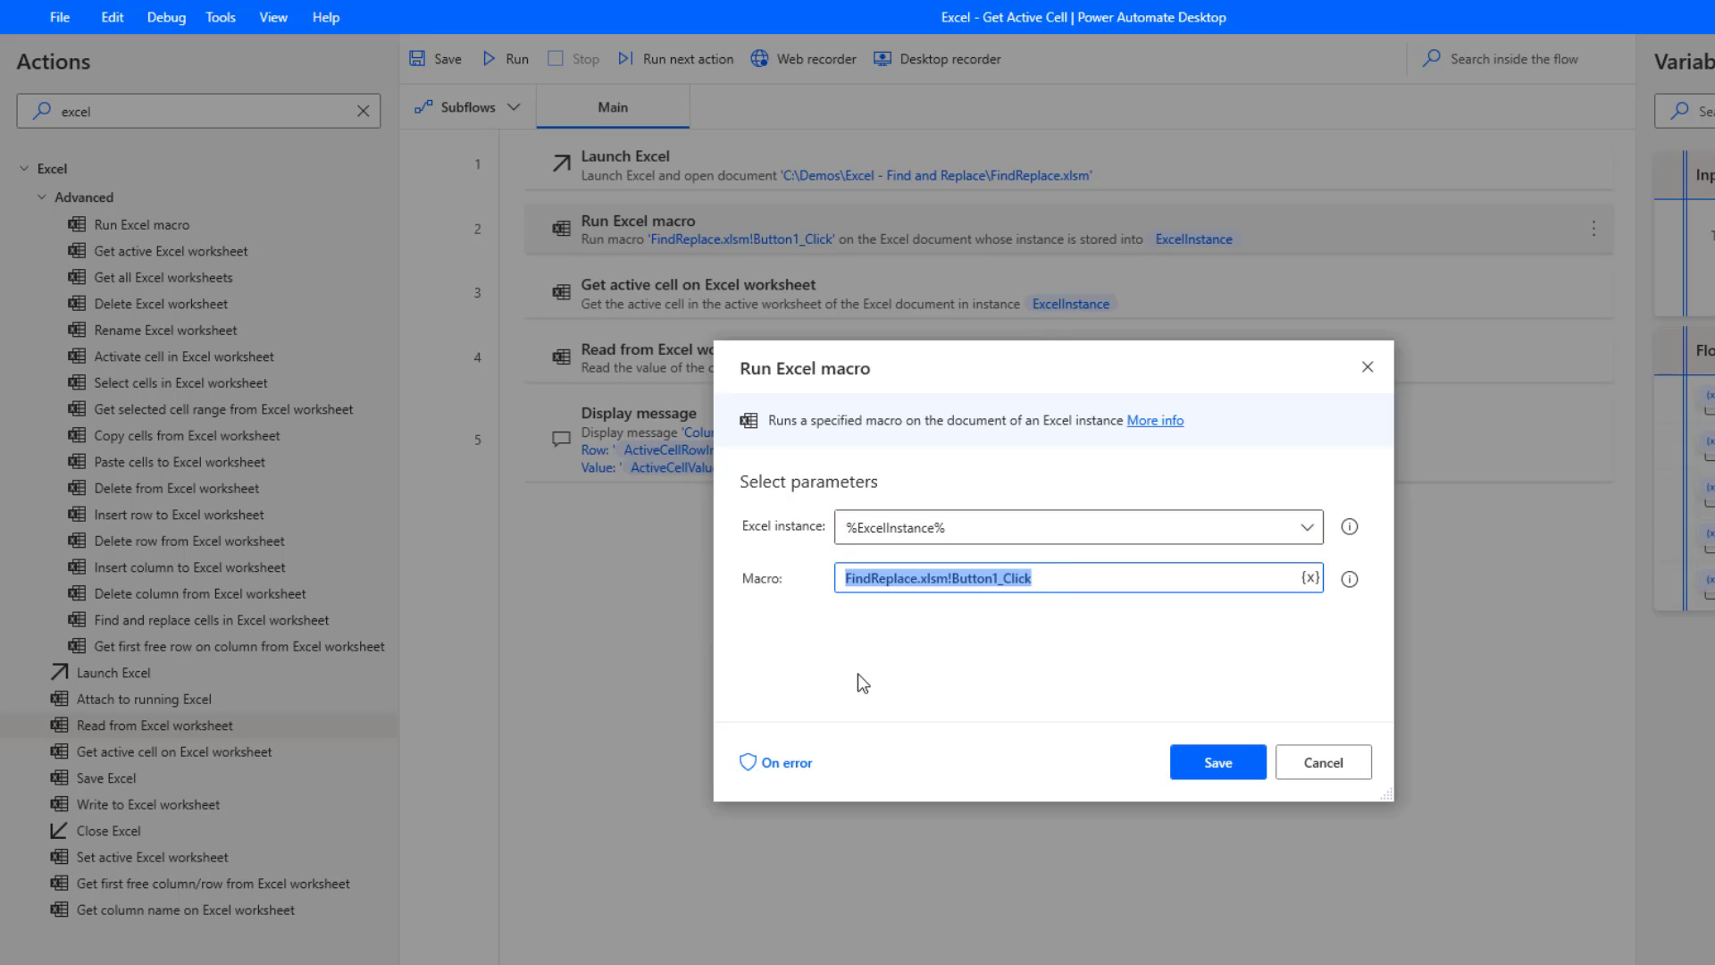
mouse_move(769, 588)
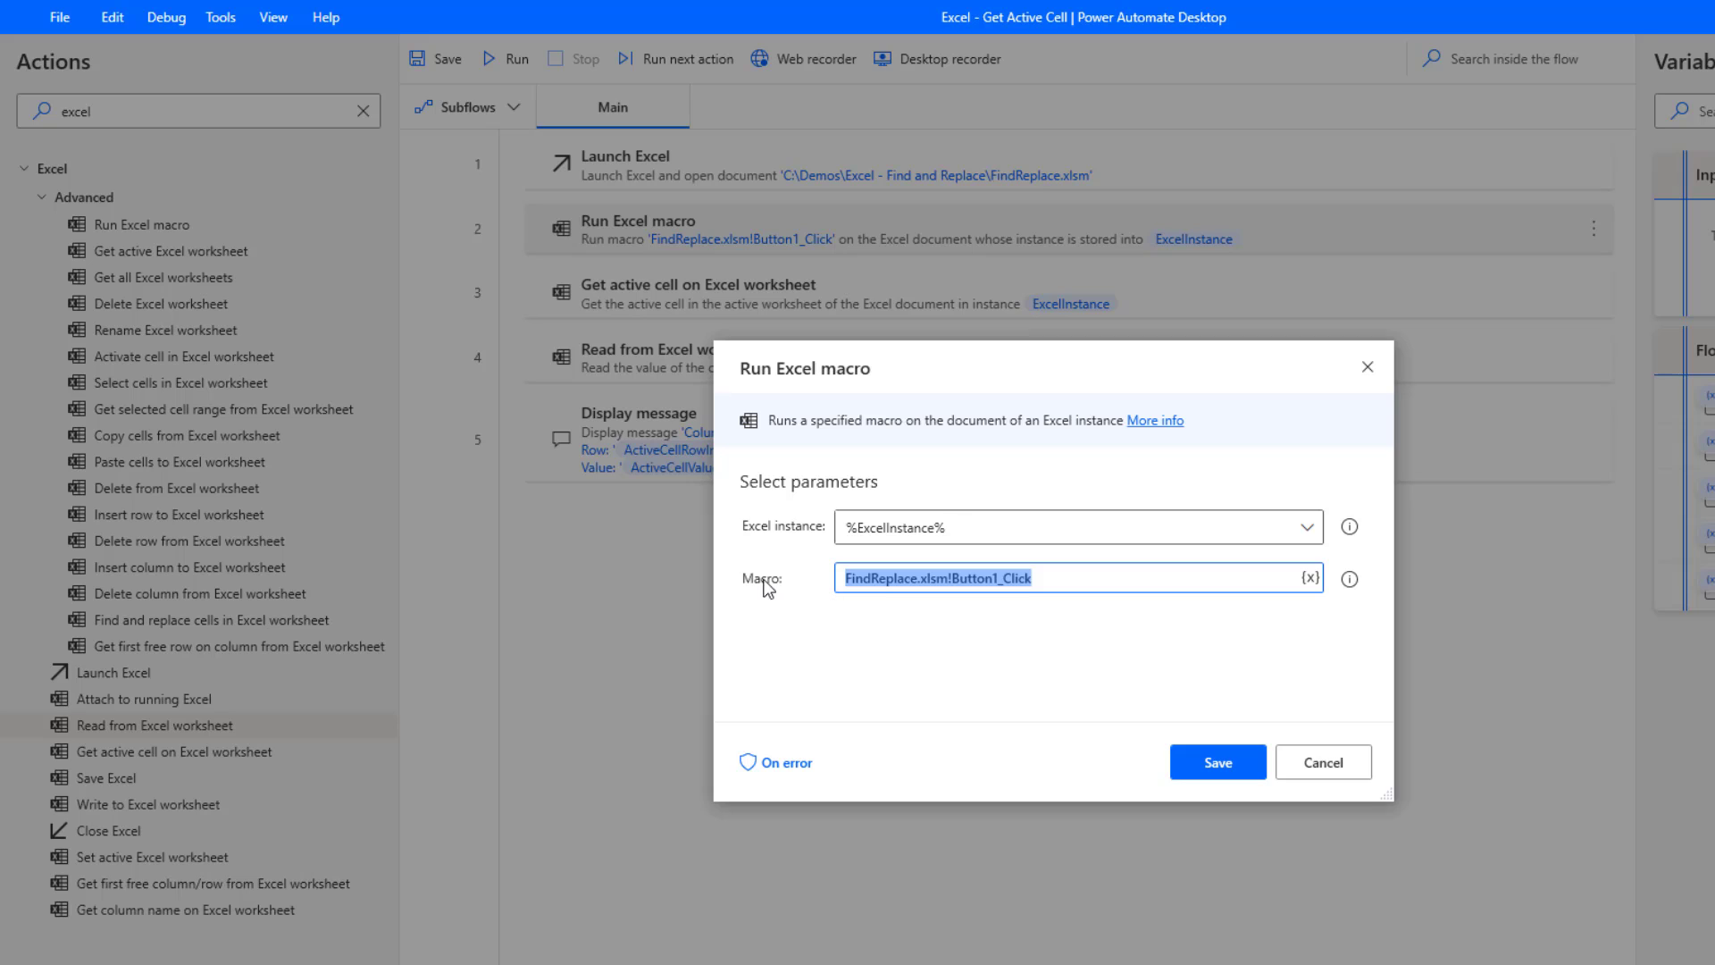
mouse_move(797, 545)
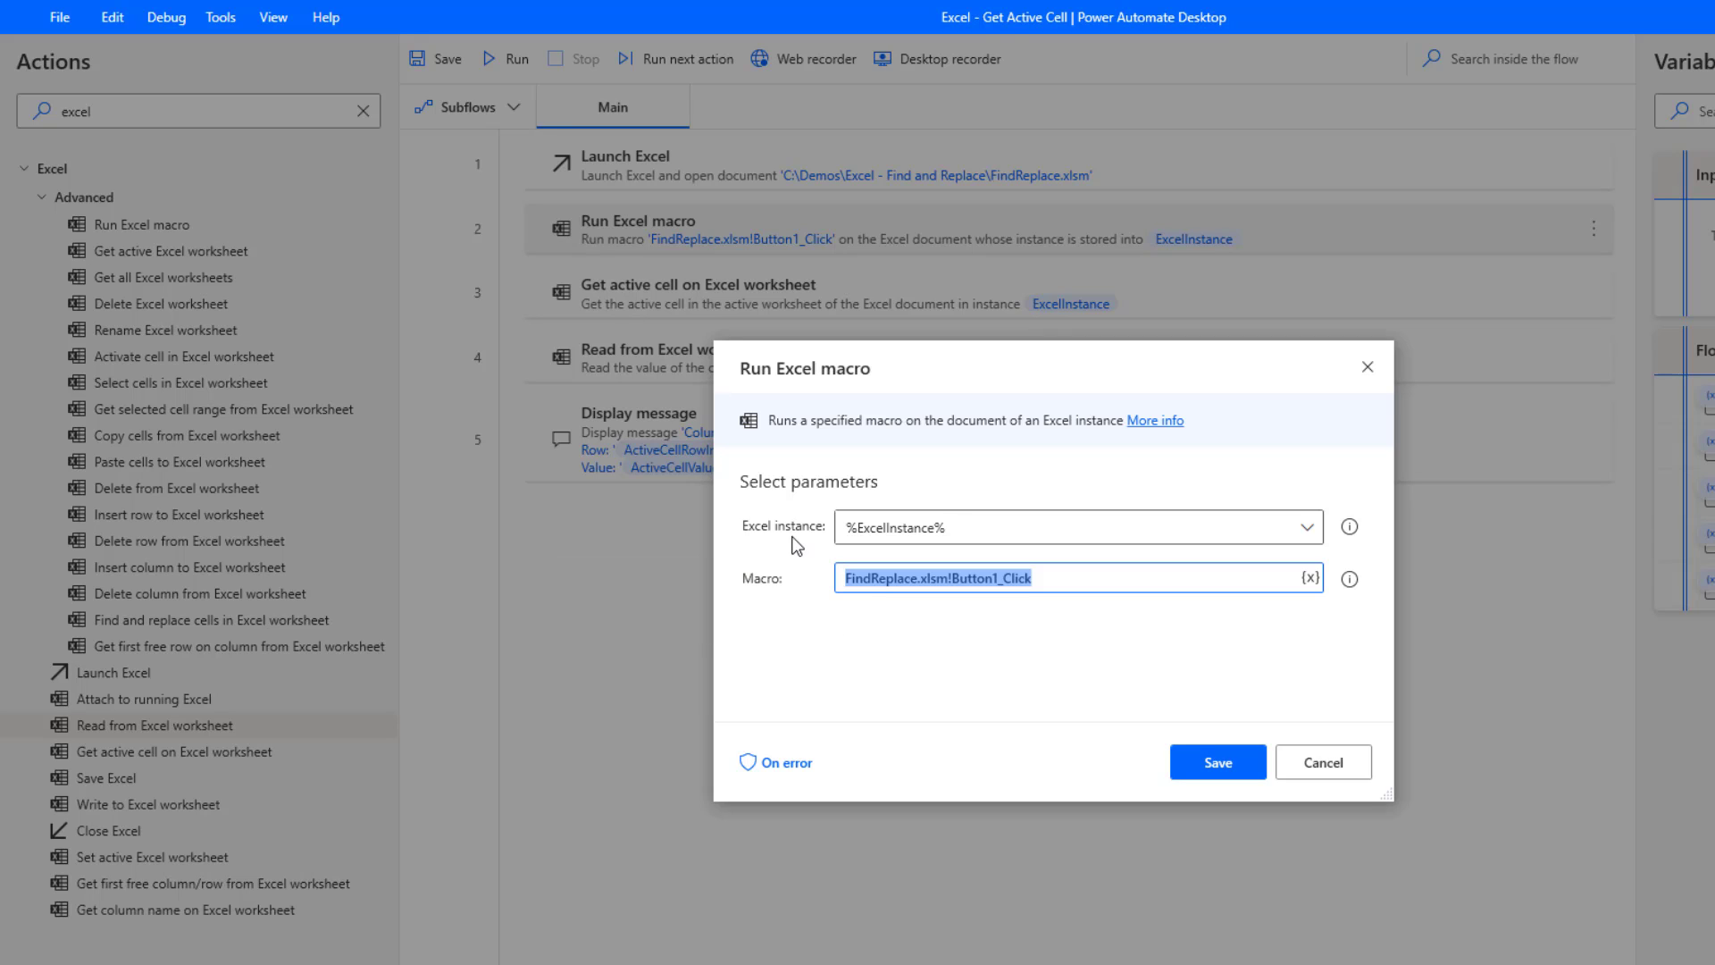
mouse_move(604, 177)
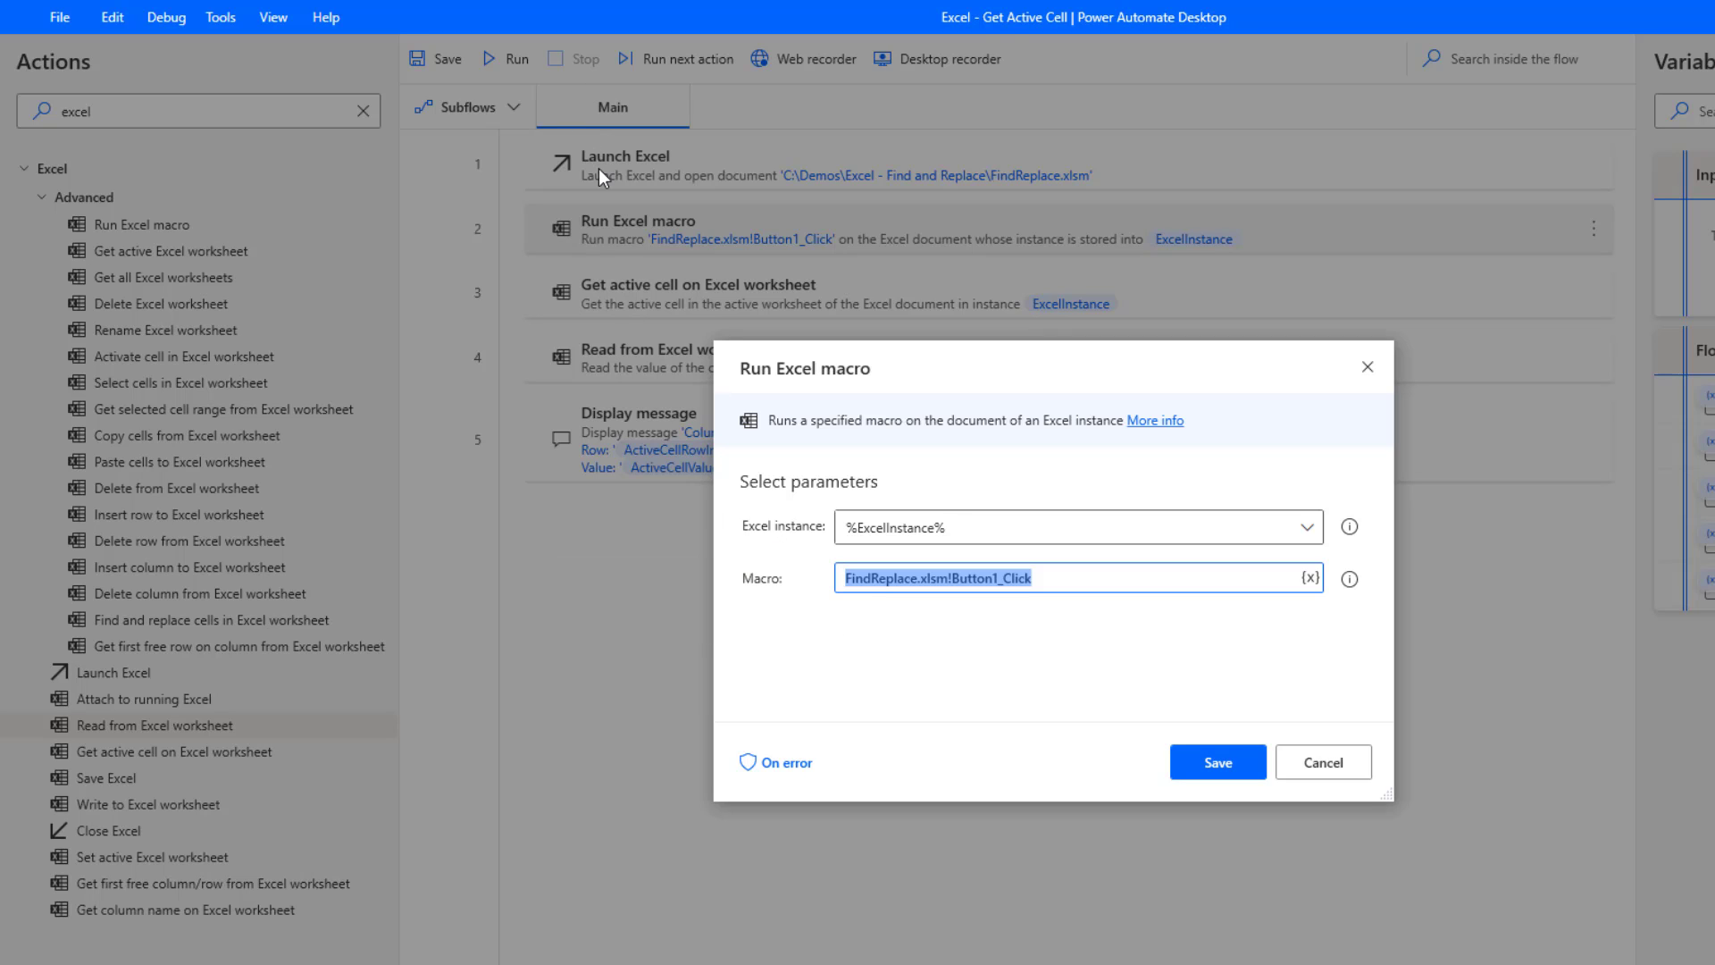
mouse_move(1322, 761)
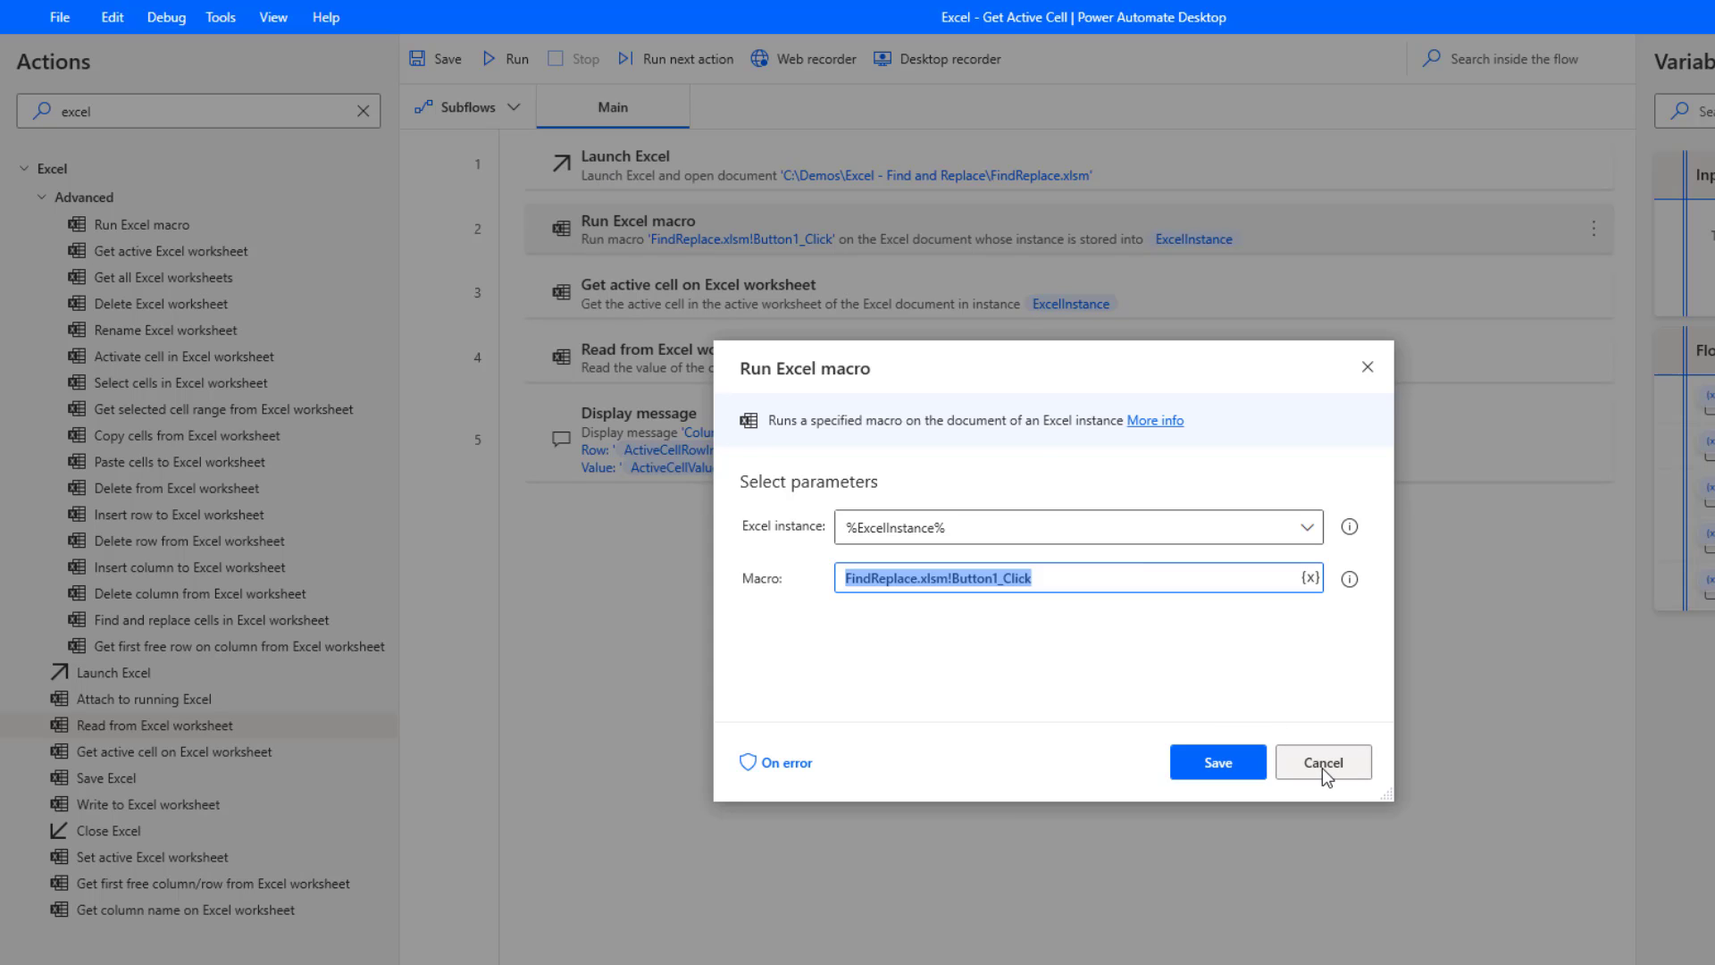
click(1322, 761)
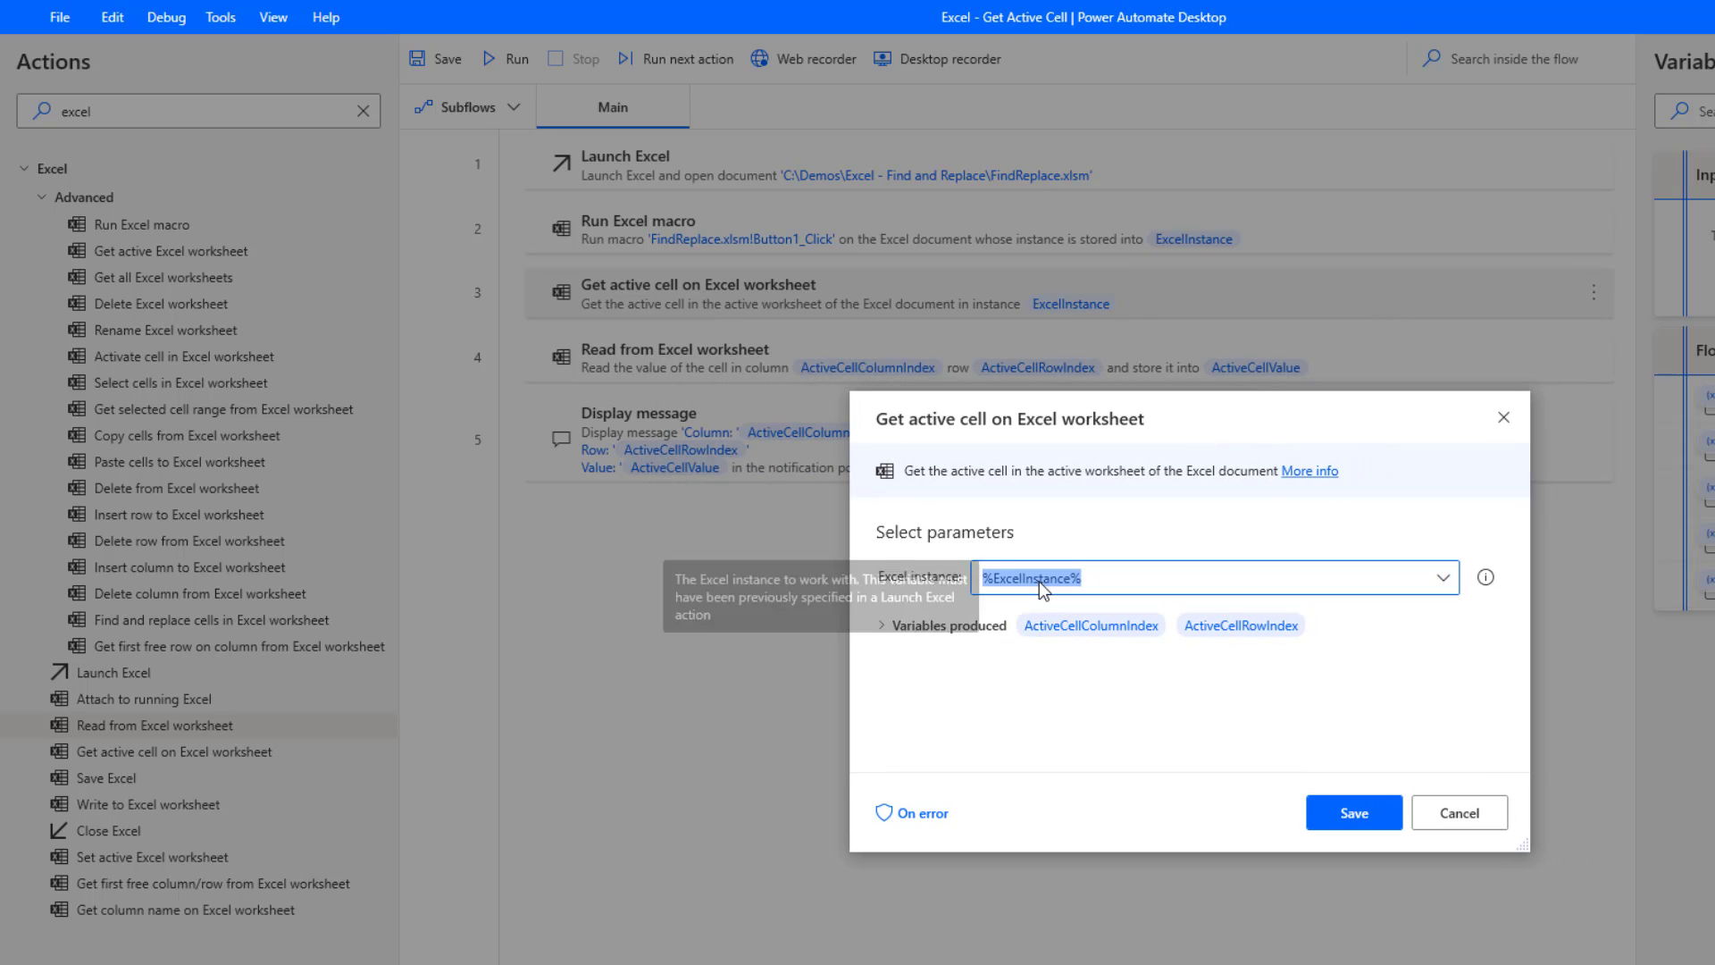
mouse_move(610, 175)
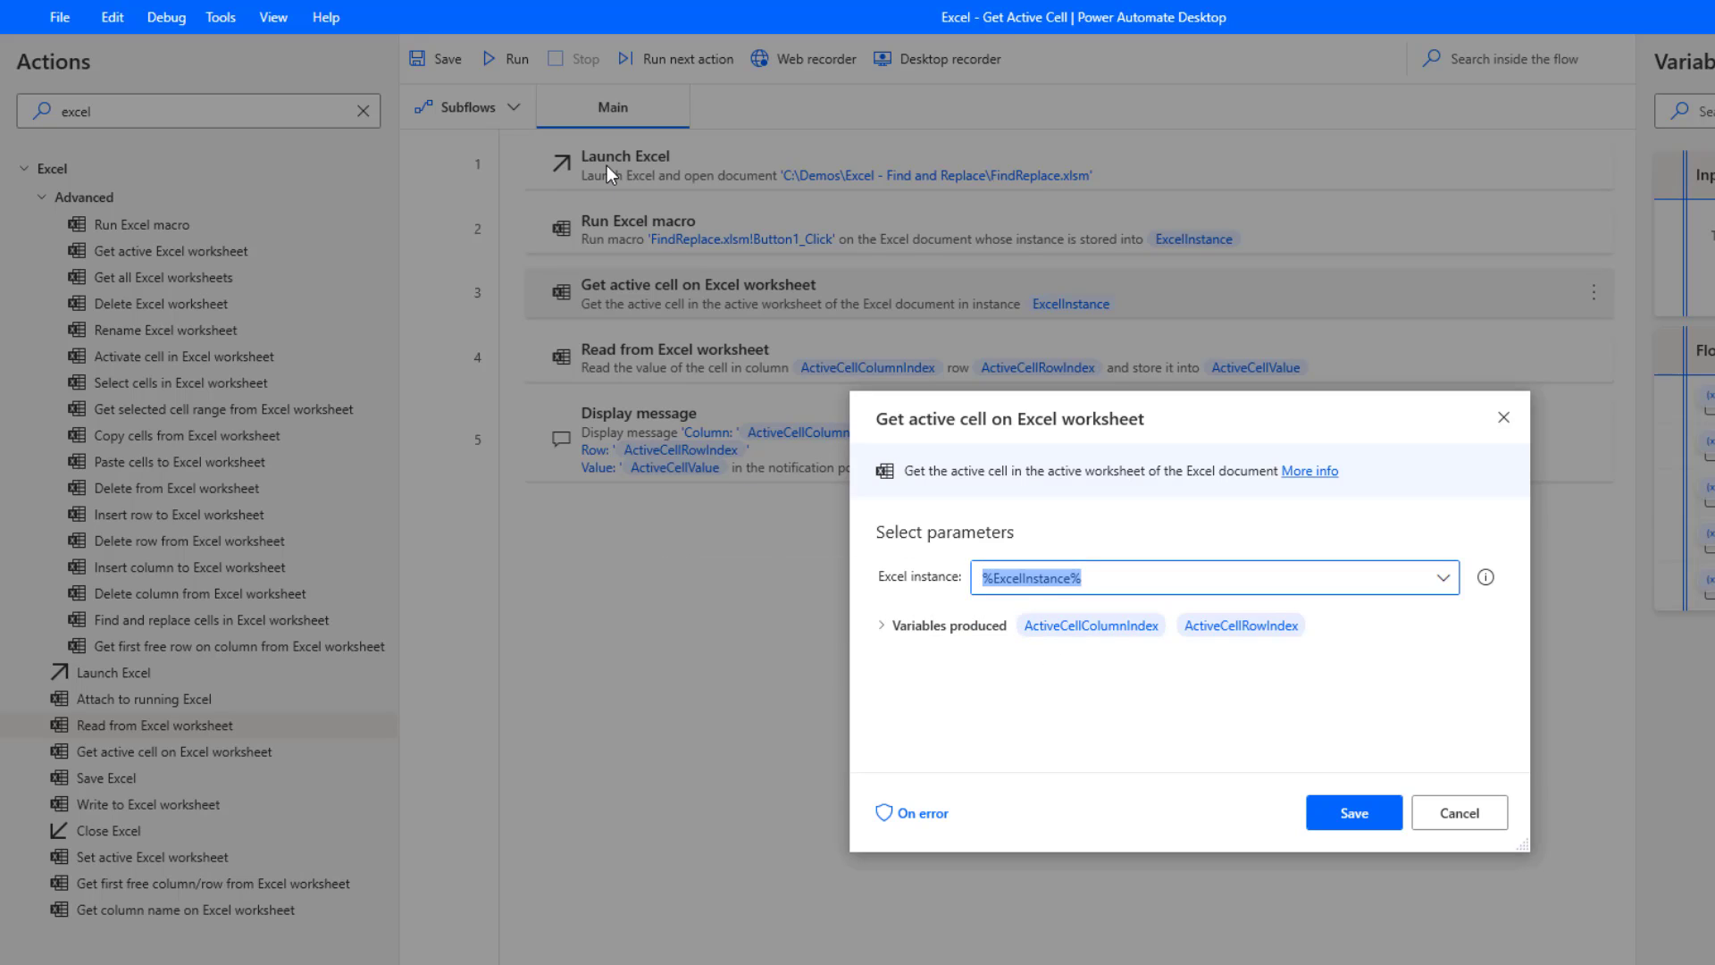
mouse_move(887, 568)
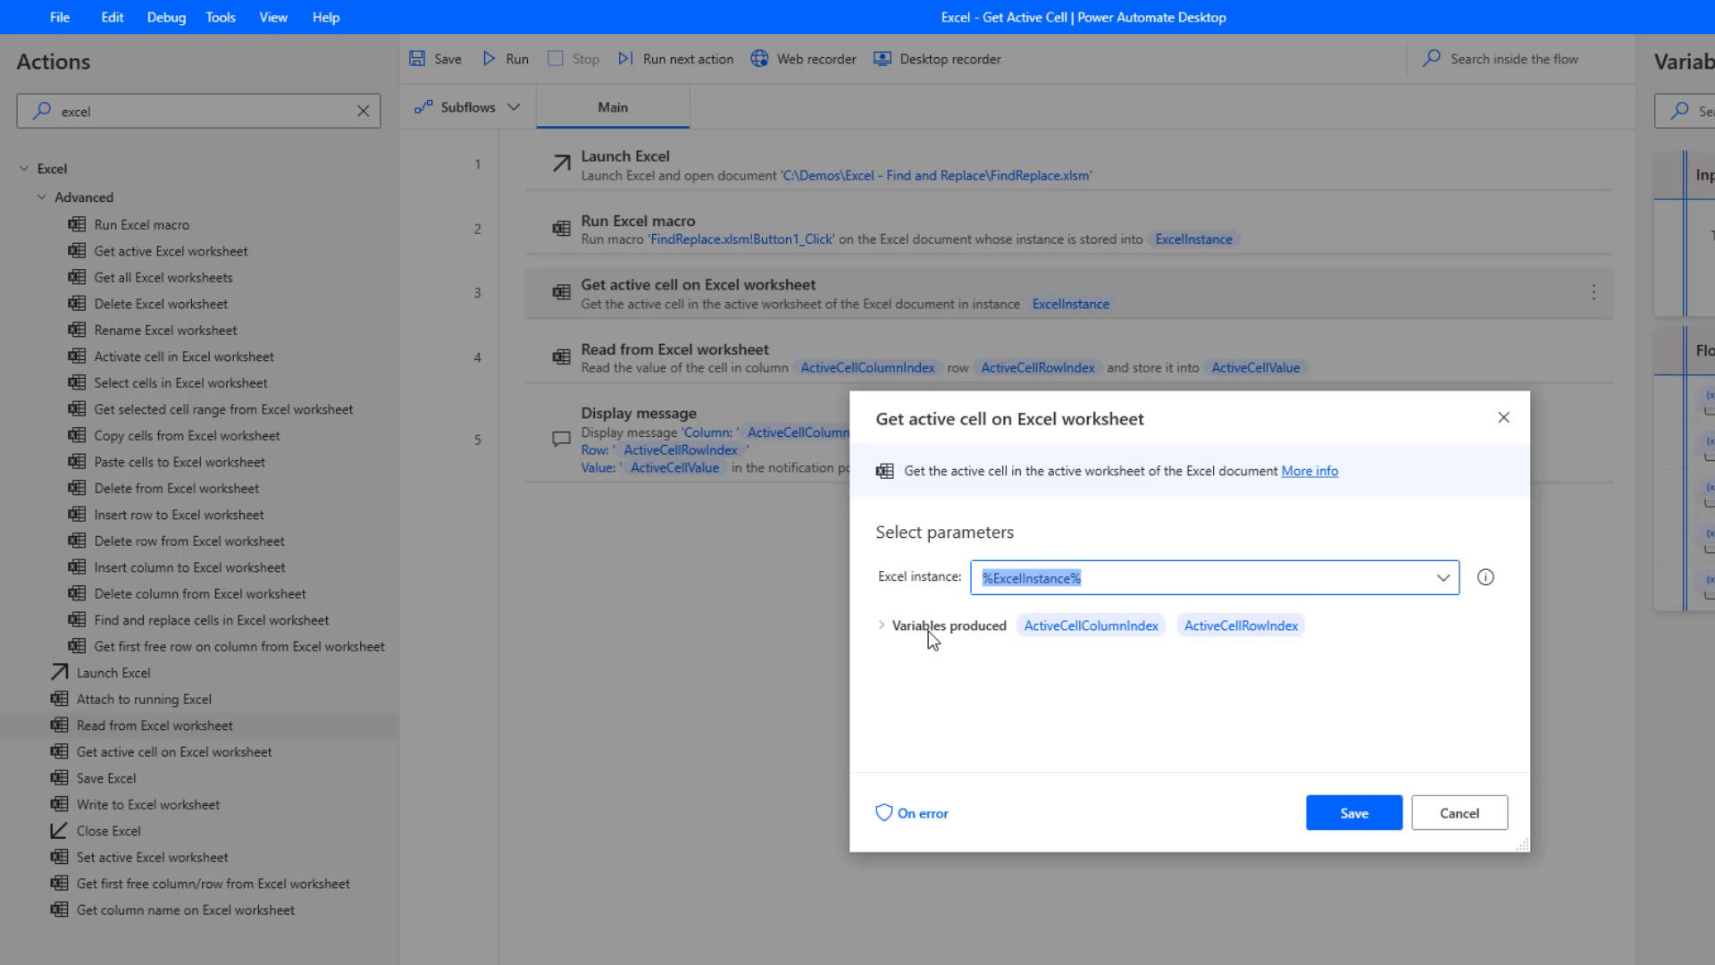
mouse_move(950, 643)
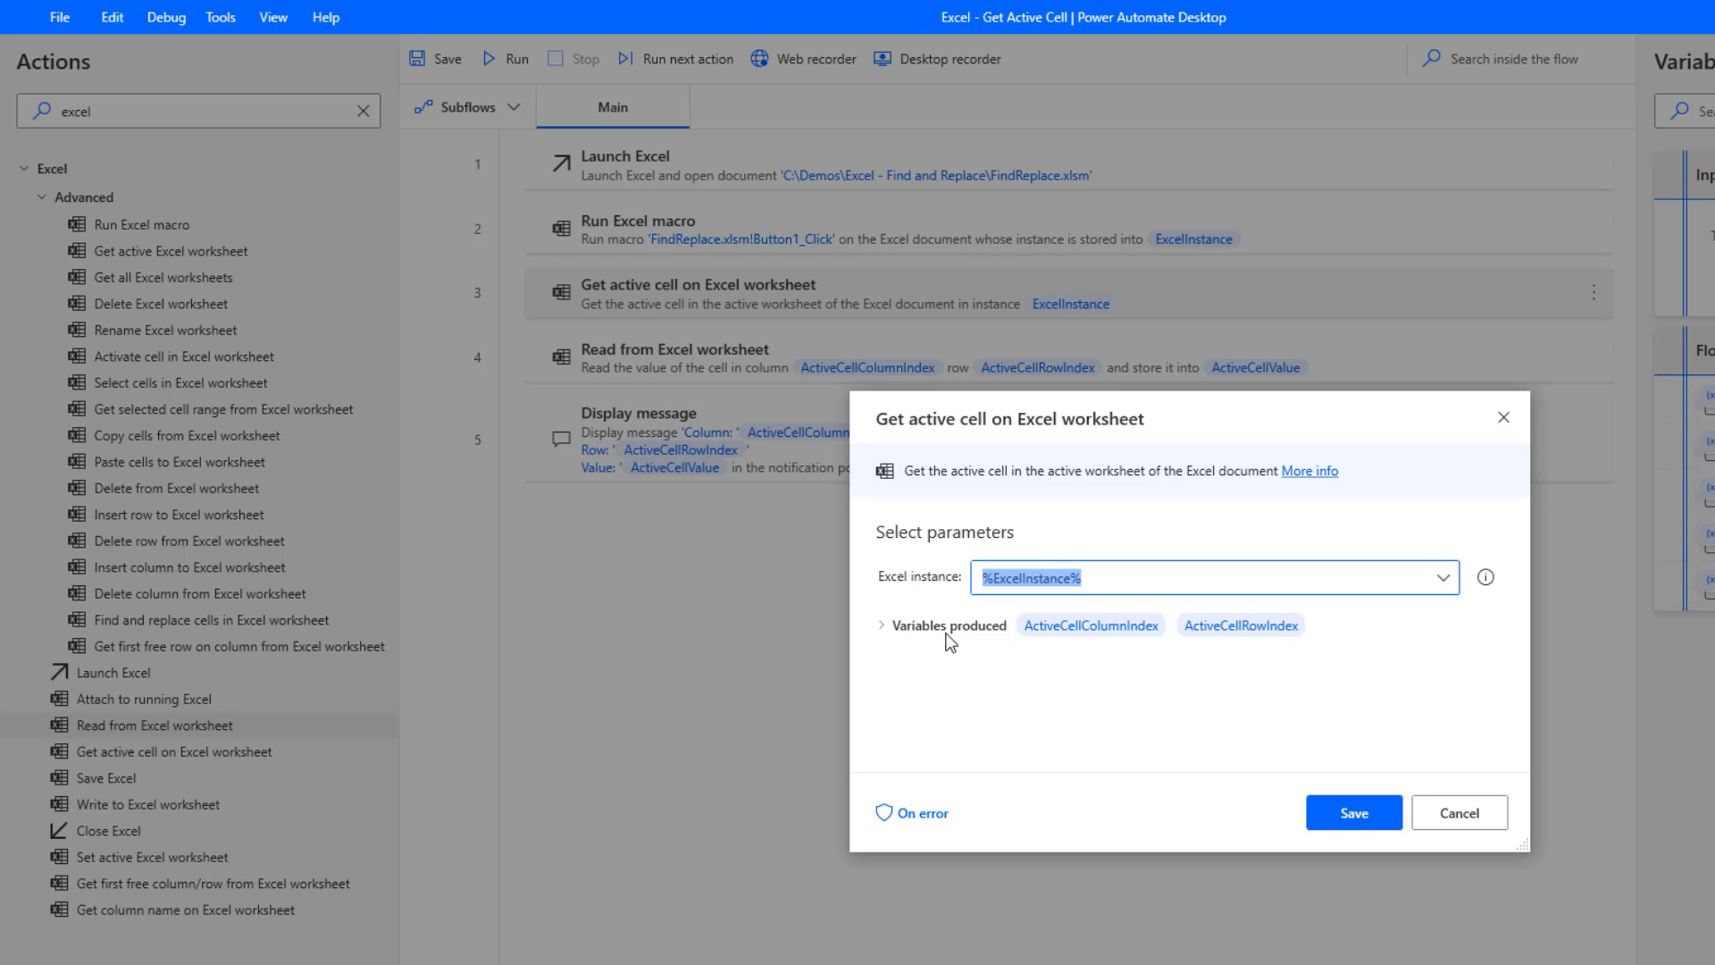
mouse_move(975, 638)
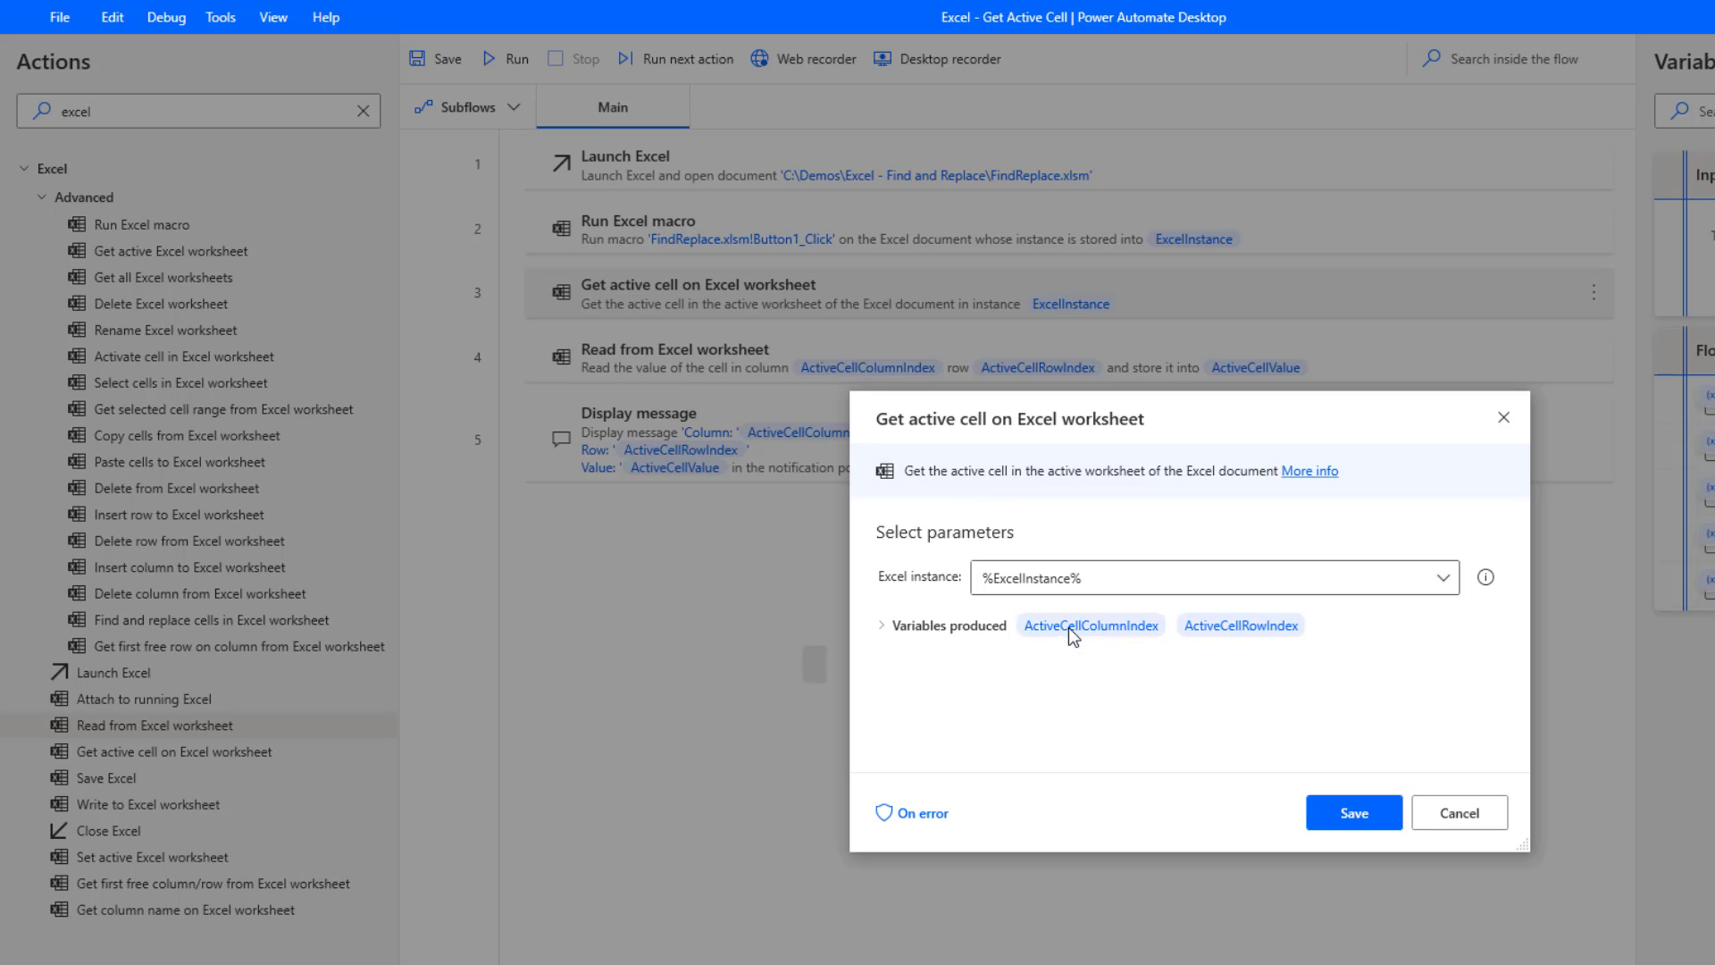
click(886, 624)
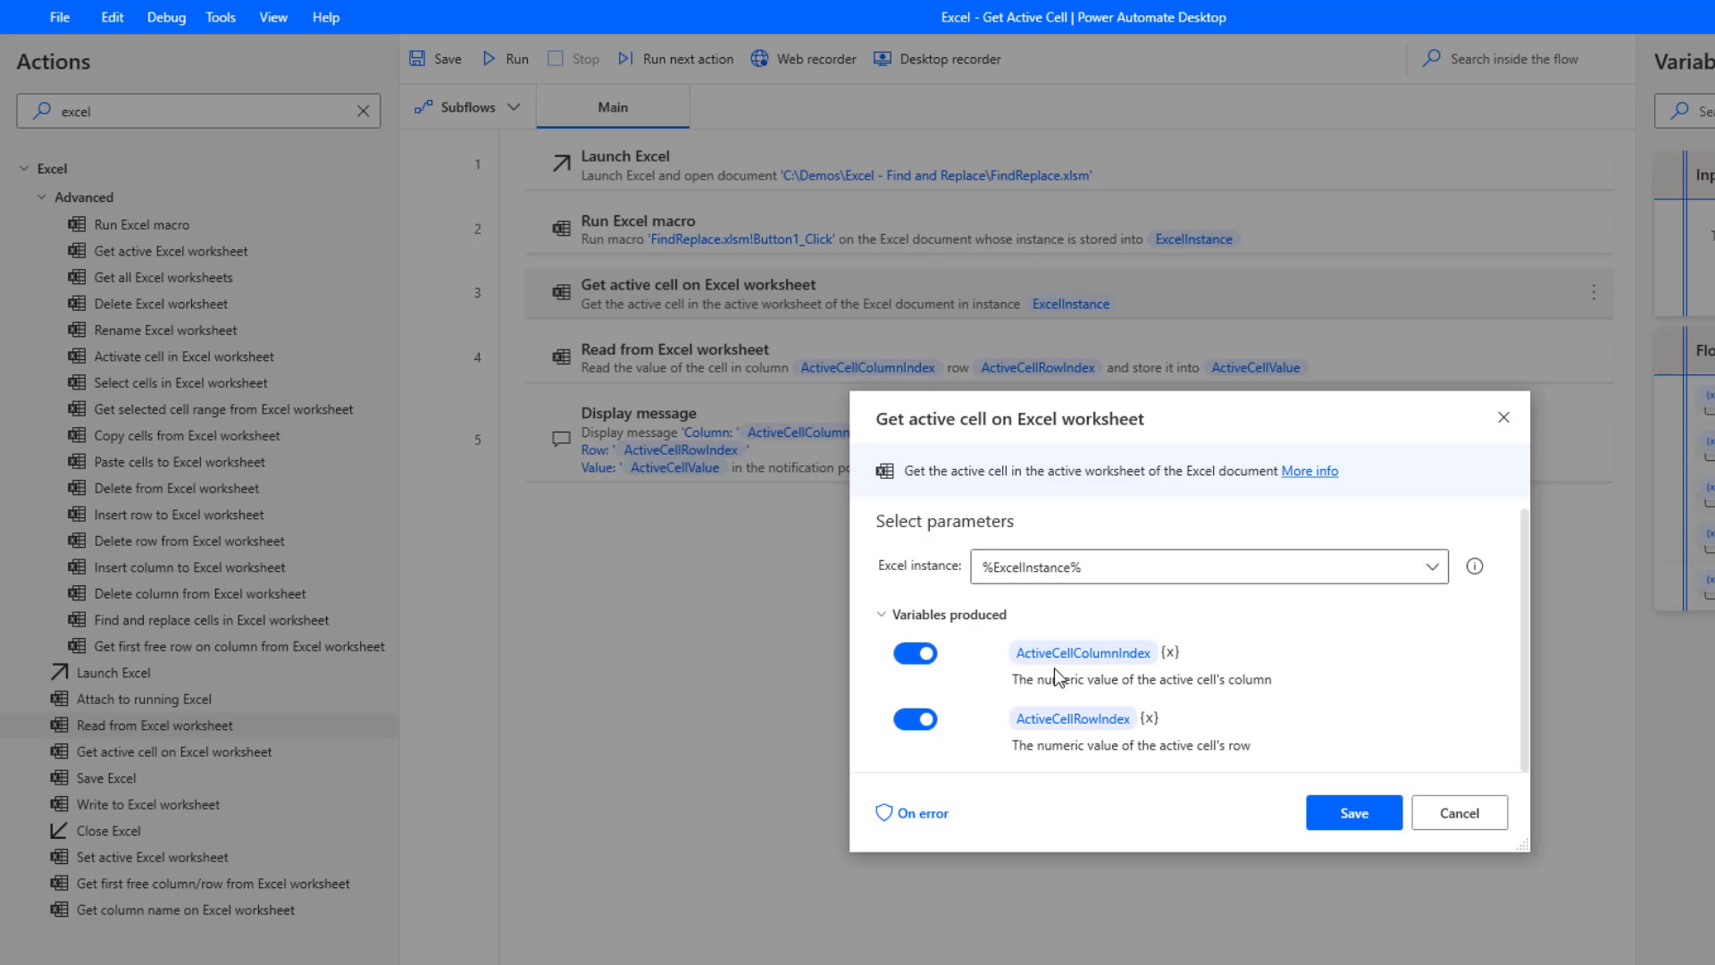
mouse_move(1145, 679)
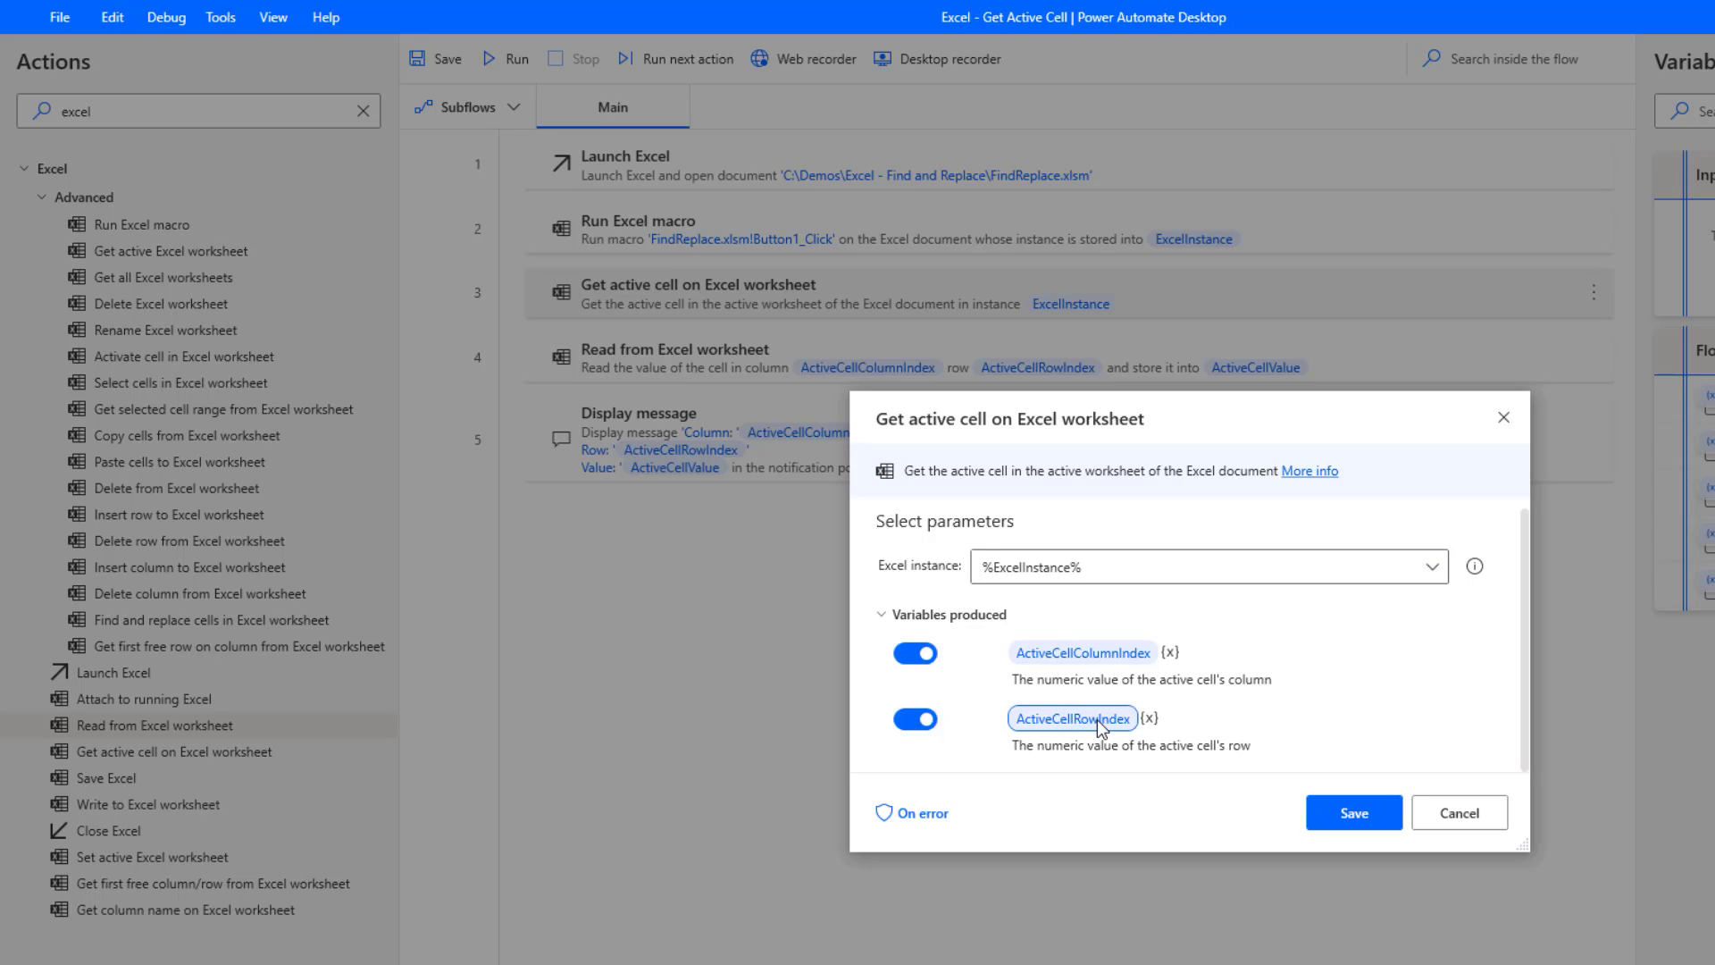
mouse_move(1036, 632)
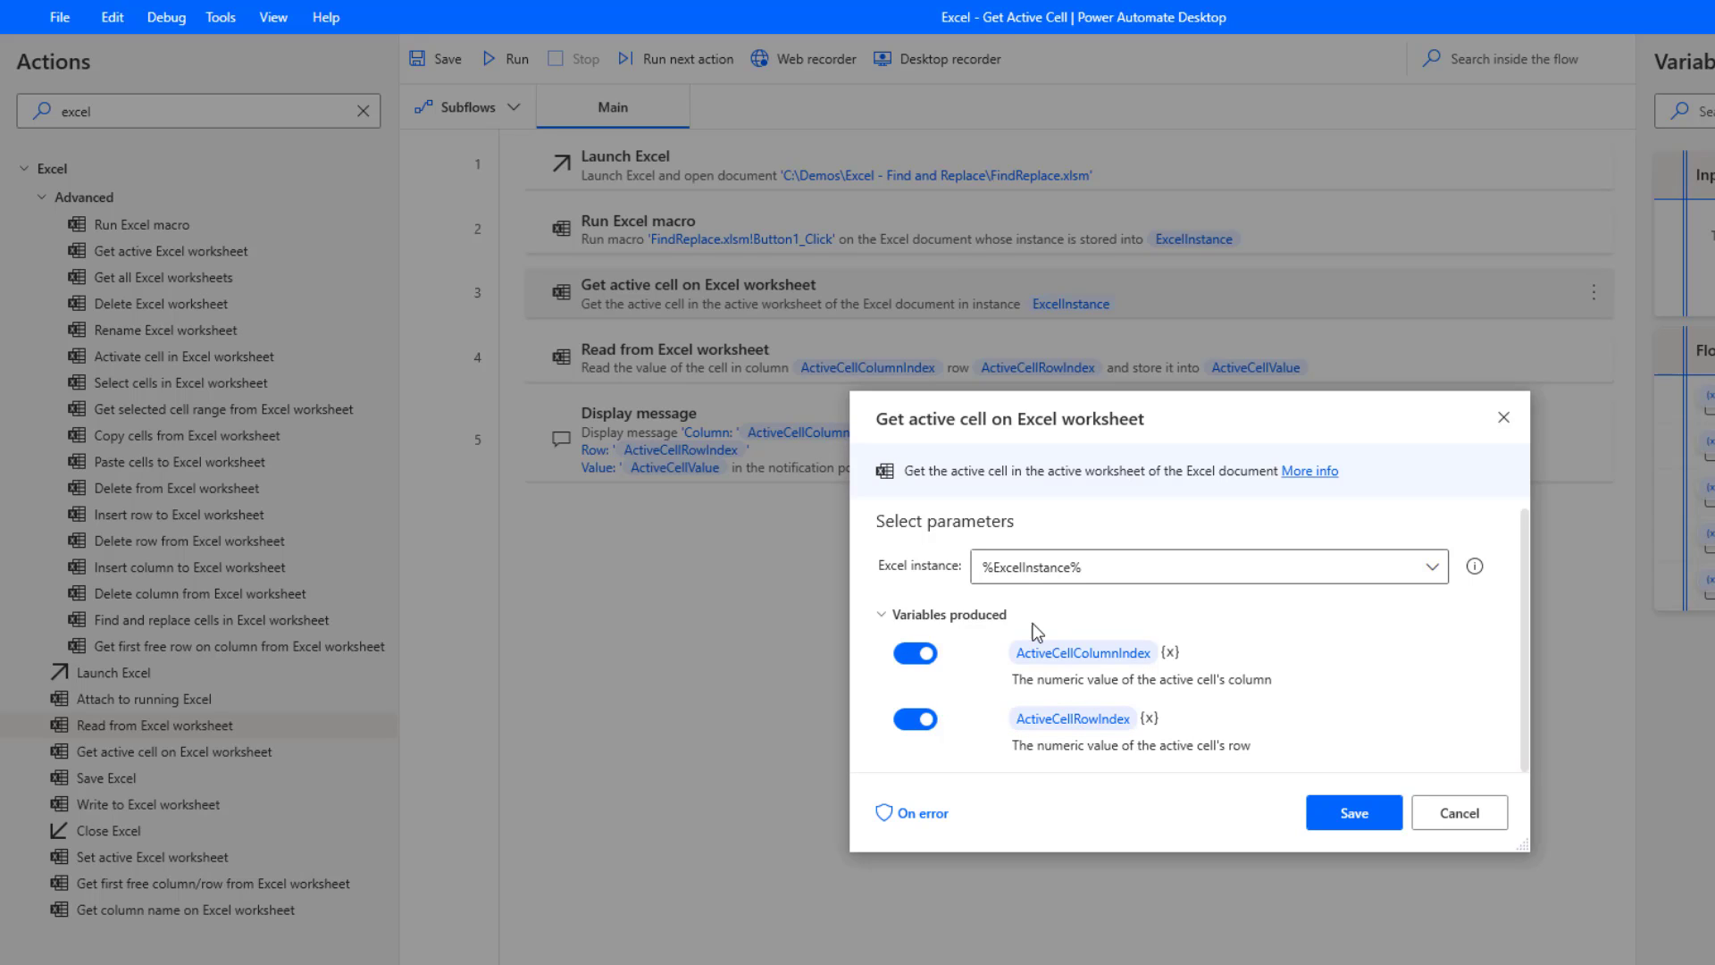
mouse_move(1198, 682)
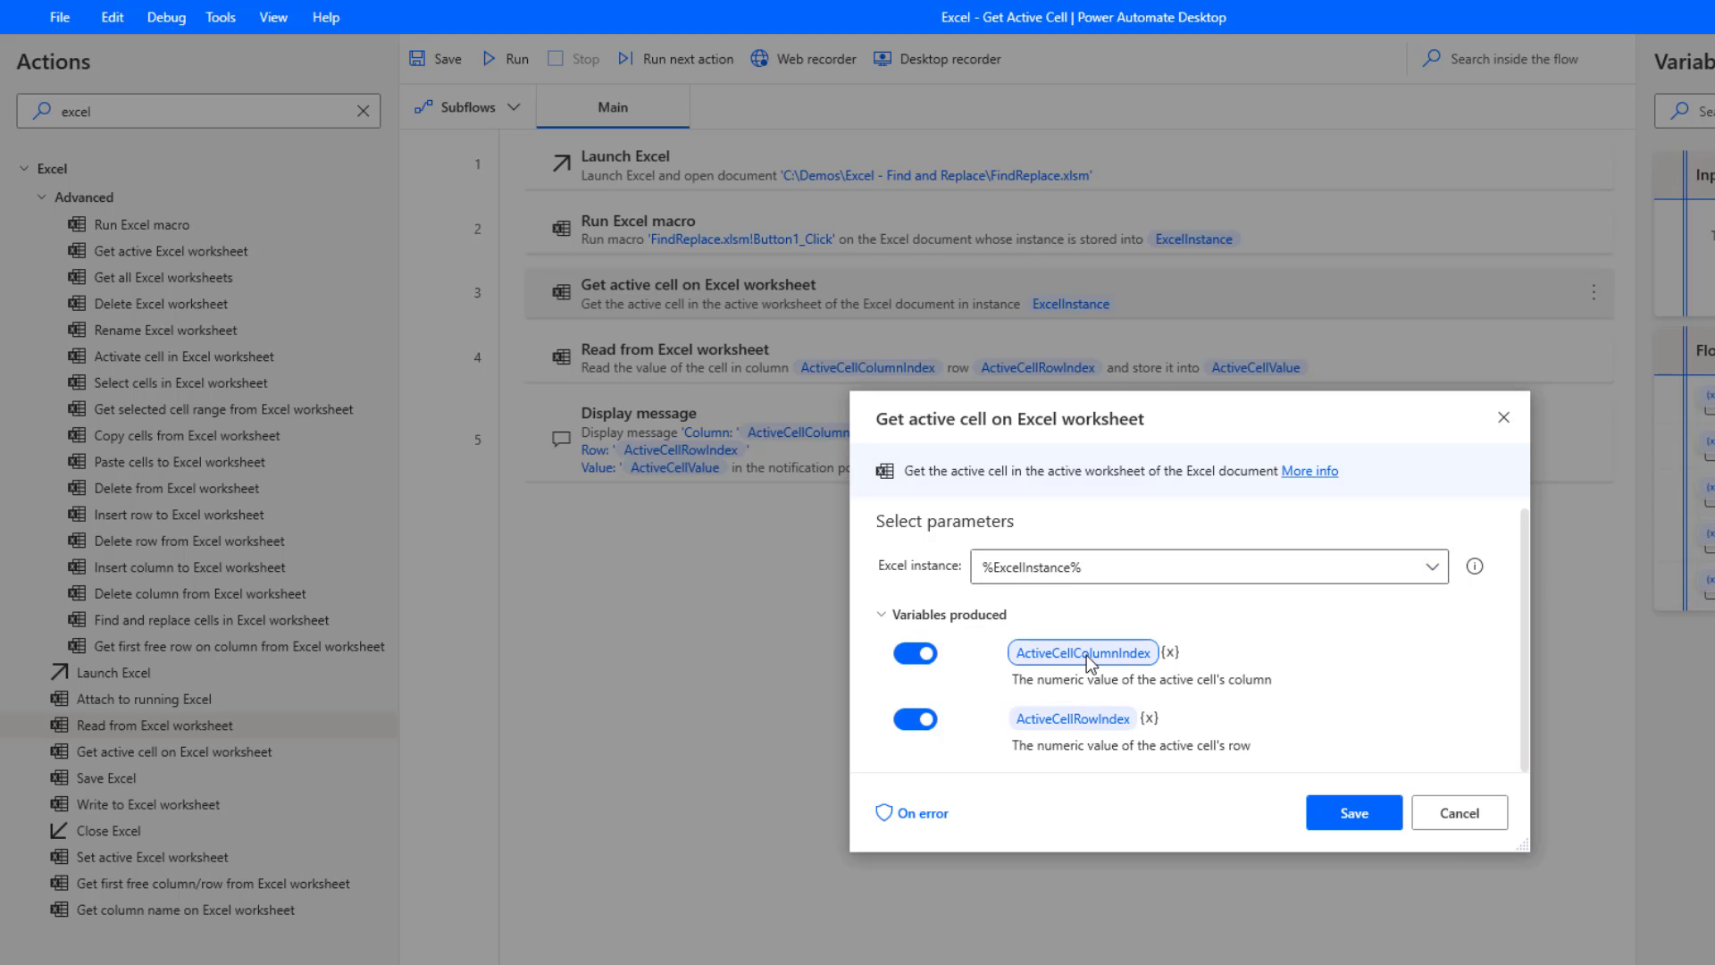
mouse_move(1095, 659)
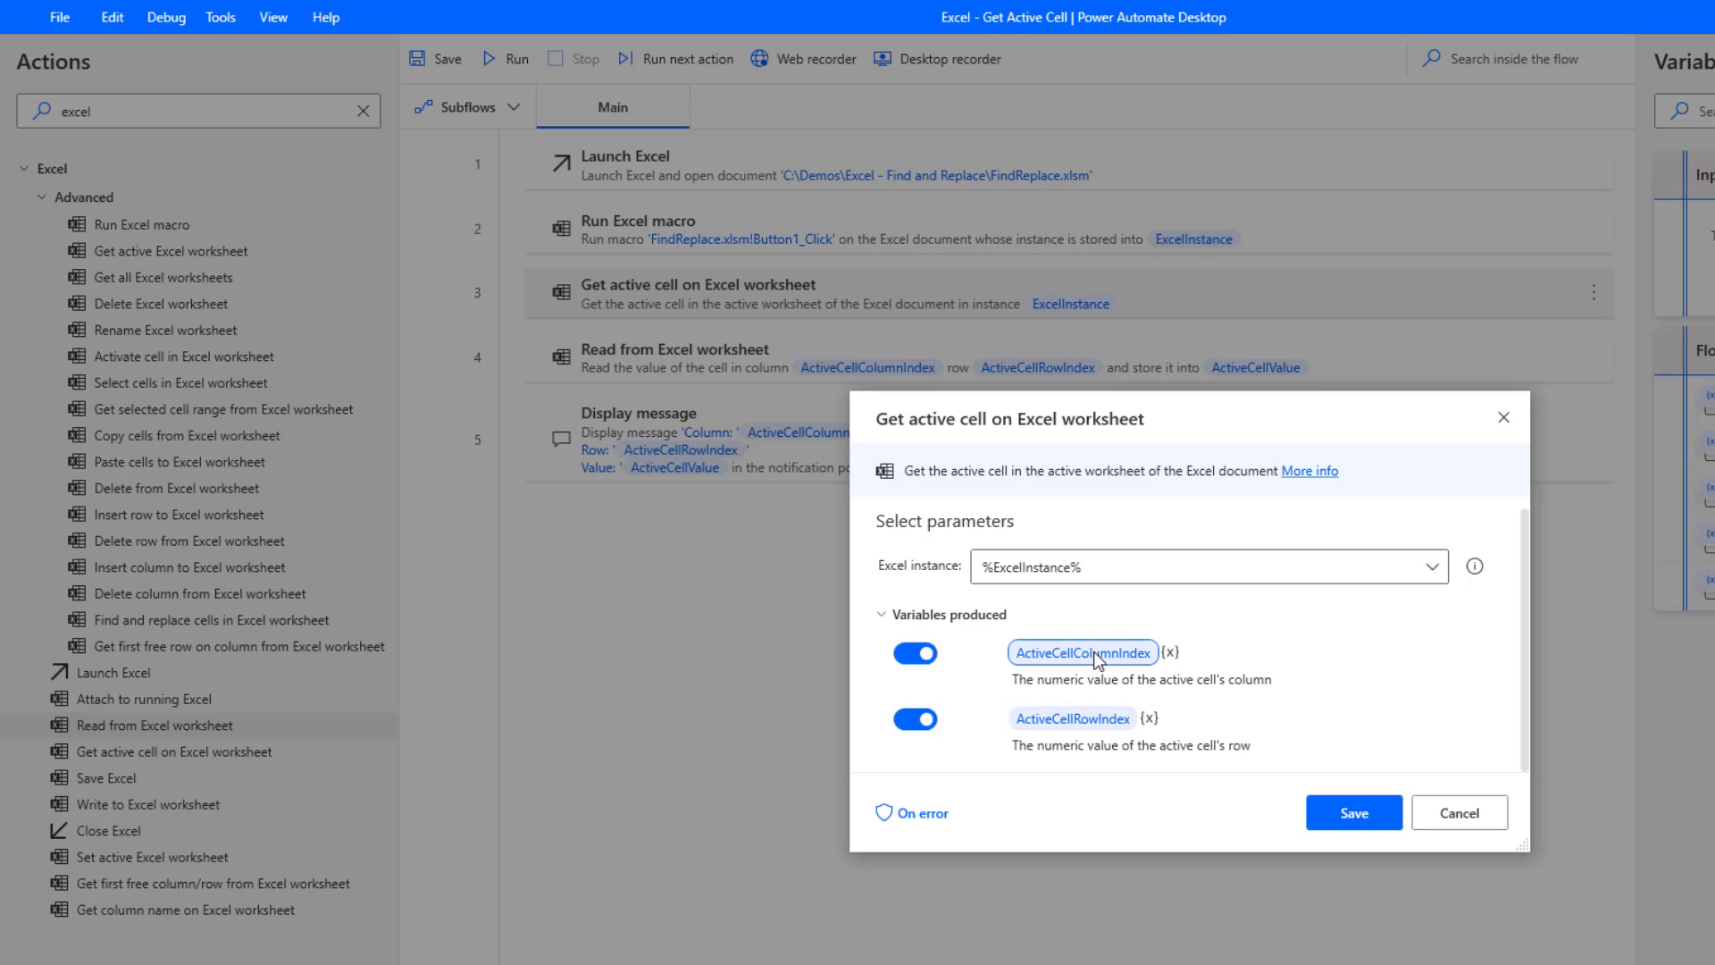
click(1351, 813)
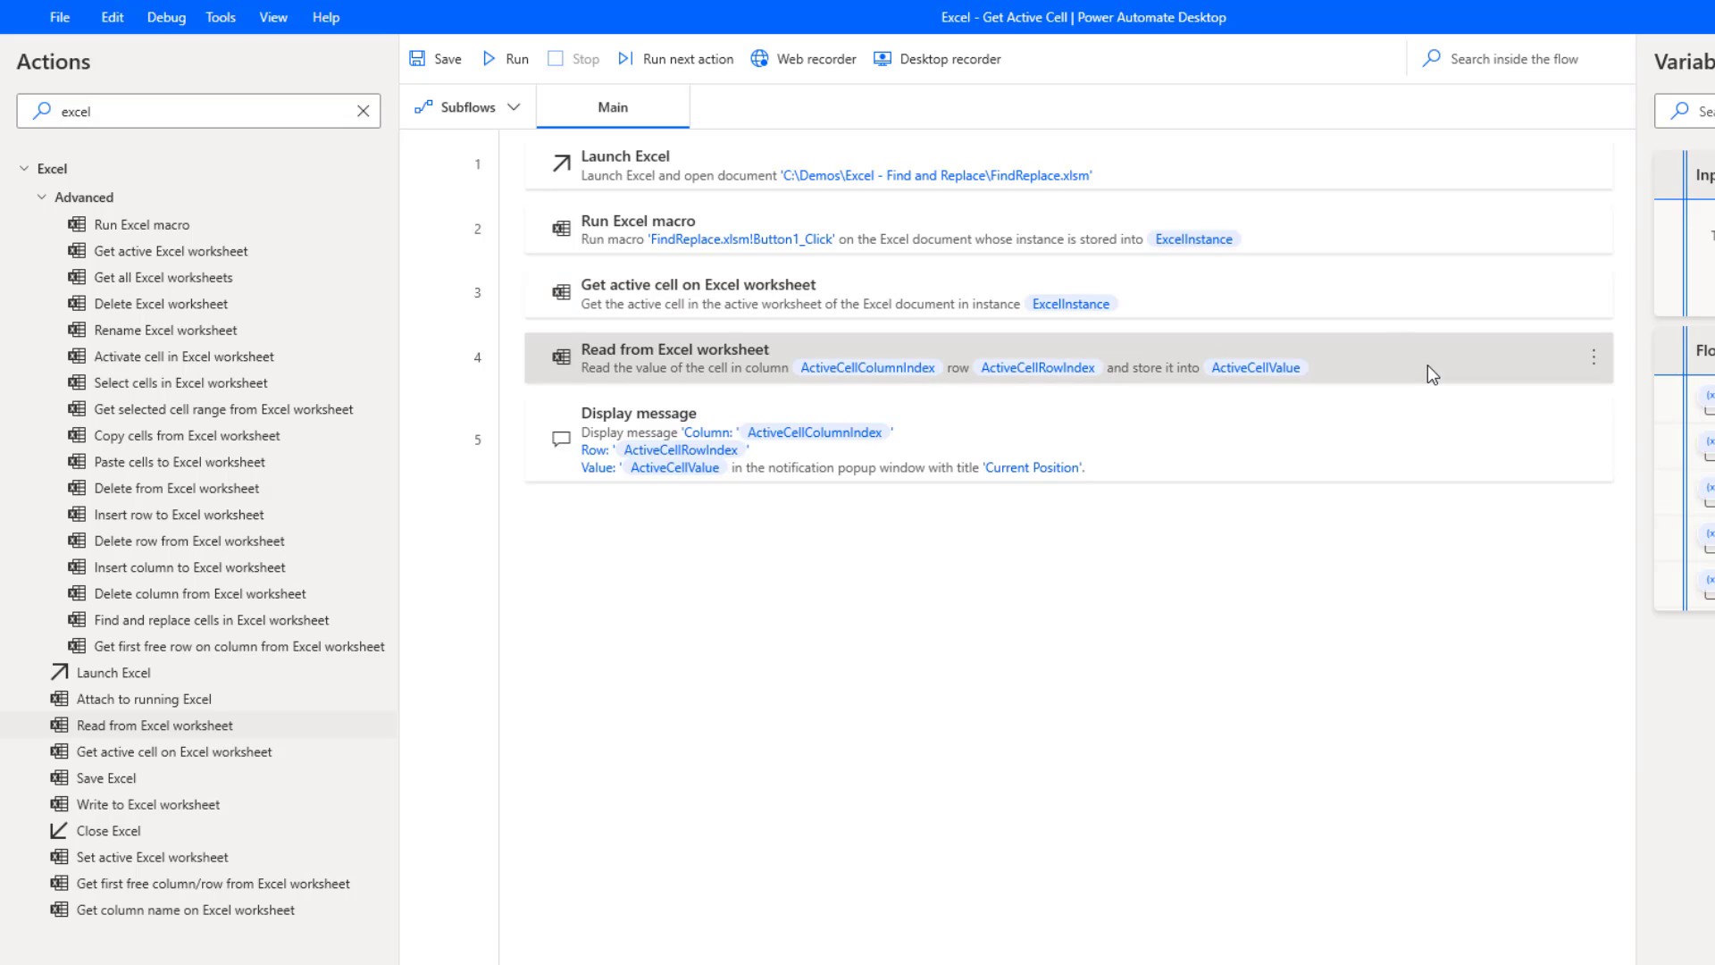
double_click(675, 357)
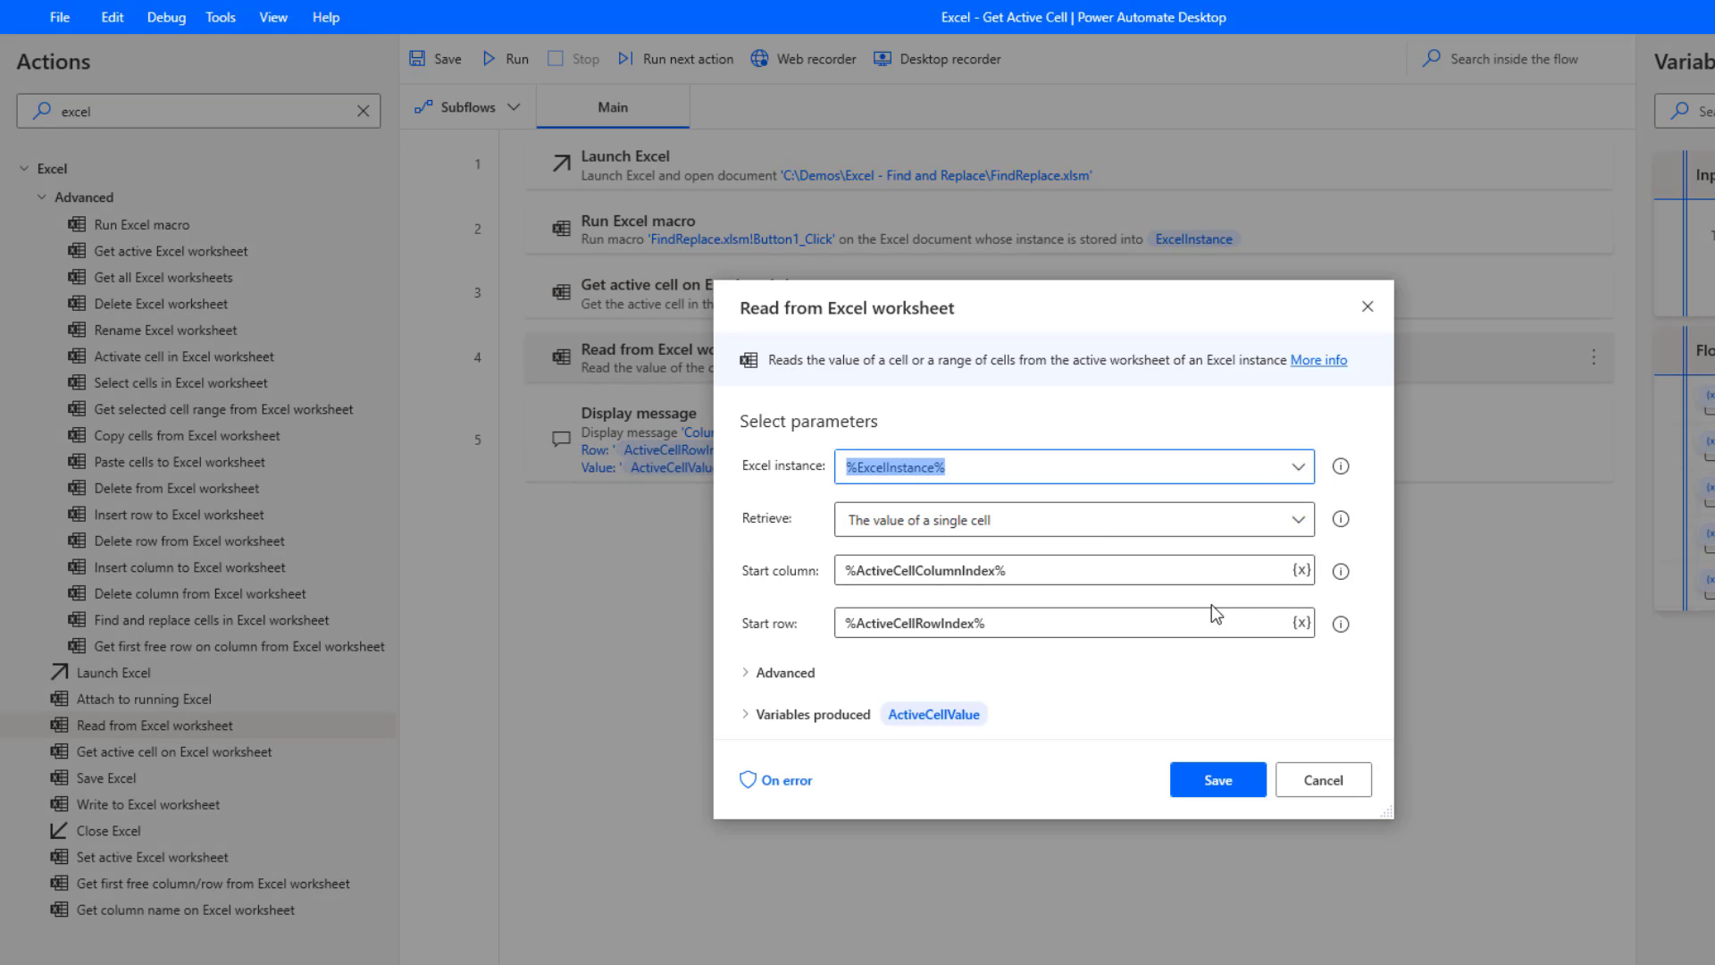
mouse_move(1201, 701)
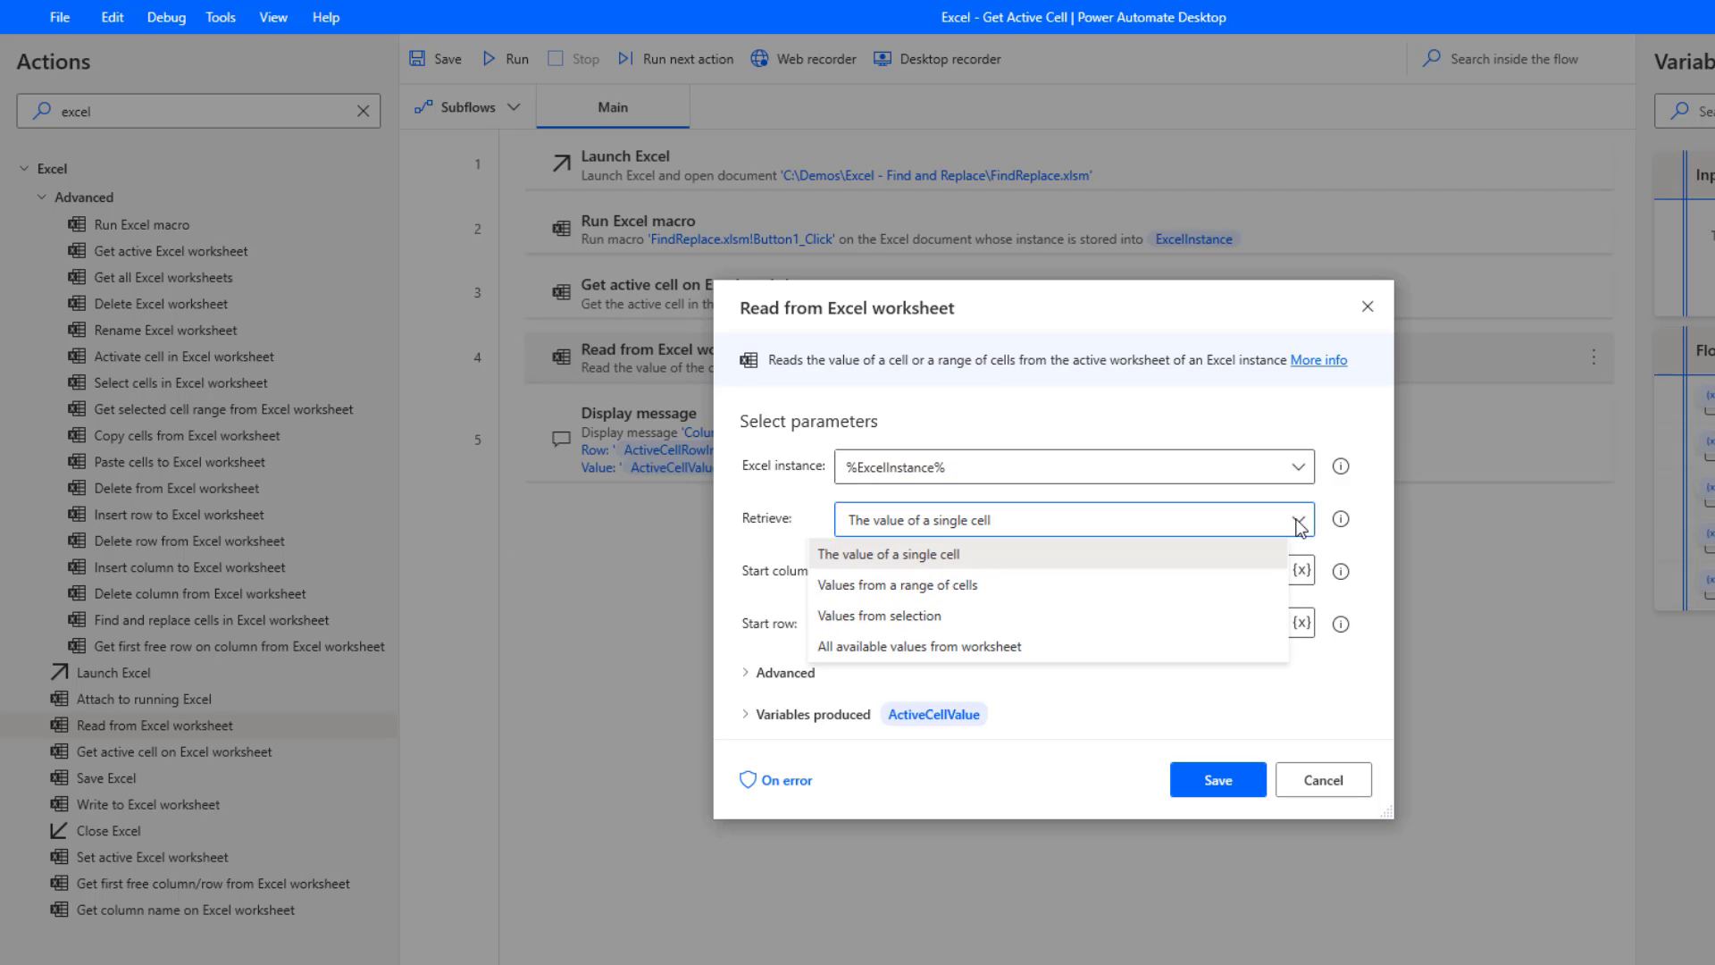
mouse_move(1345, 654)
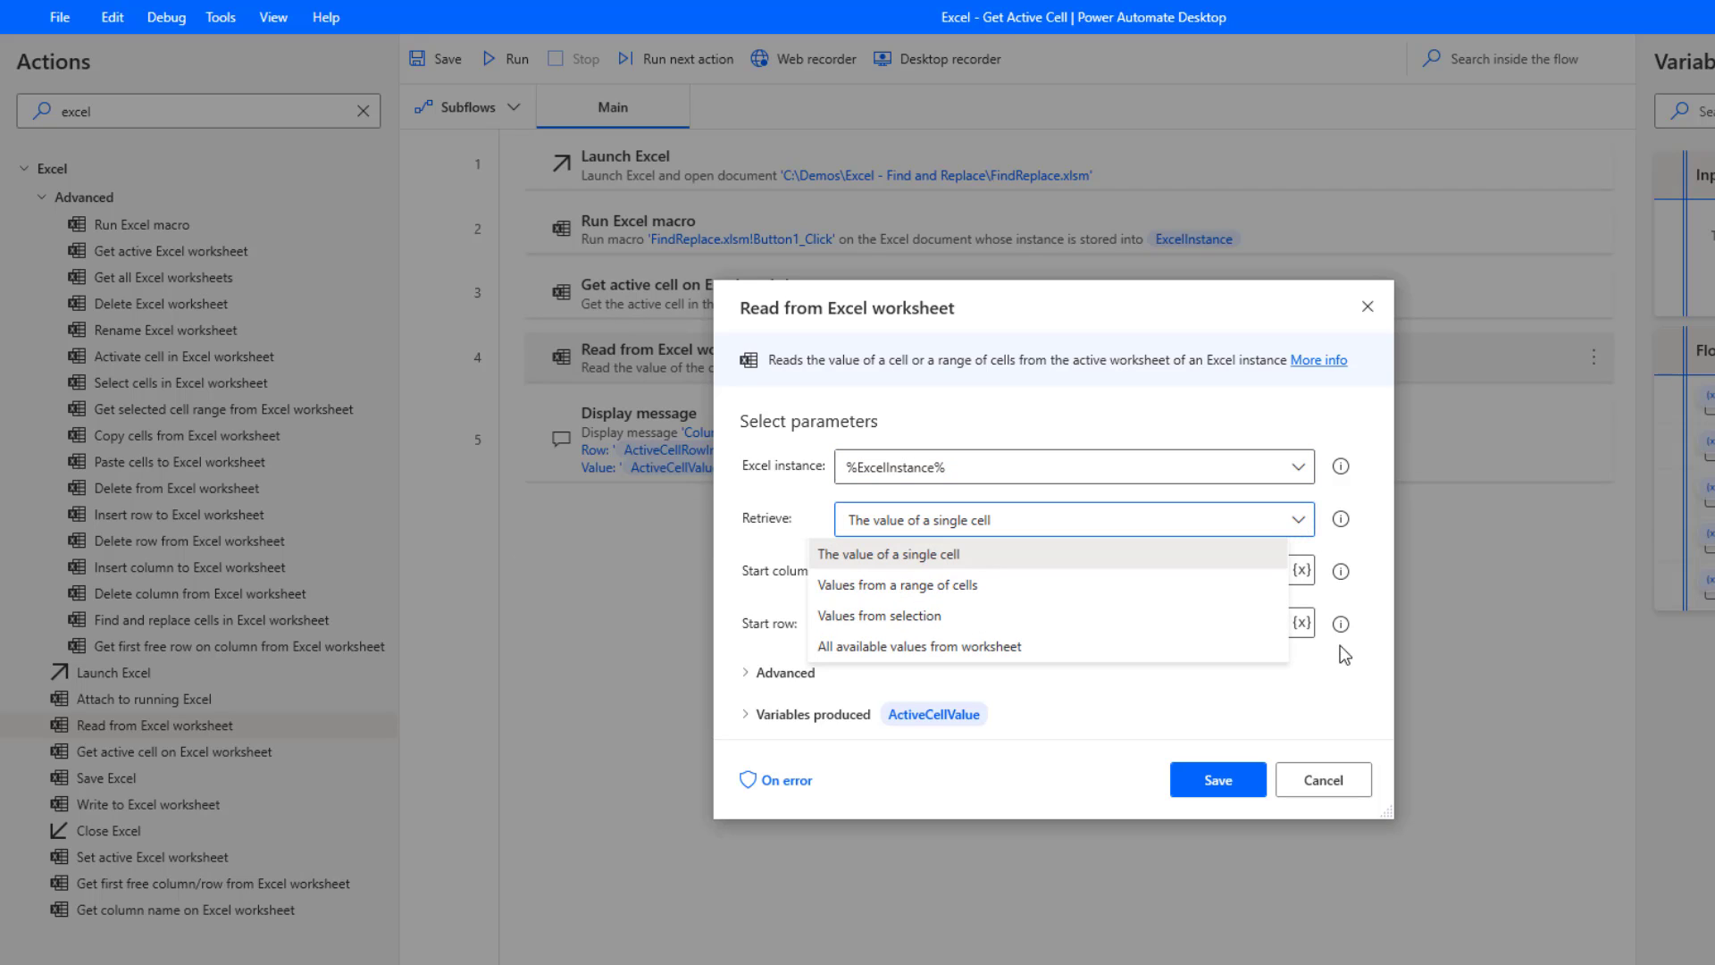
click(887, 554)
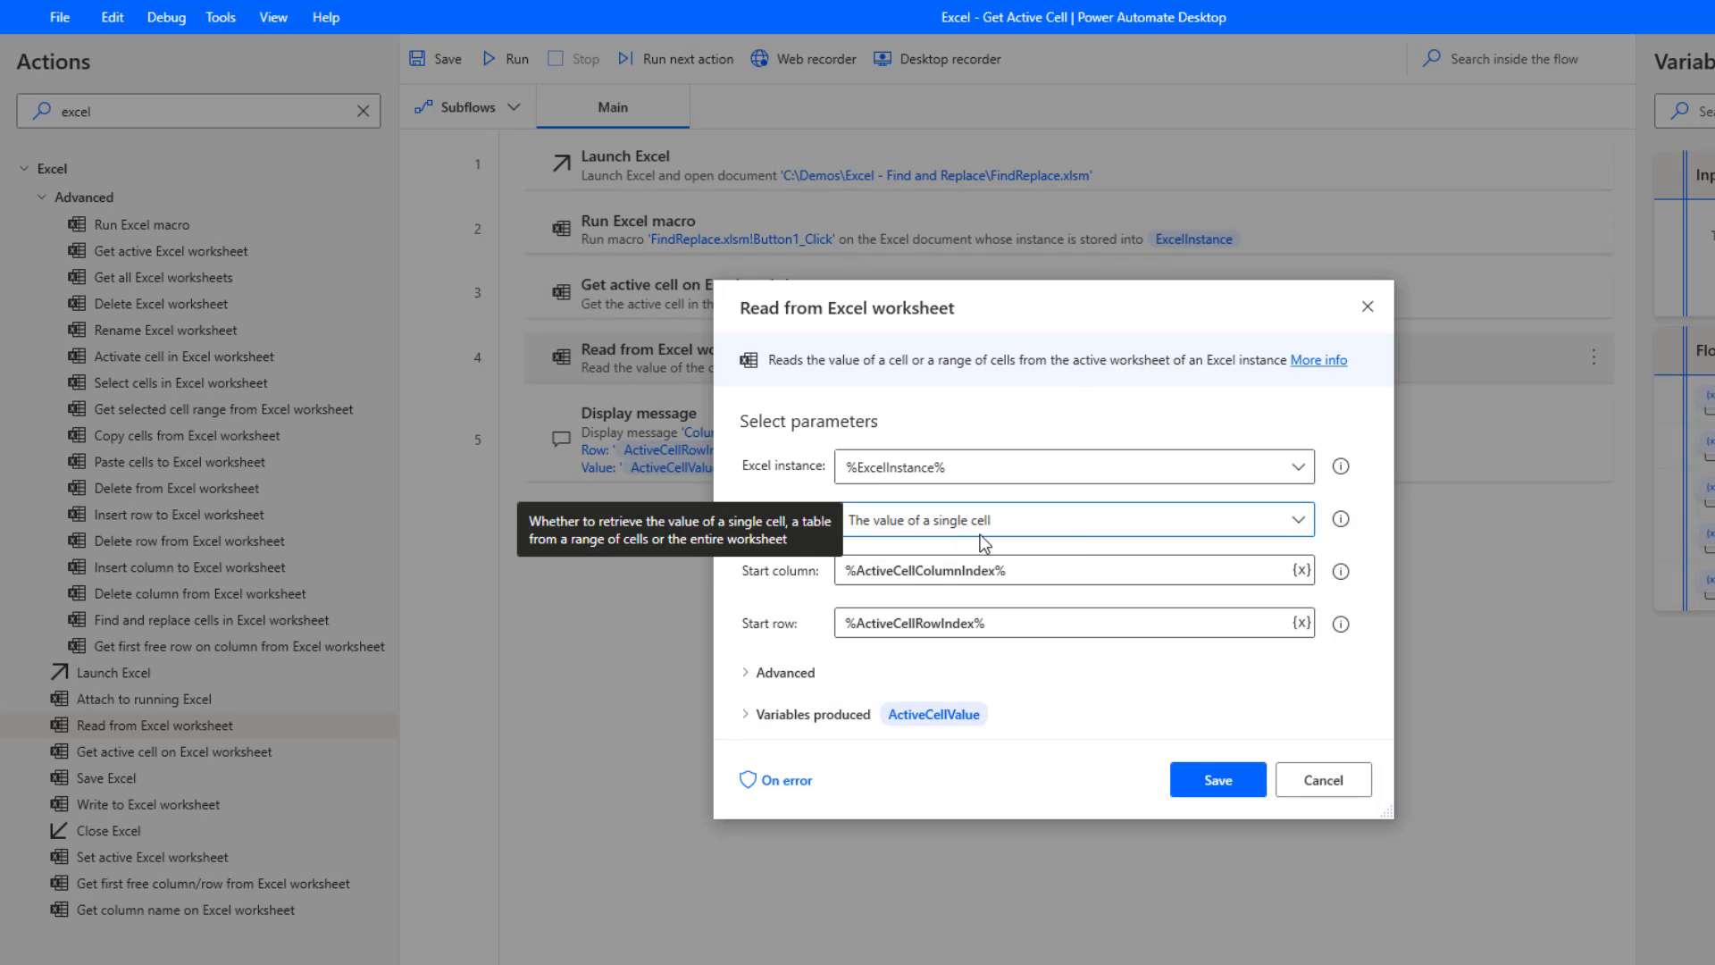
mouse_move(979, 620)
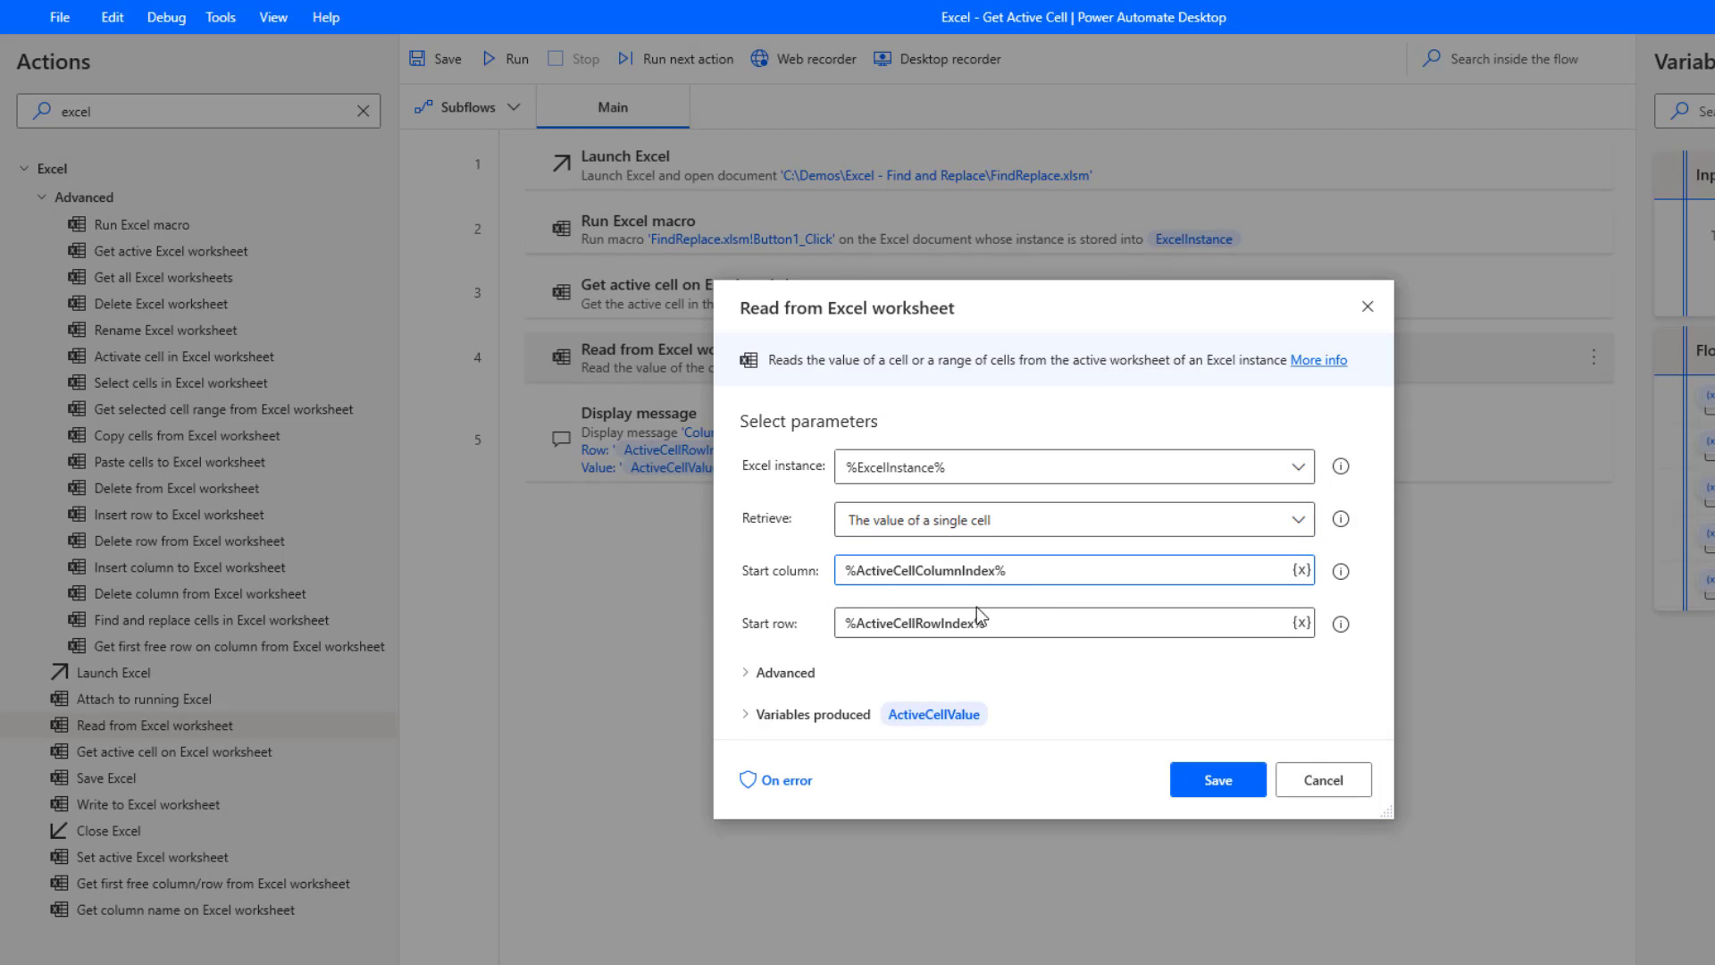
mouse_move(594, 313)
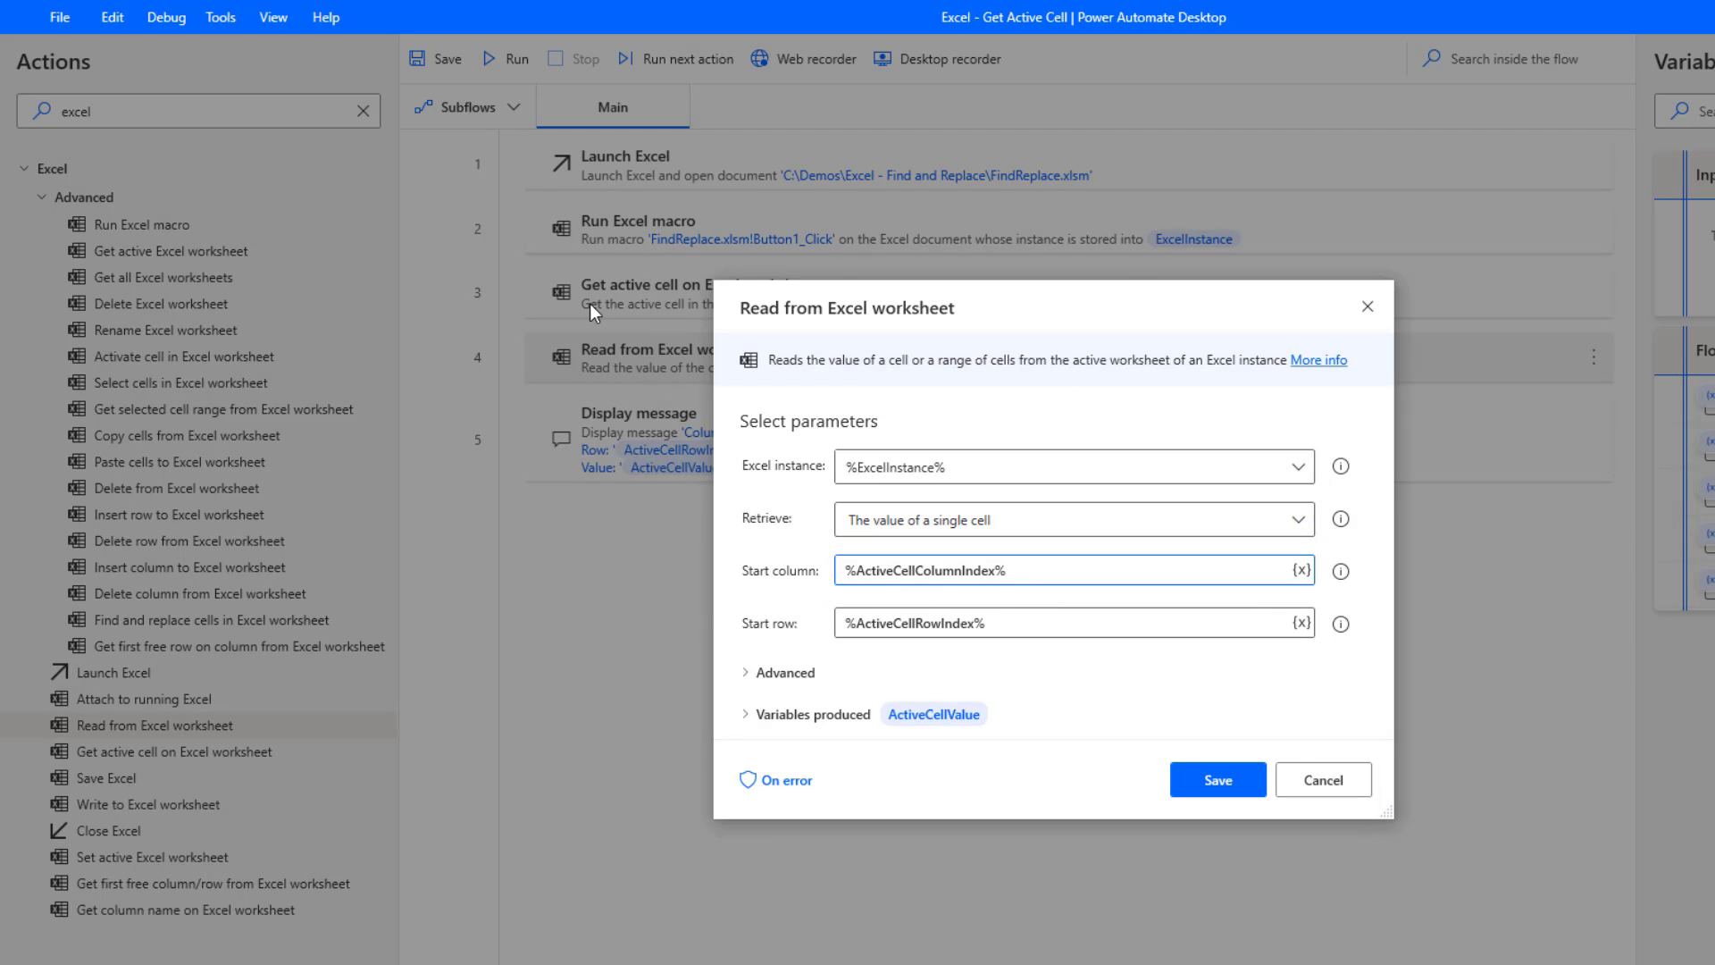
mouse_move(934, 593)
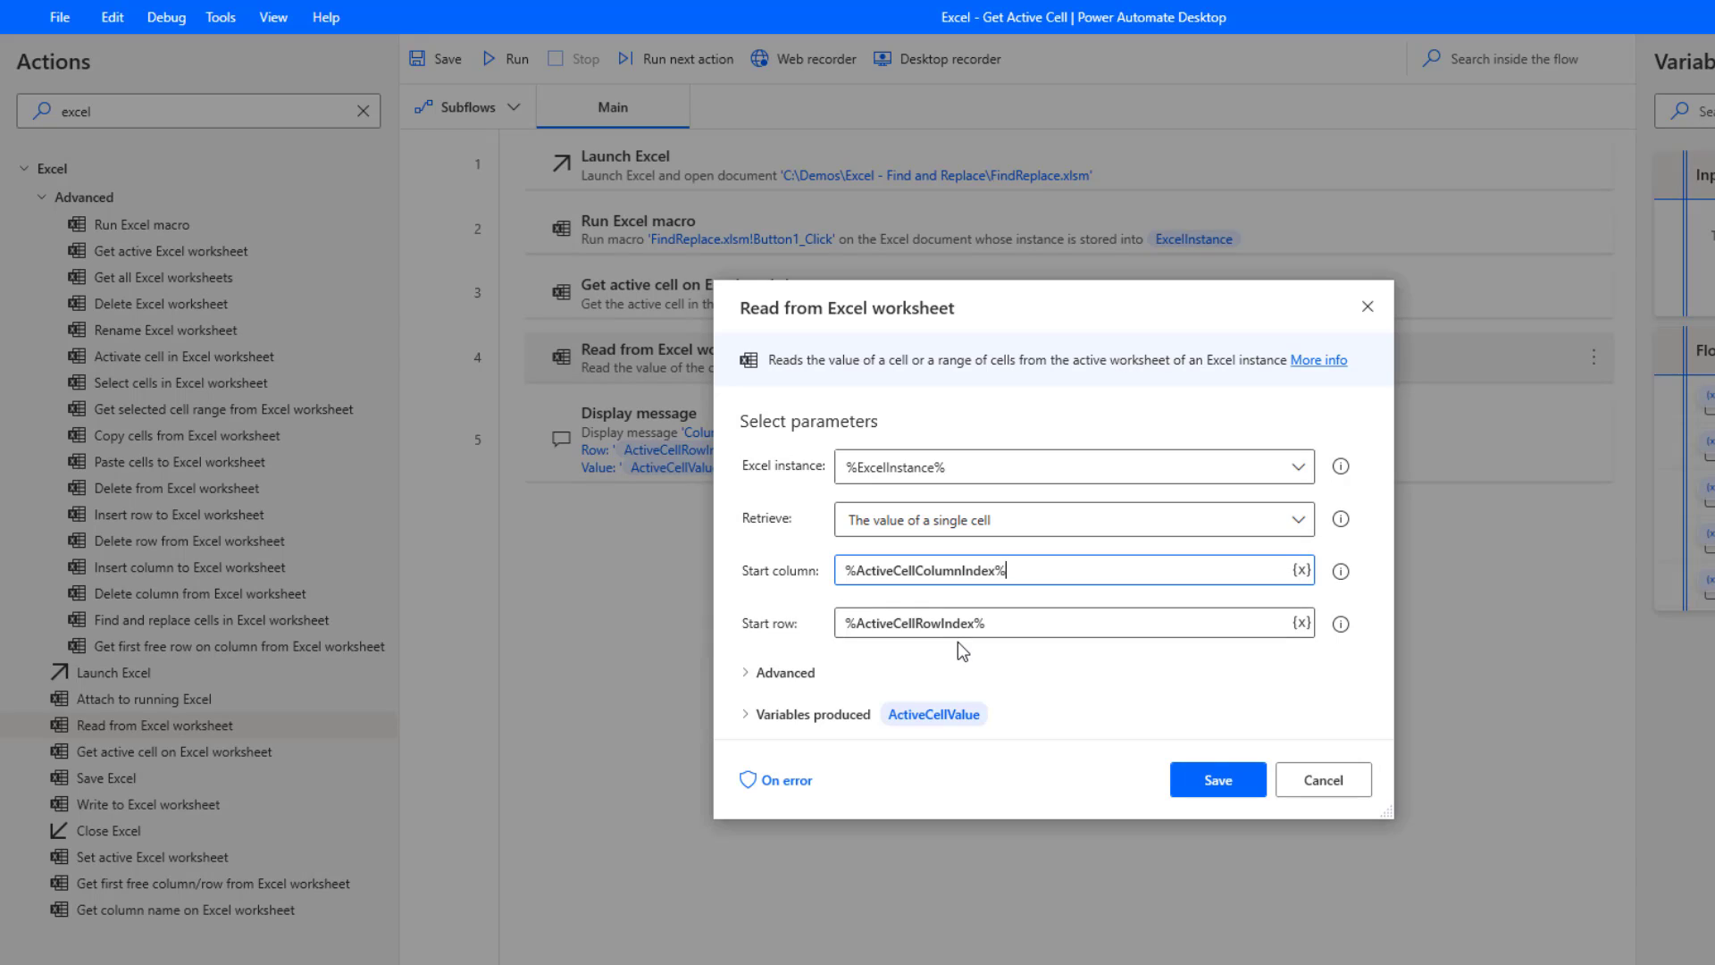
mouse_move(843, 725)
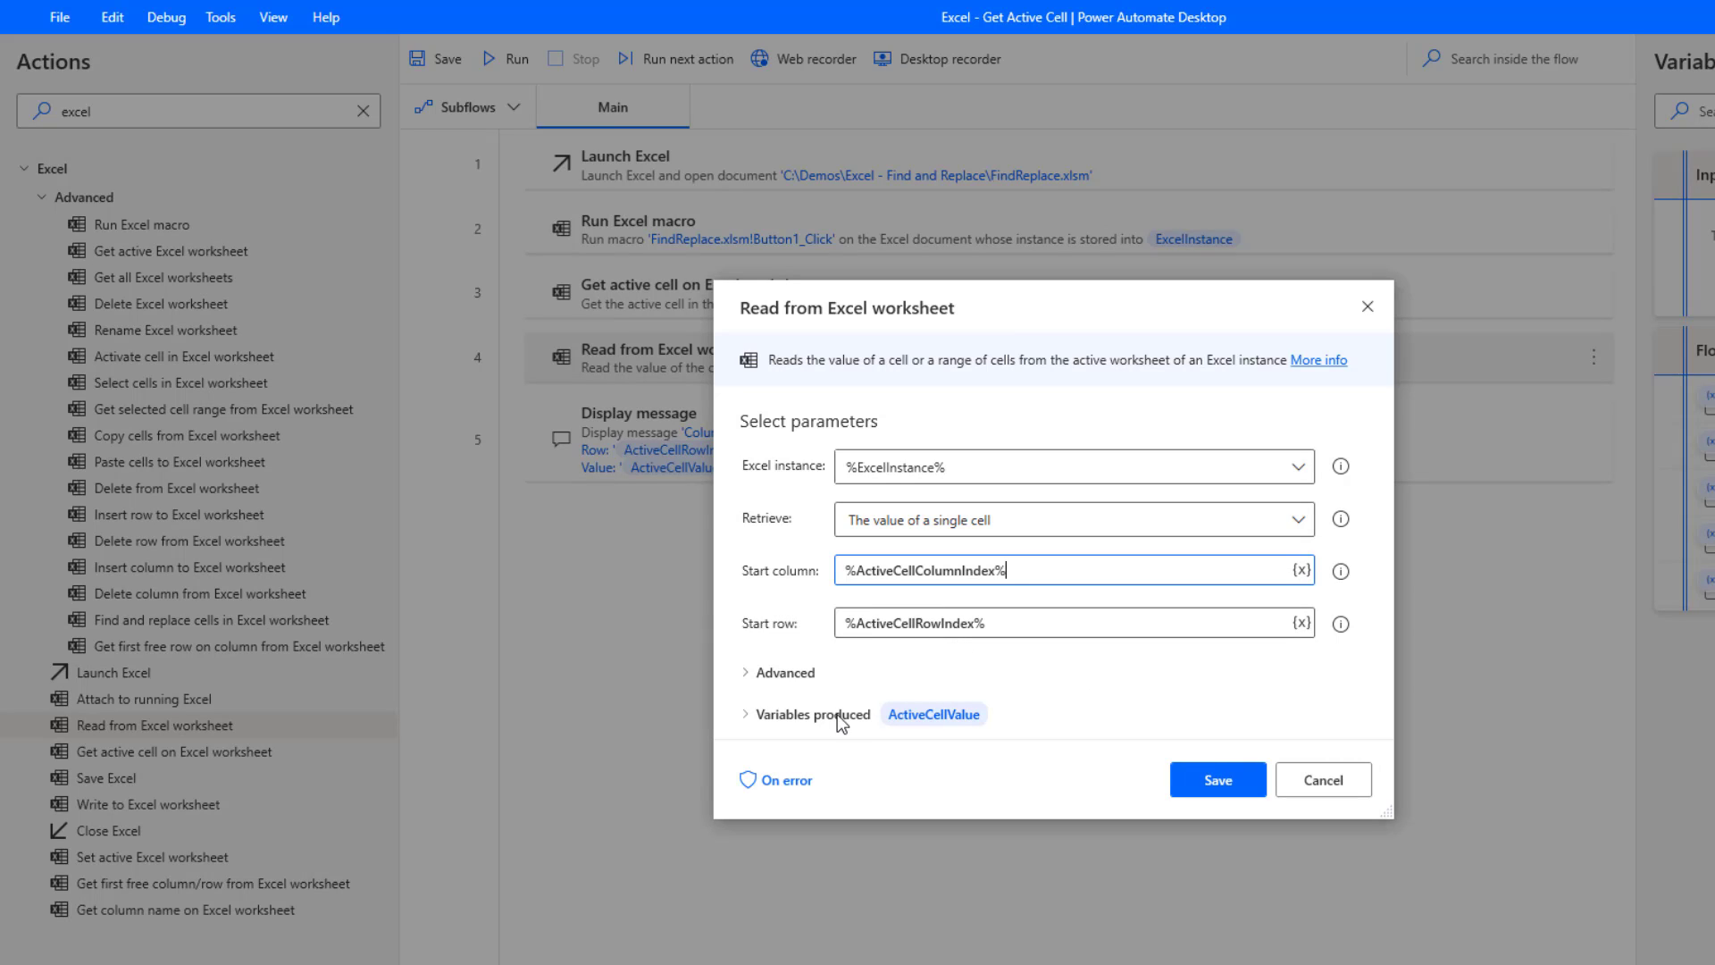
mouse_move(828, 727)
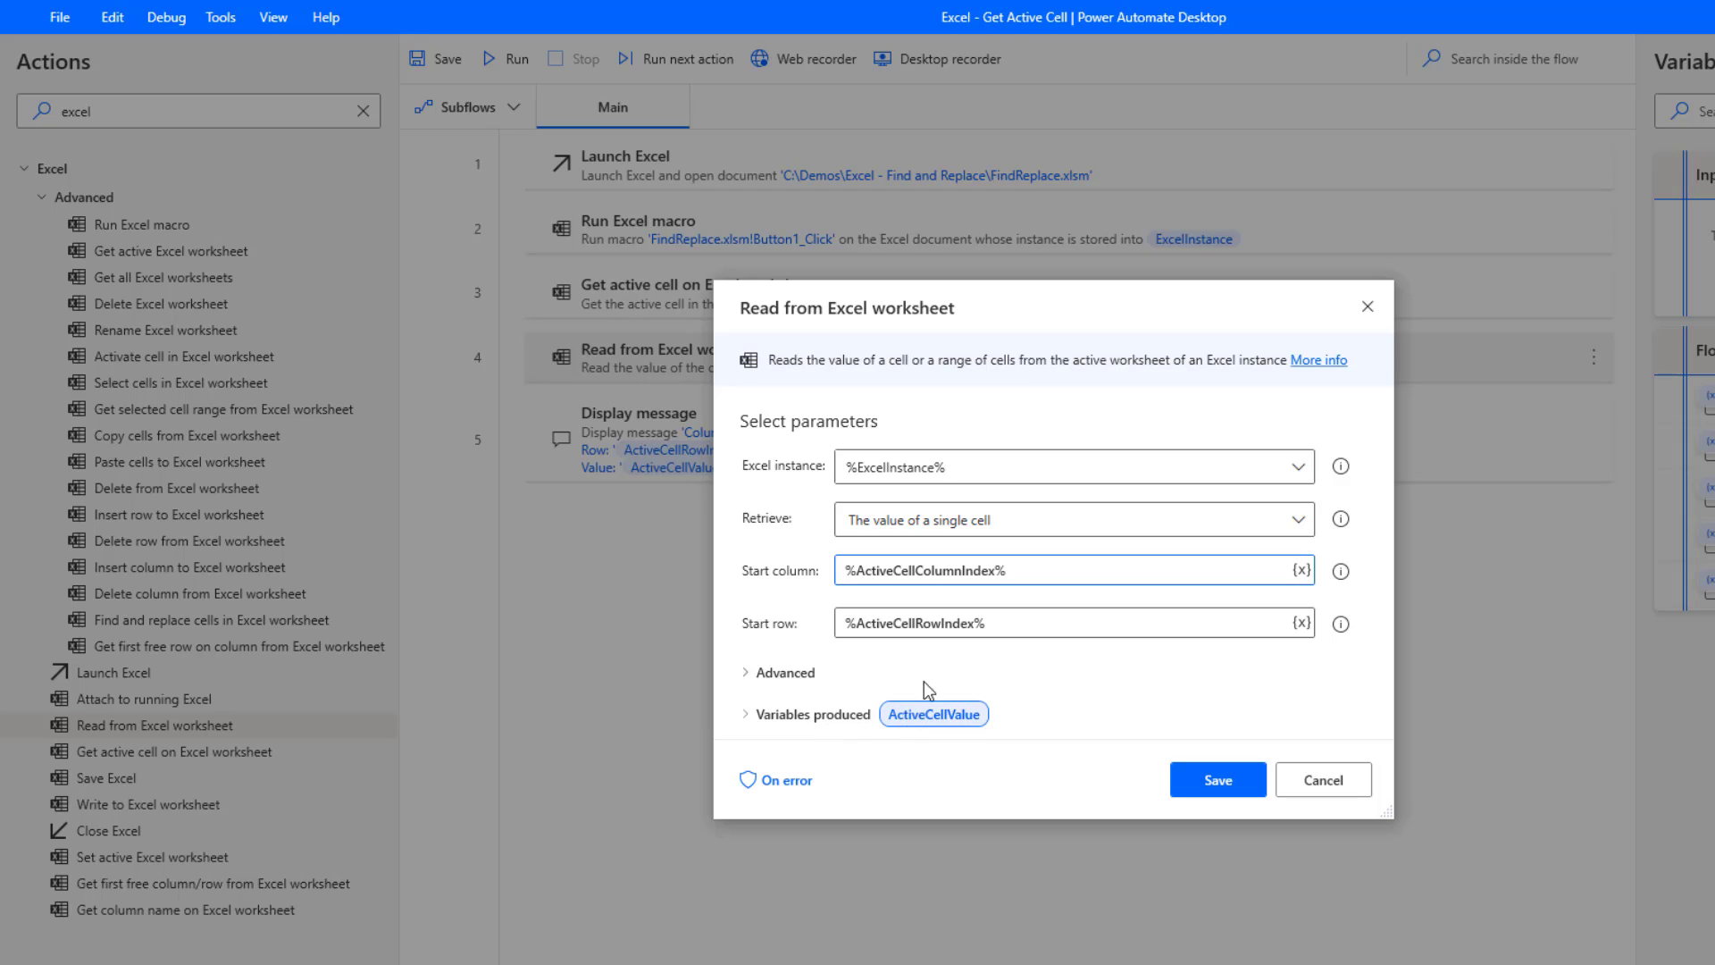
mouse_move(943, 730)
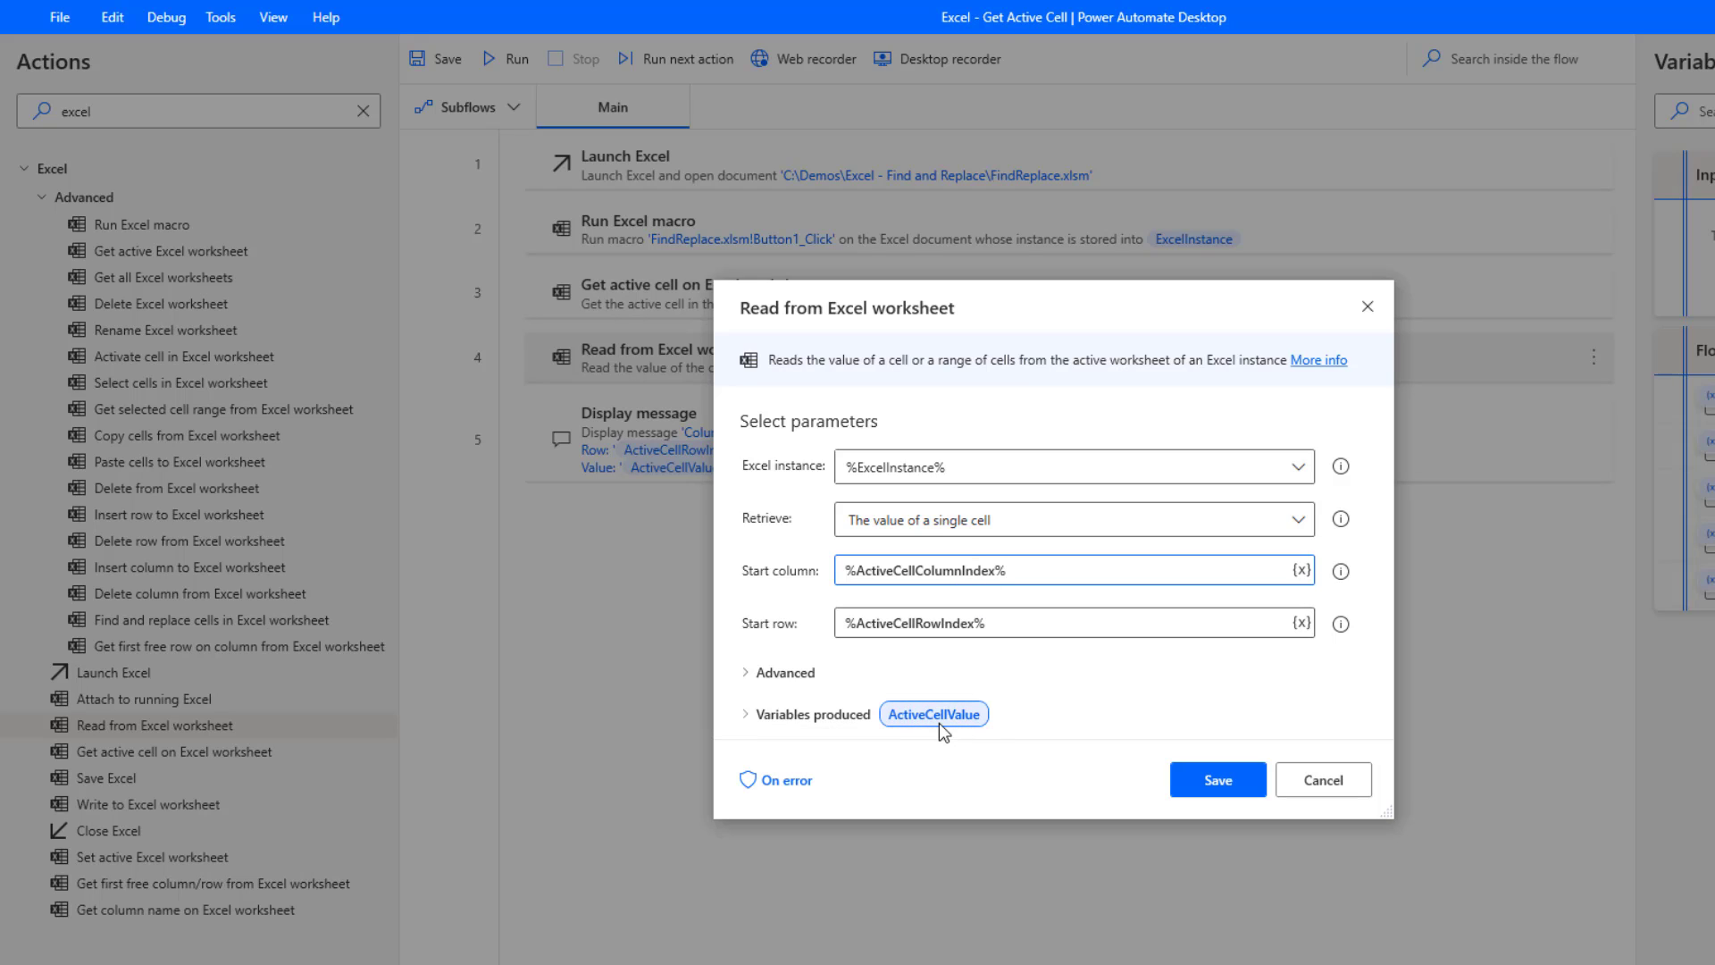
mouse_move(934, 721)
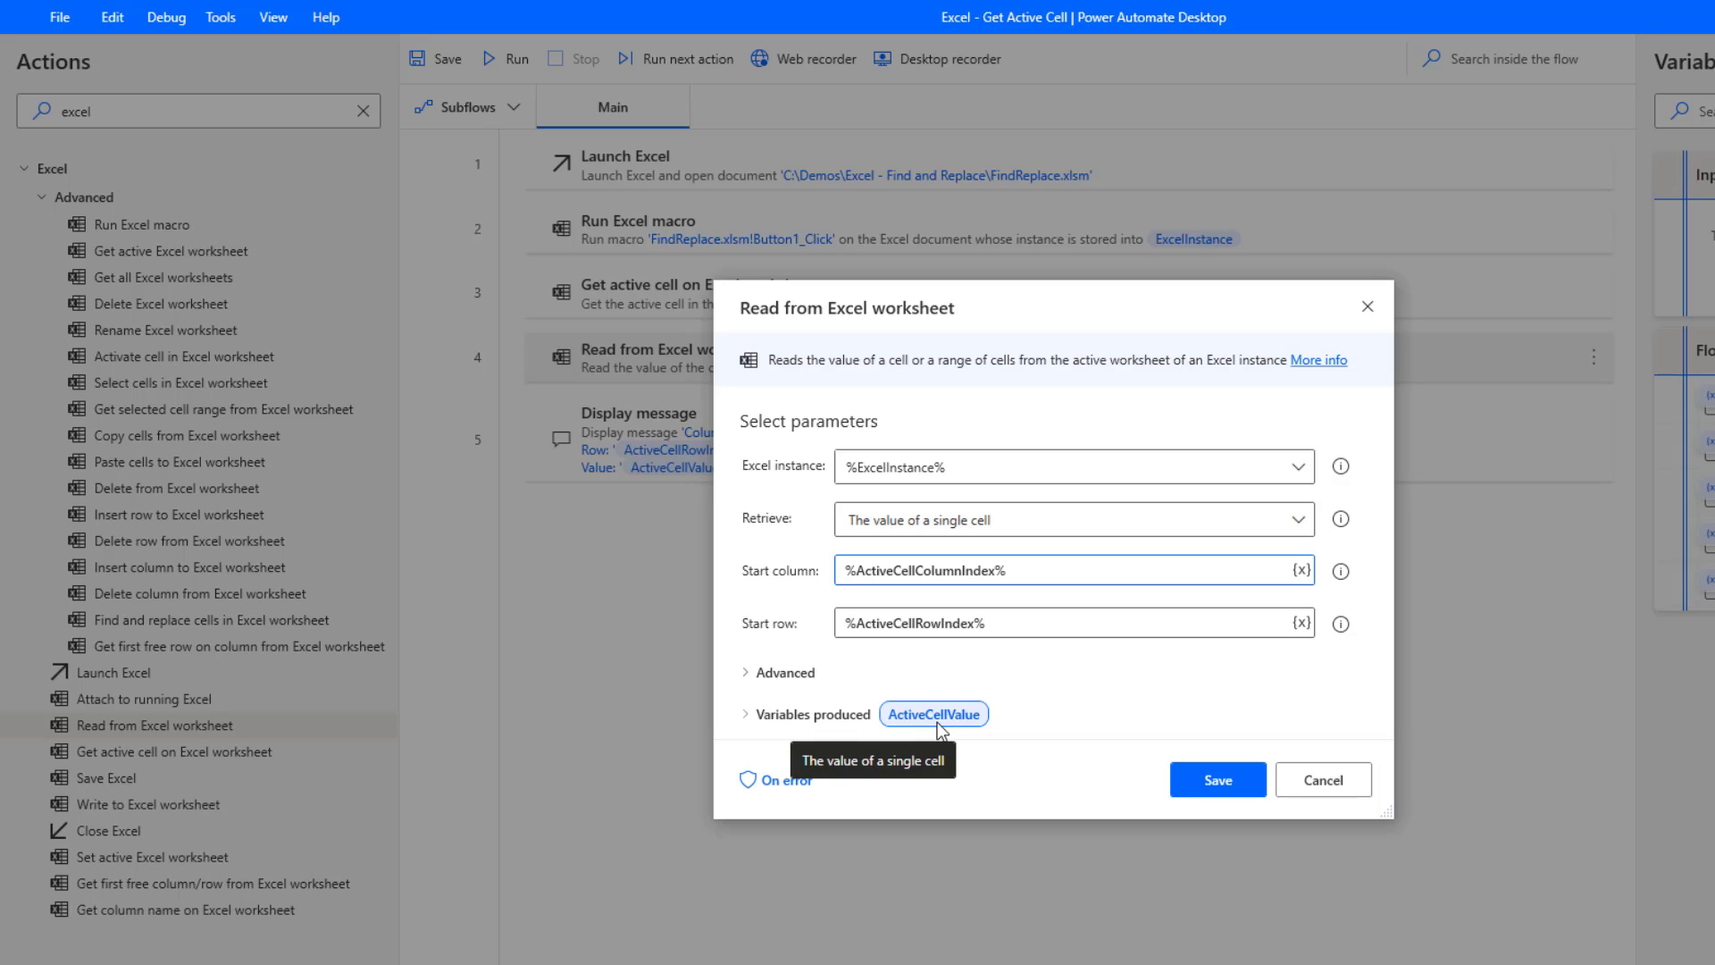
mouse_move(905, 722)
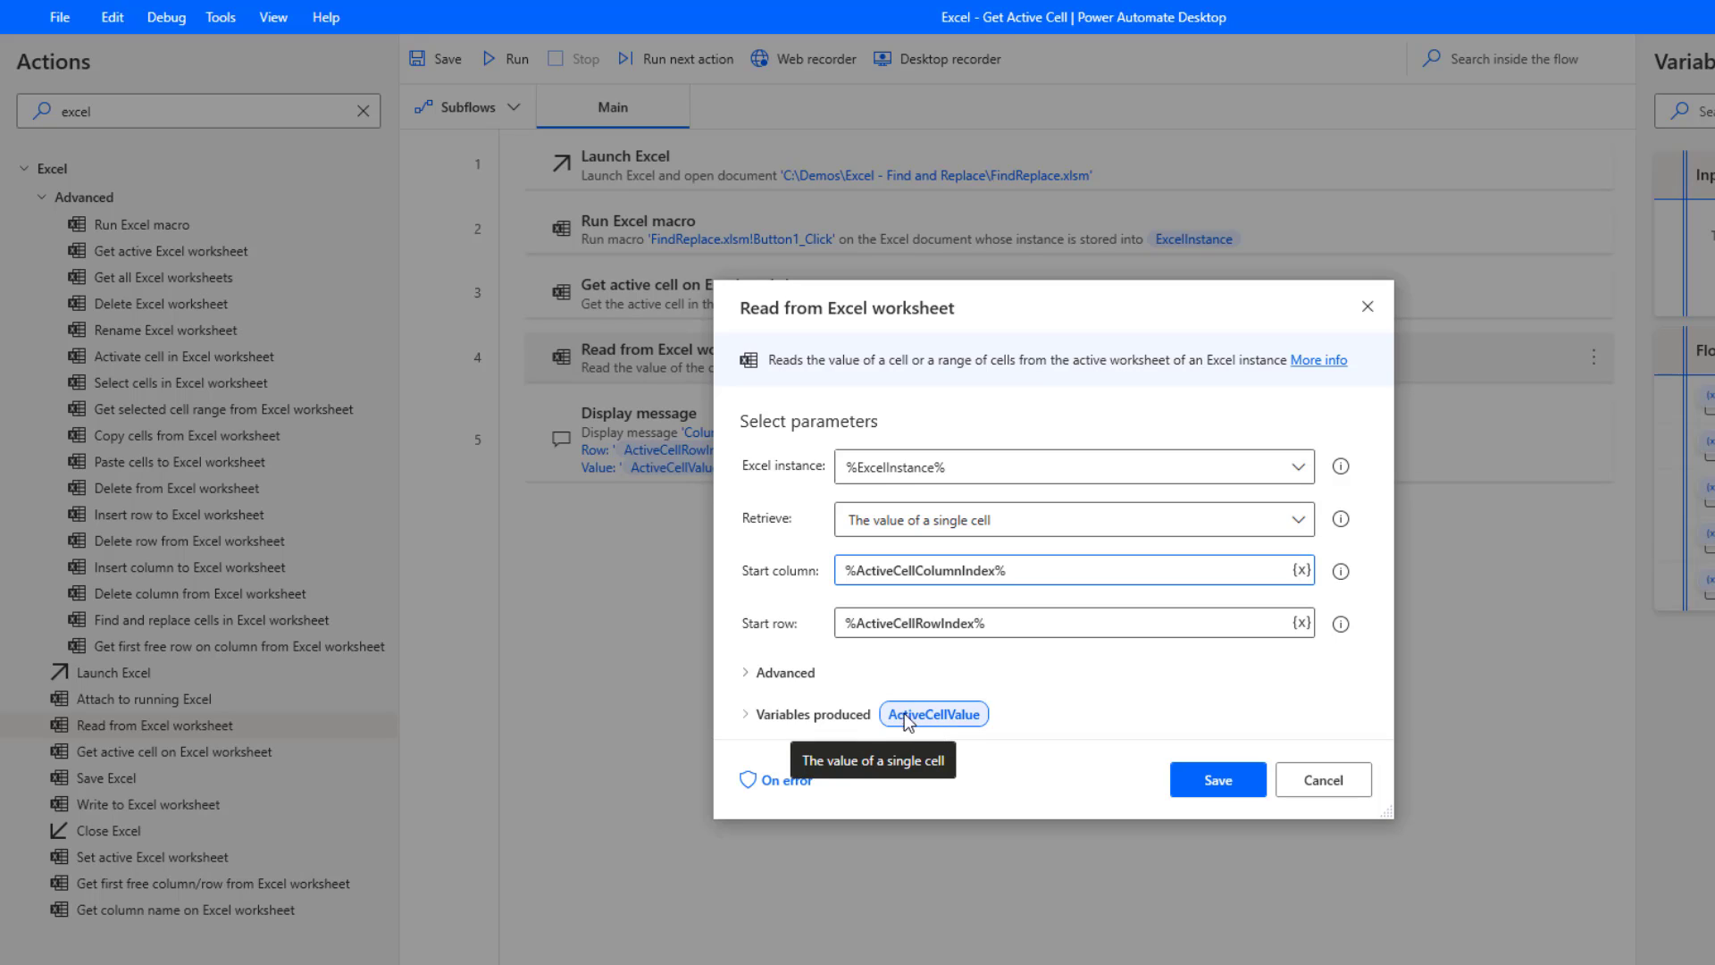
mouse_move(954, 730)
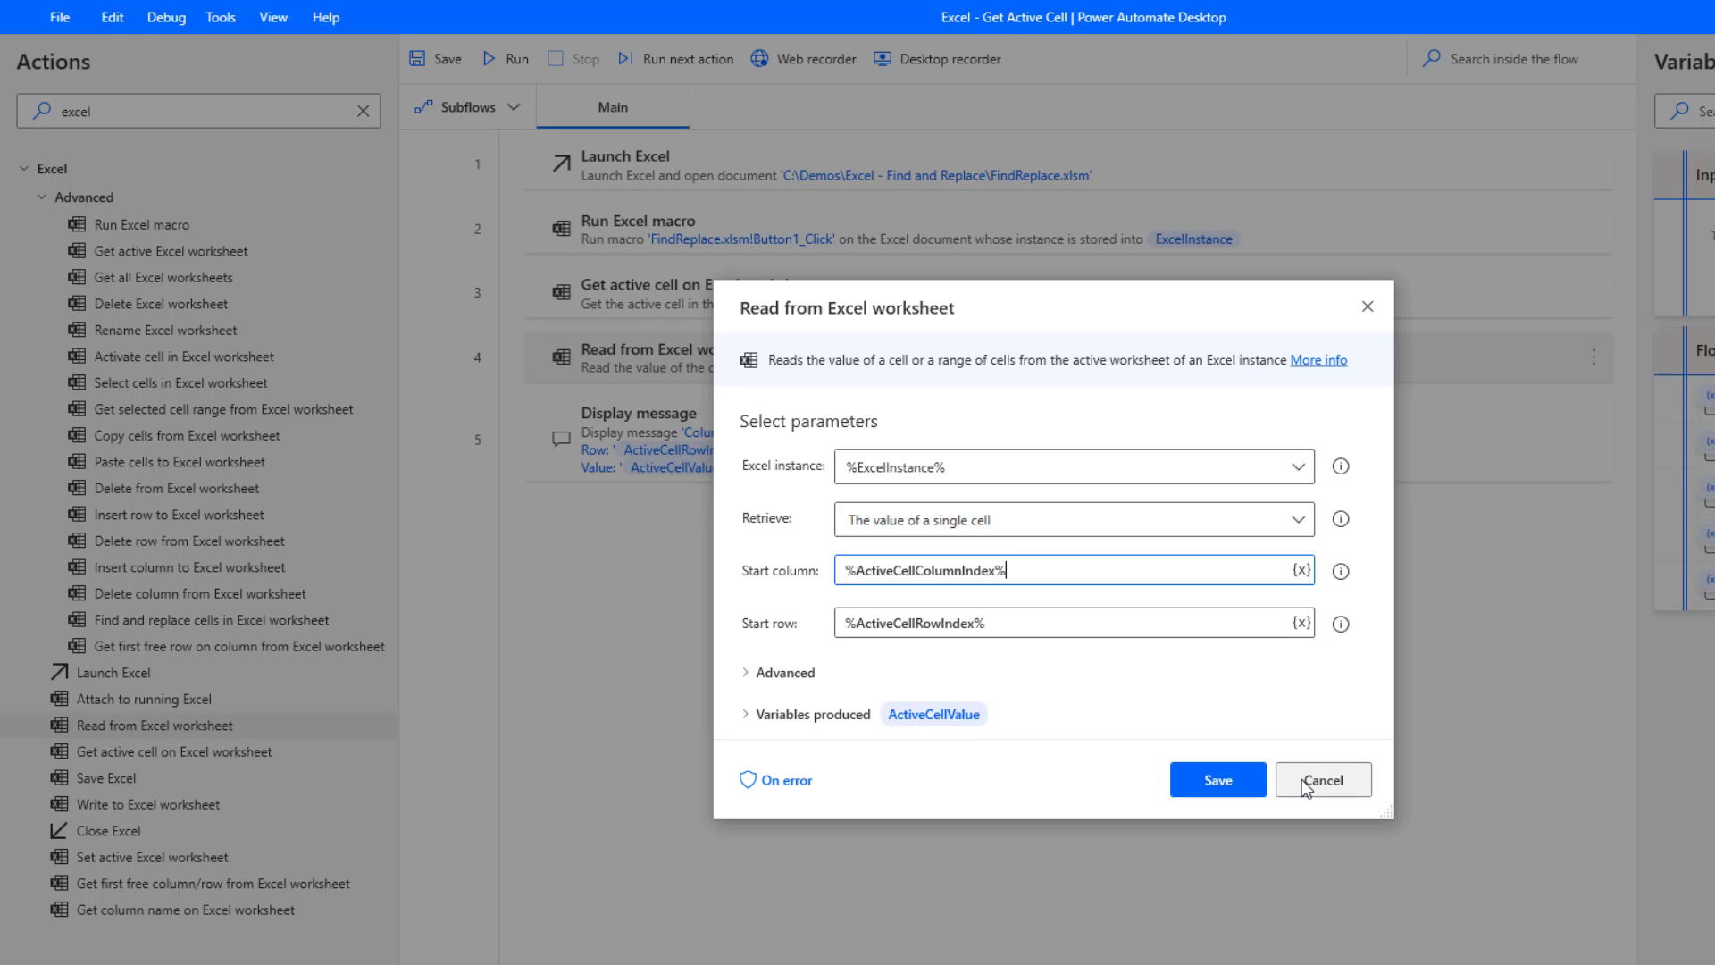
click(1321, 779)
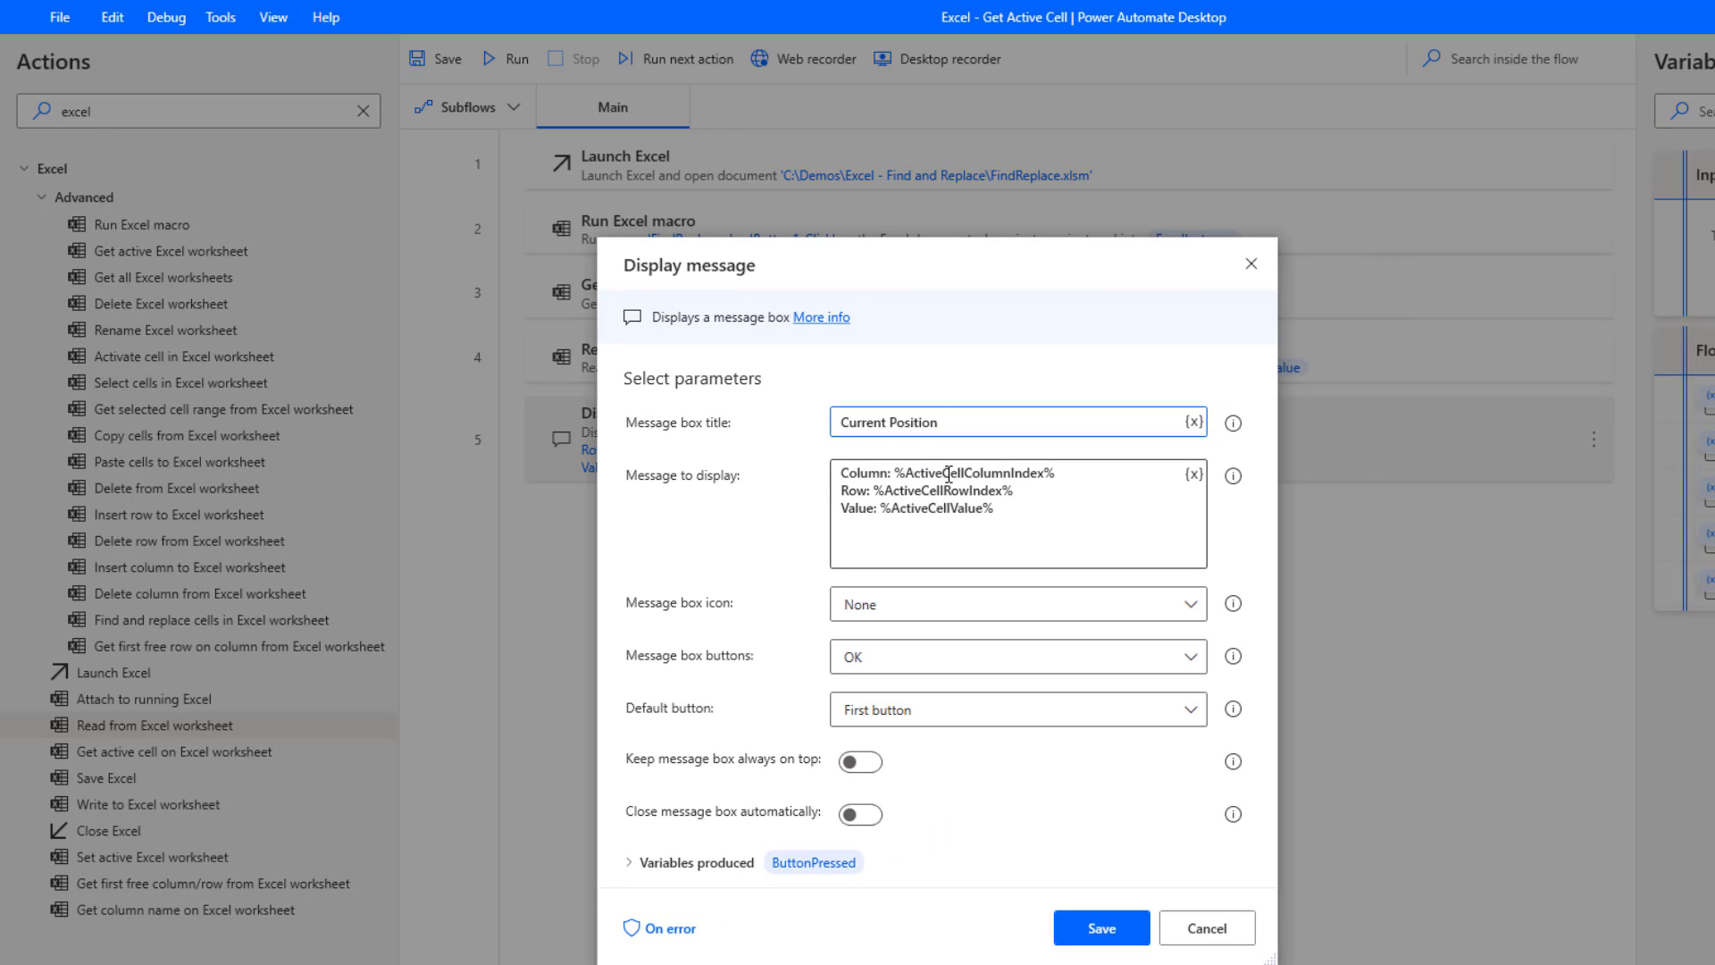
mouse_move(1017, 473)
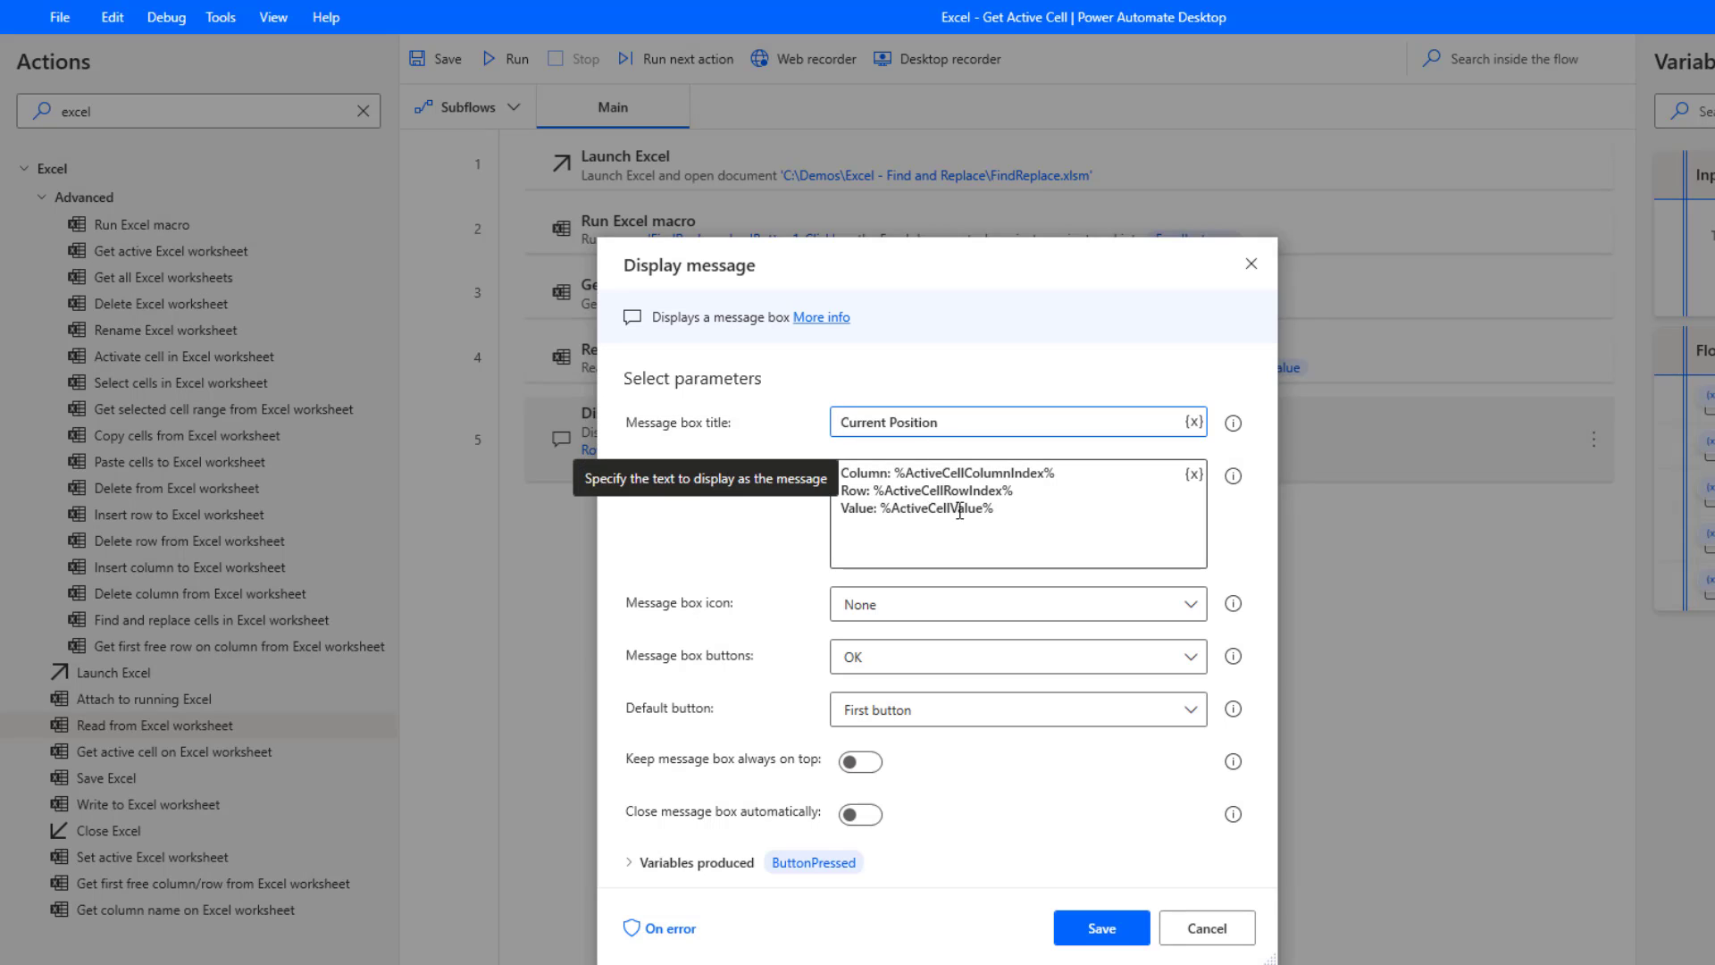
click(1099, 927)
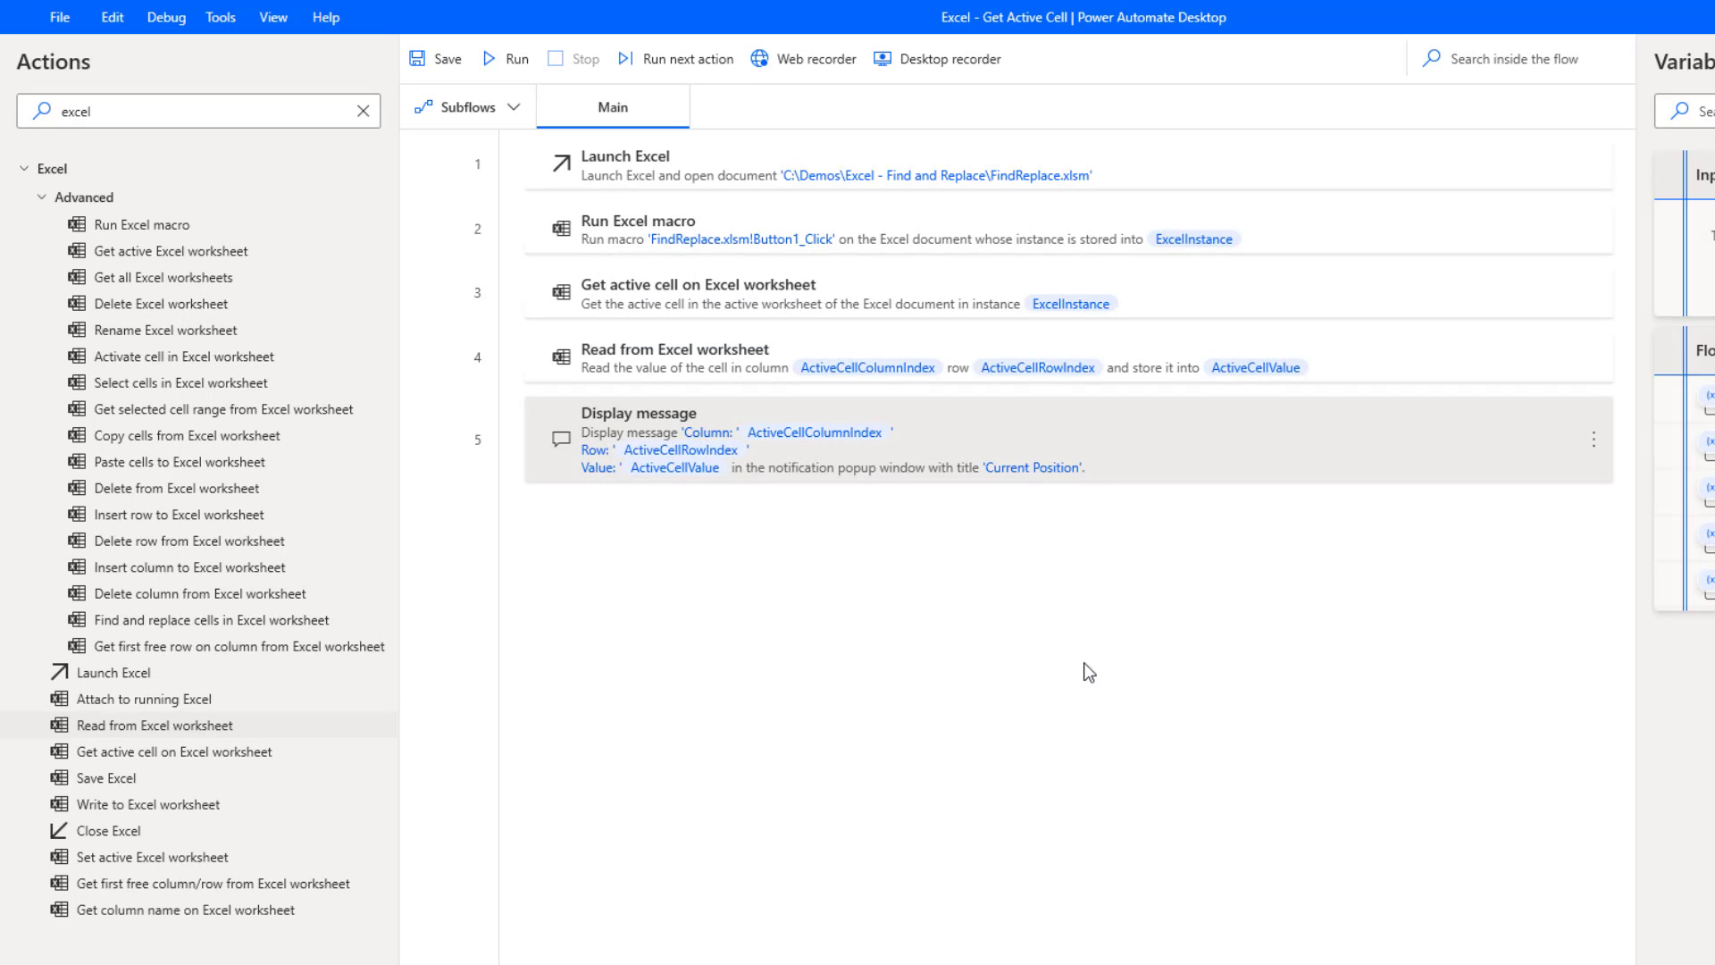
mouse_move(517, 58)
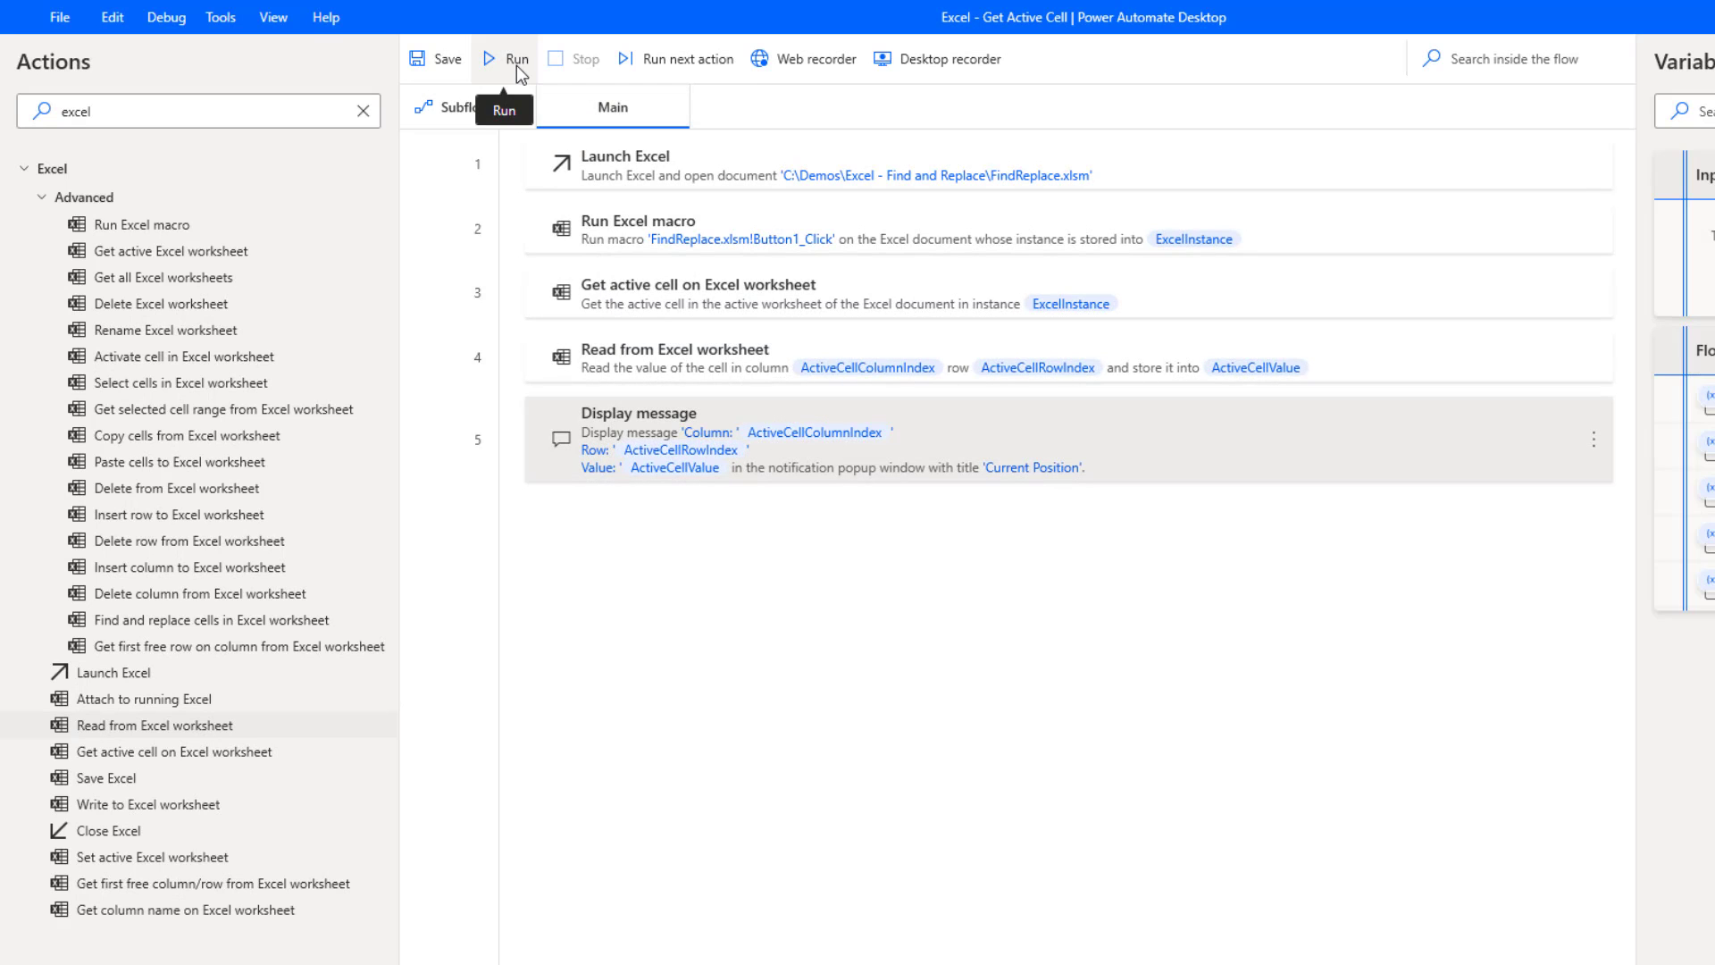
- Run the flow and dismiss the Current Position message showing column 4, row 9, value 8000
click(507, 58)
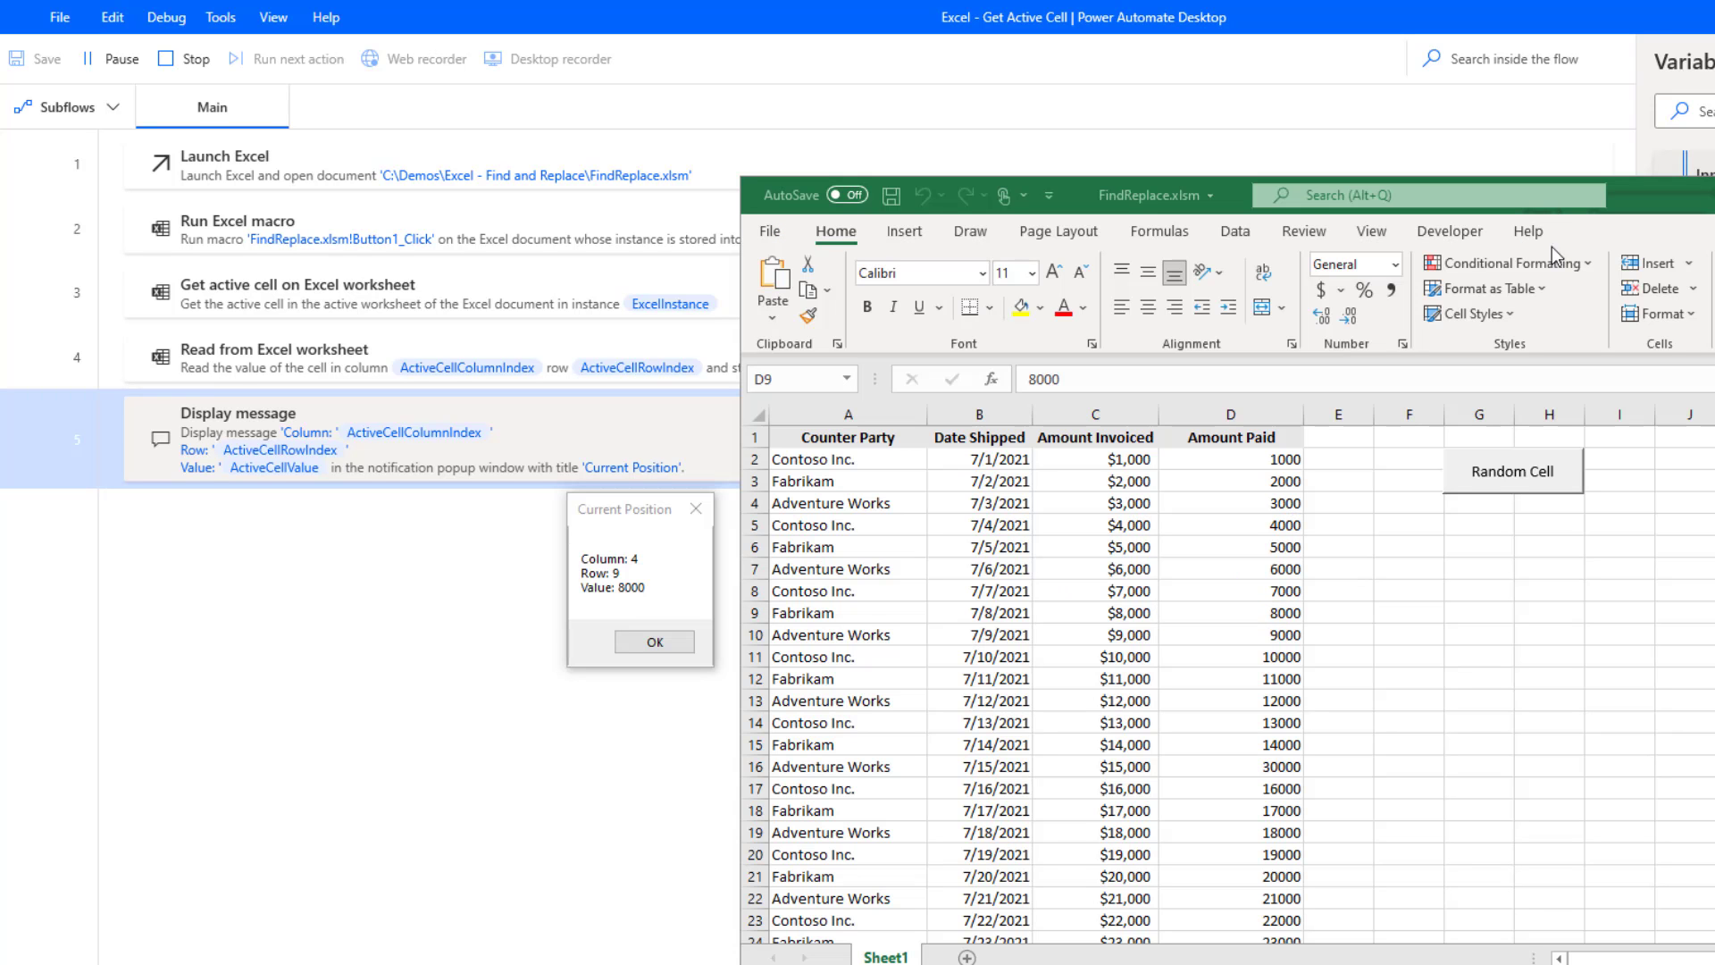
mouse_move(788, 654)
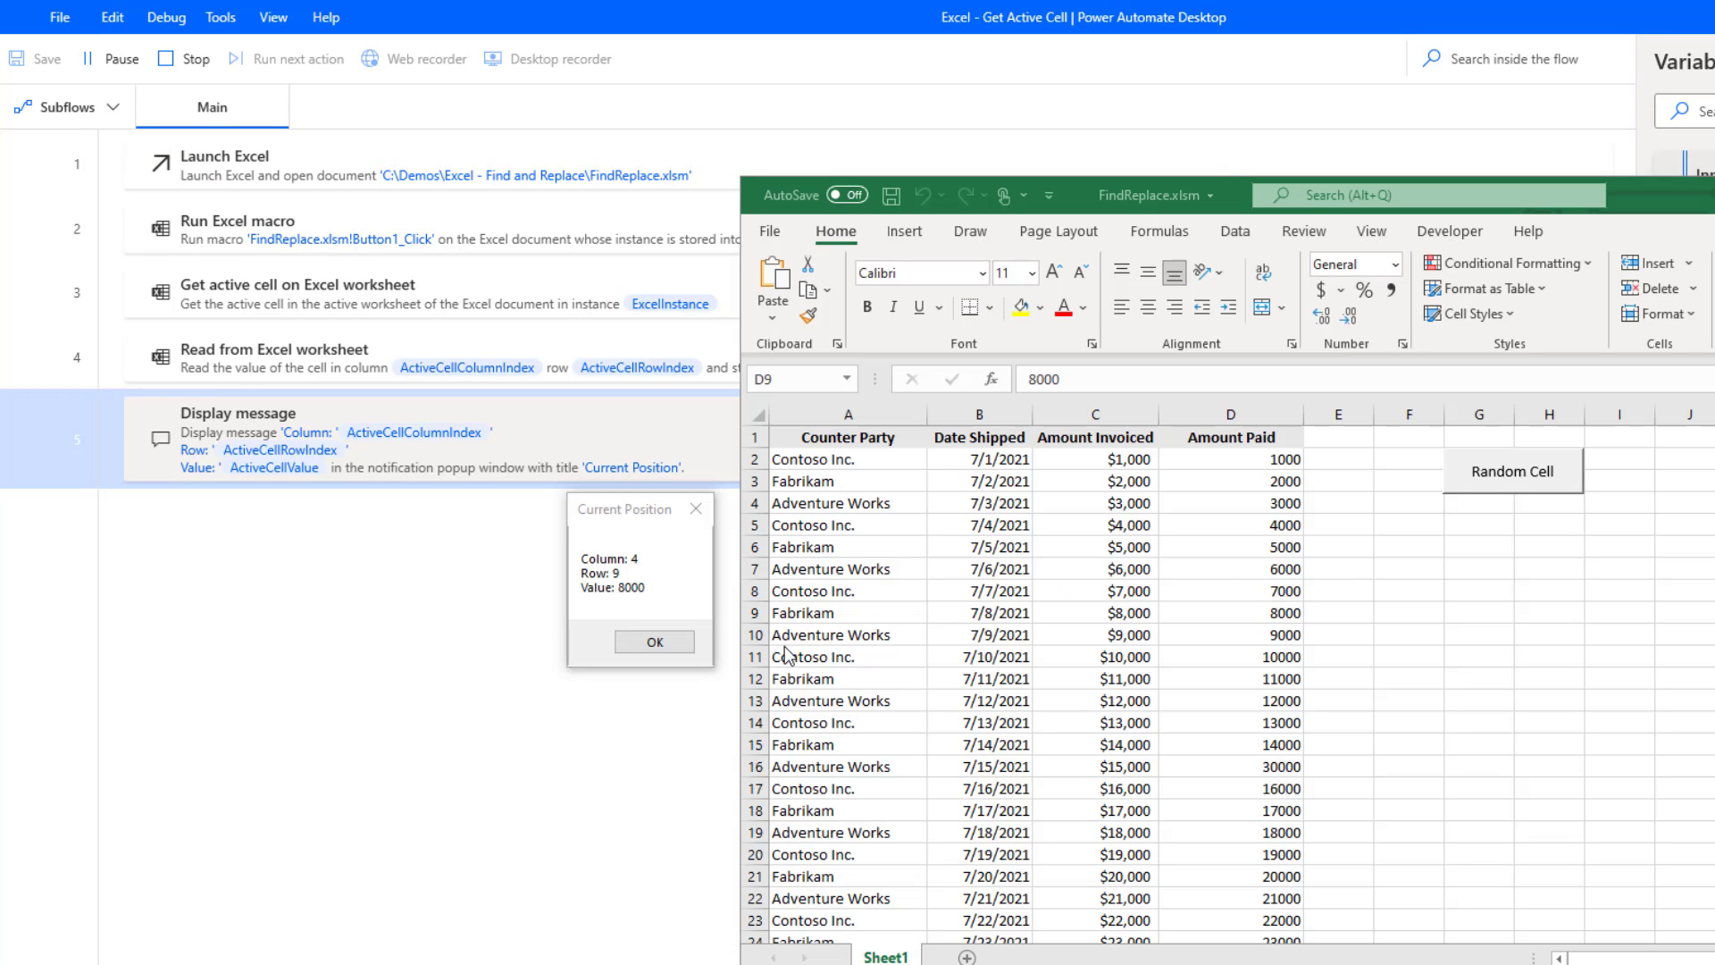
mouse_move(651, 613)
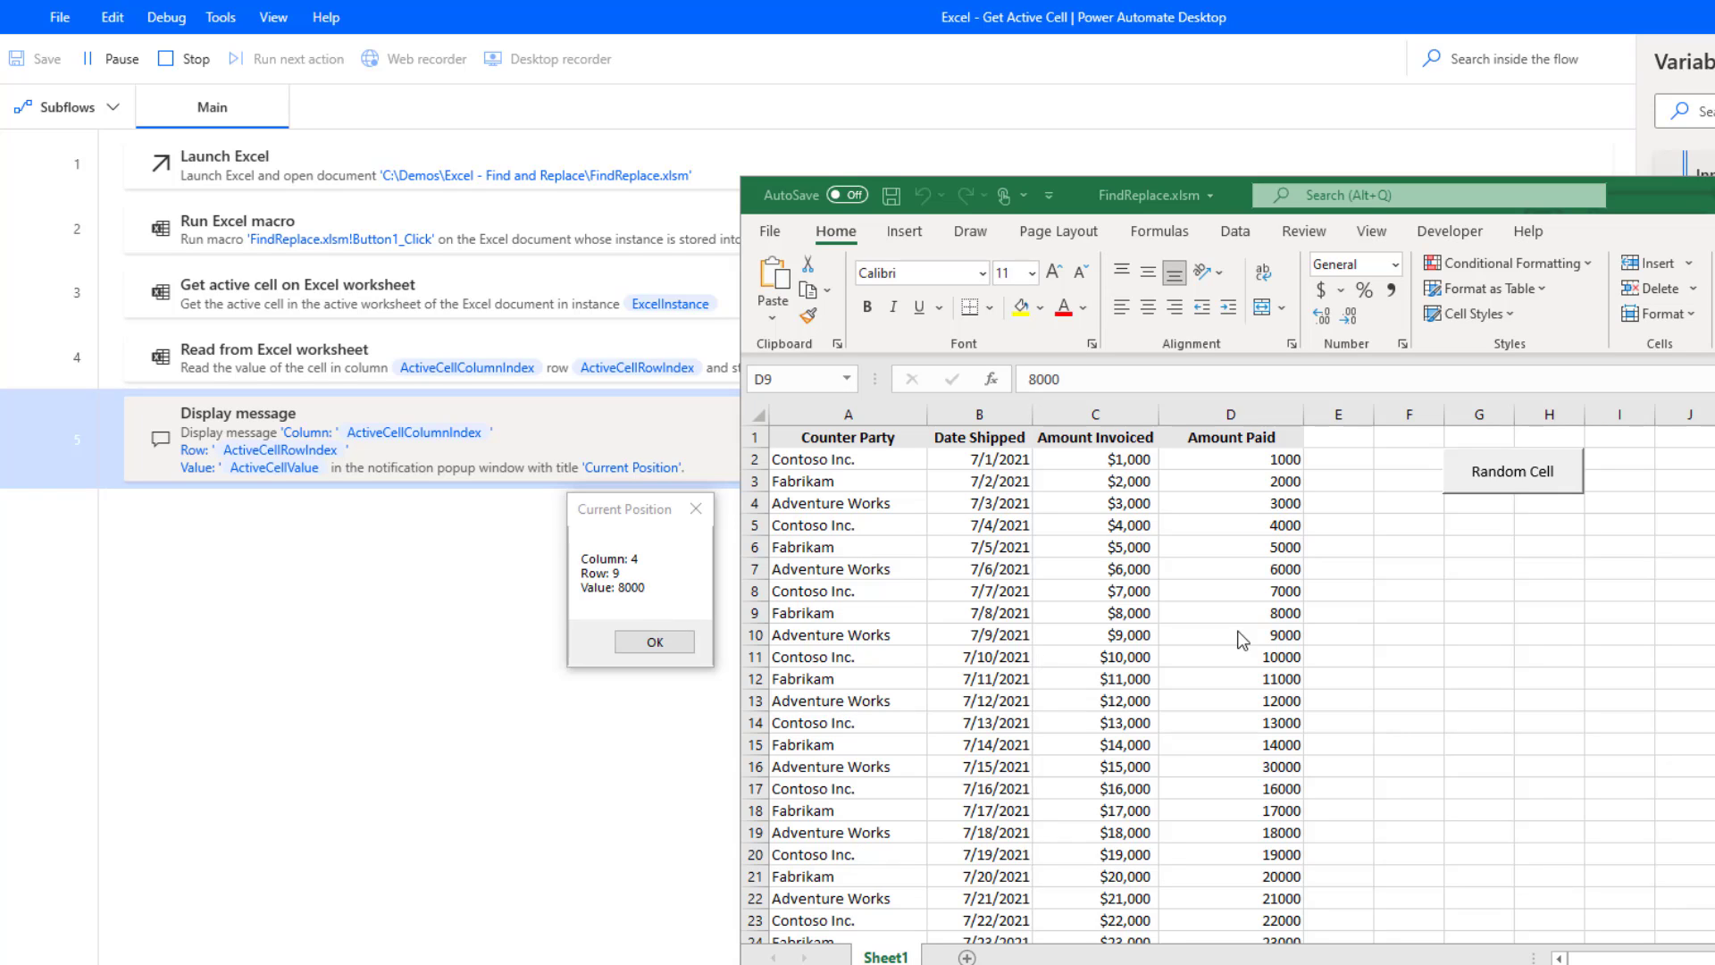
click(1228, 613)
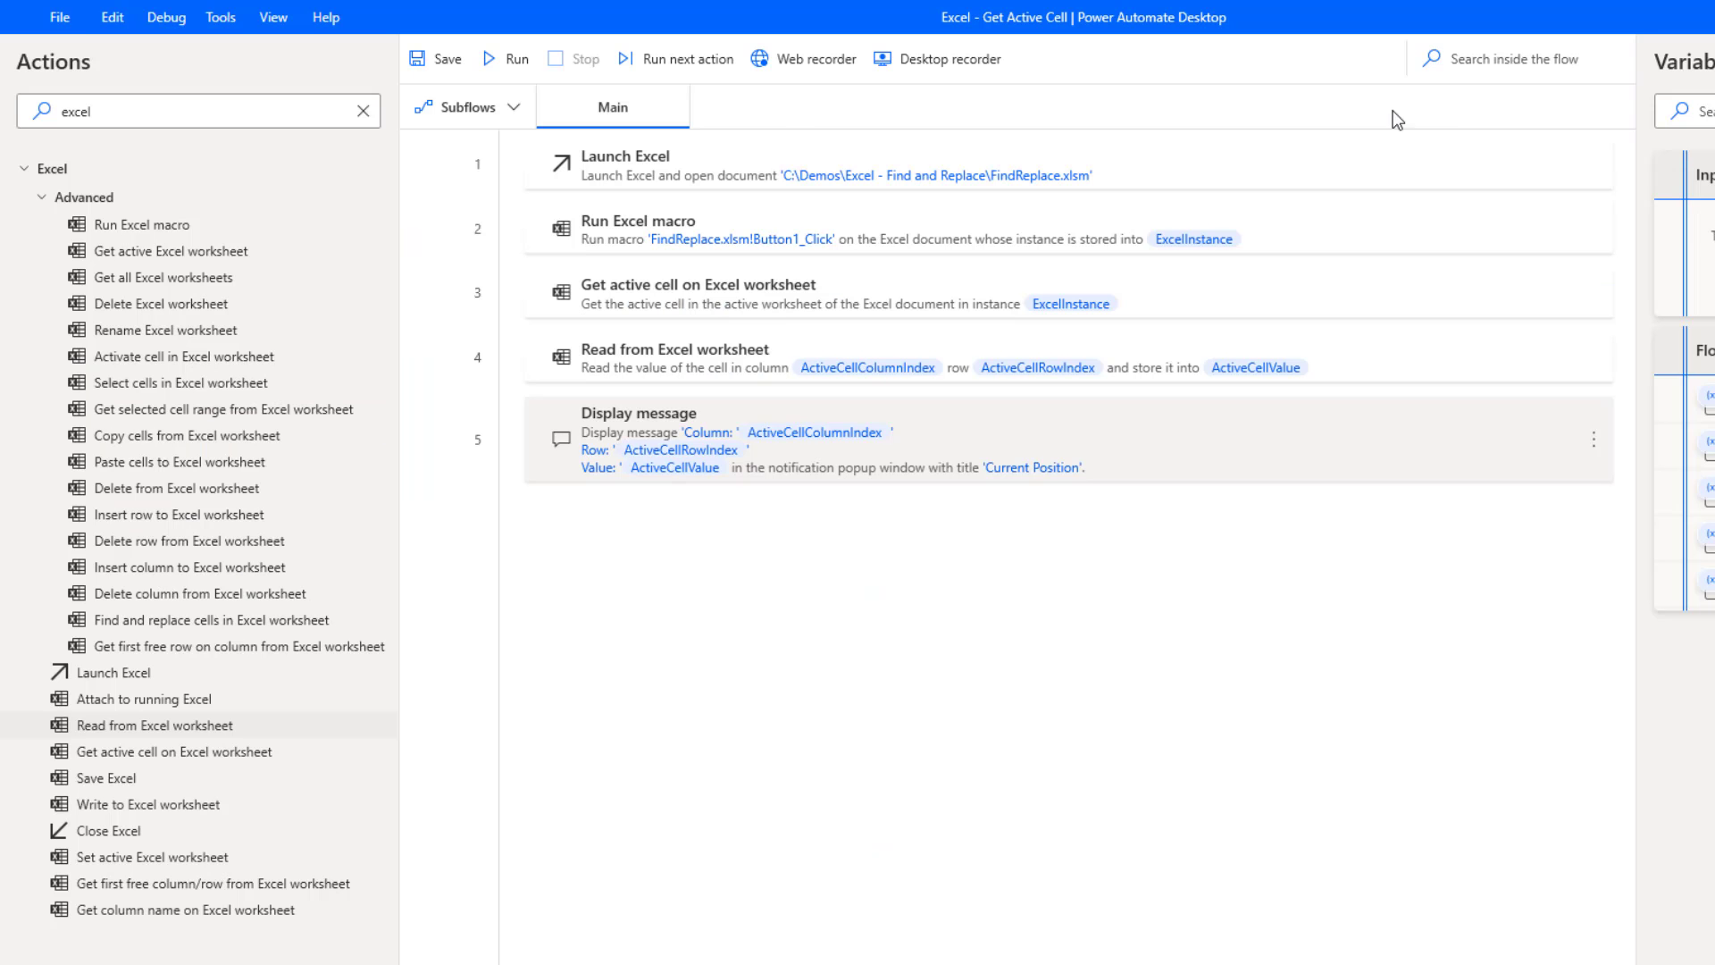
- Rerun the flow and check in Excel that cell D15 holds 14000
click(507, 58)
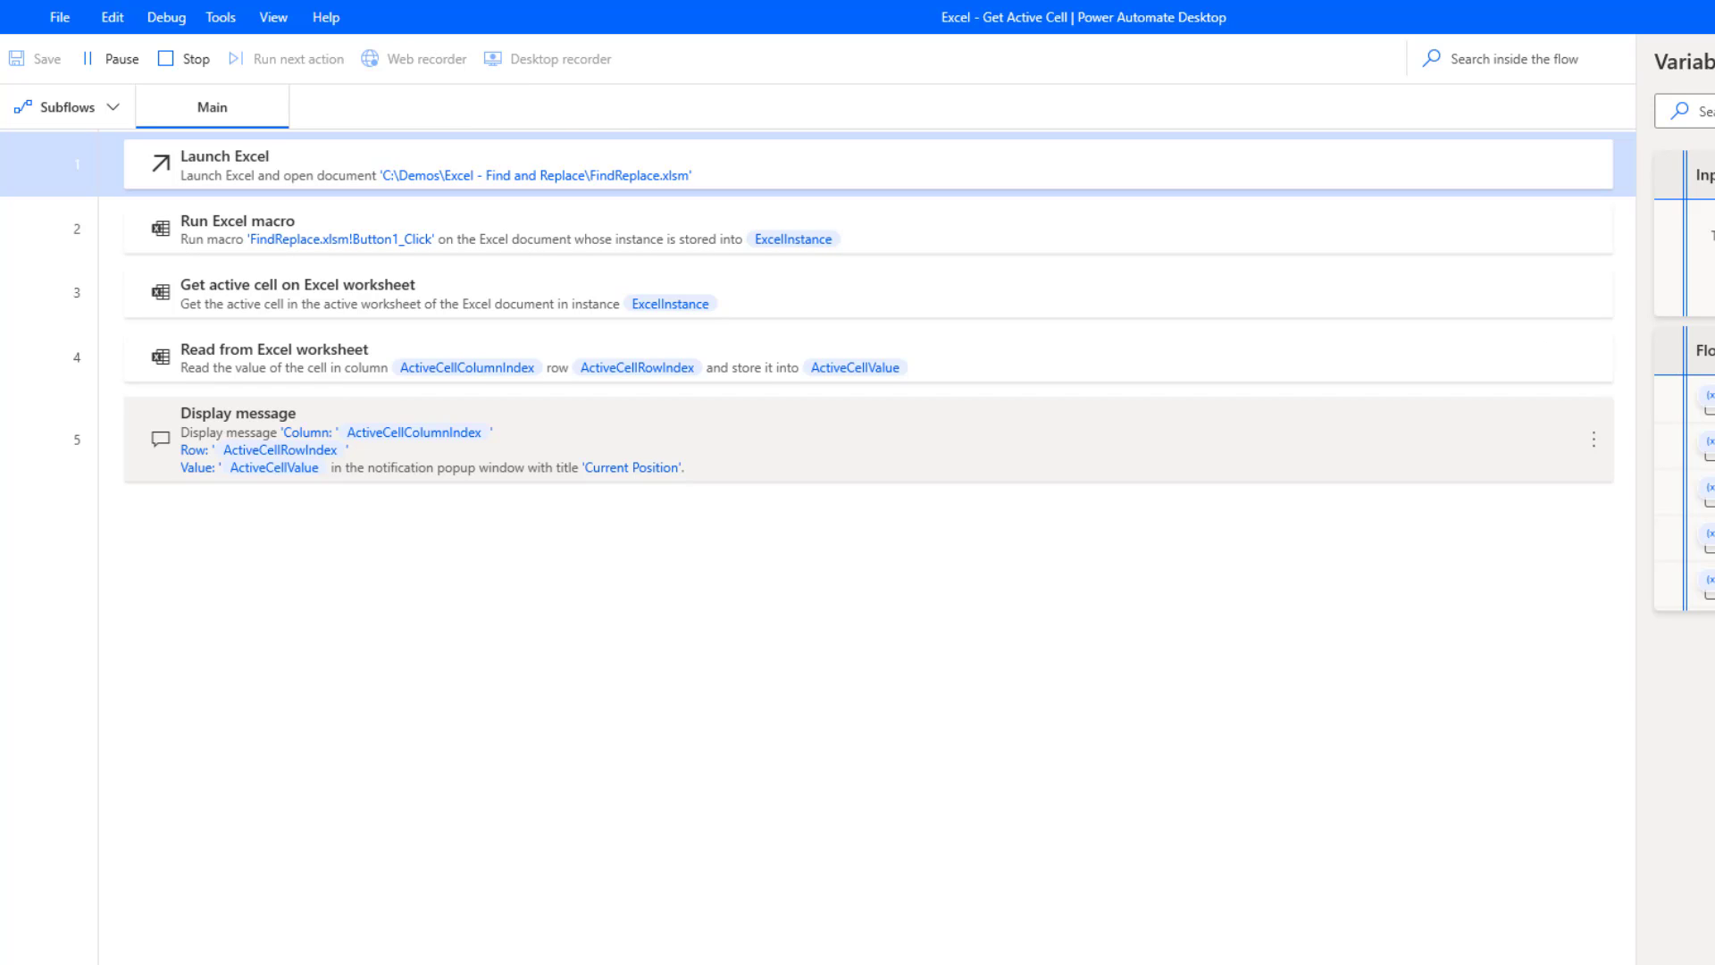
click(286, 58)
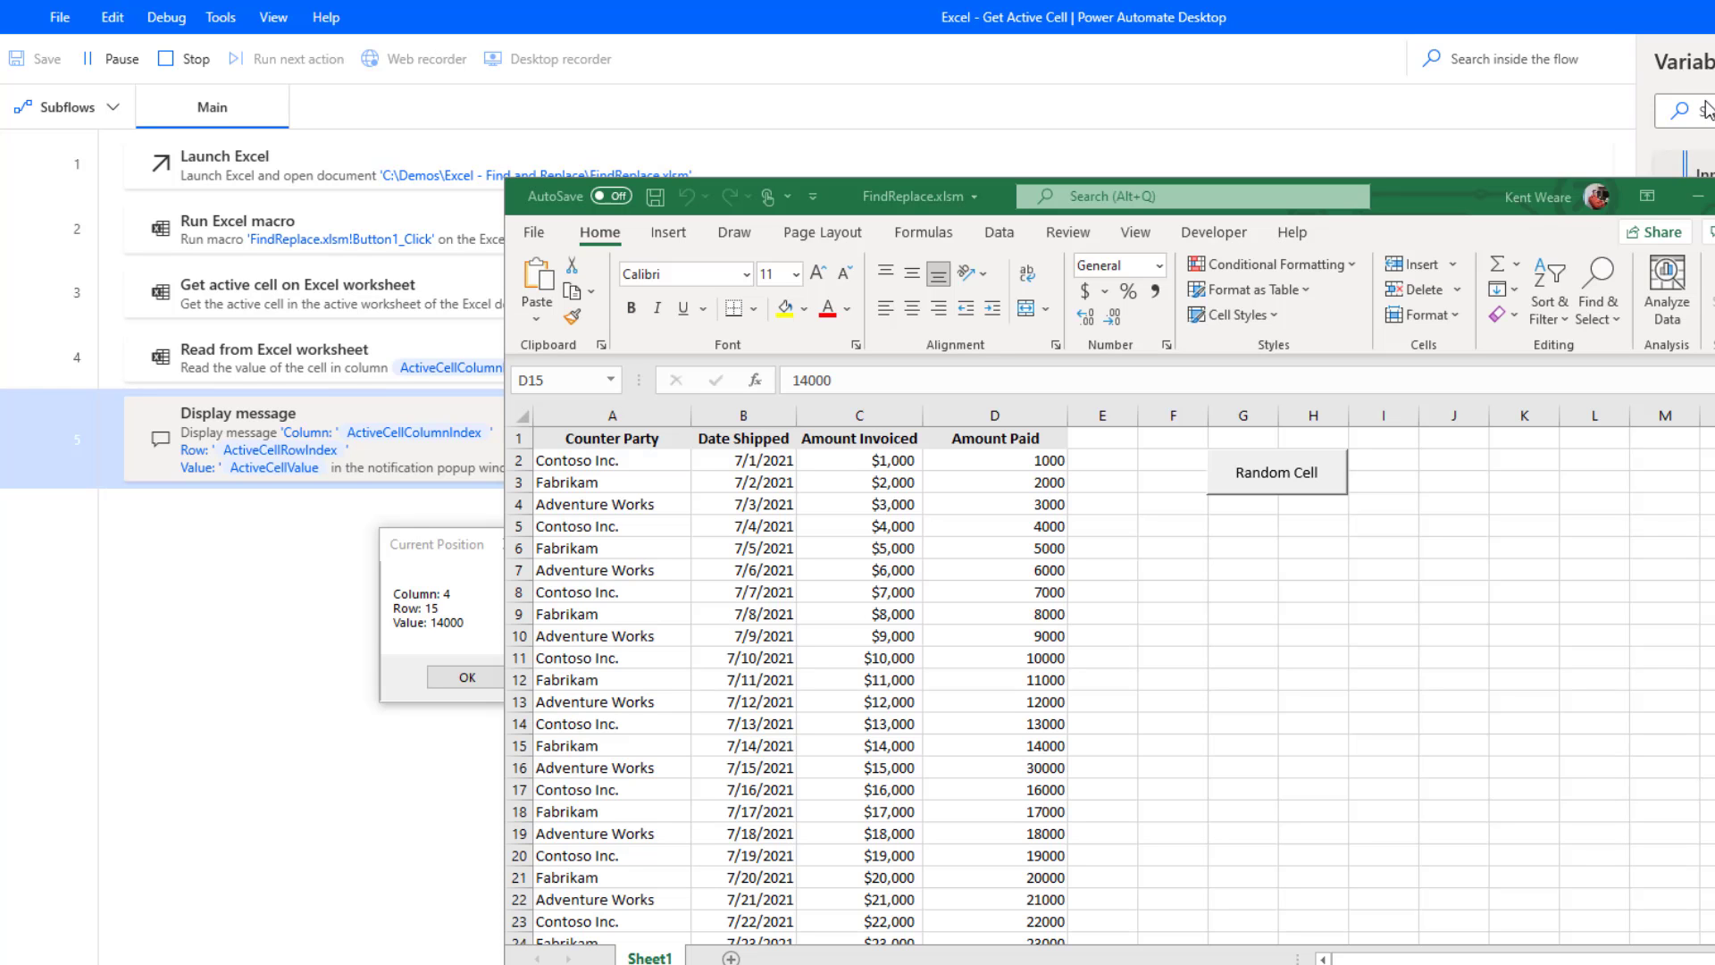
mouse_move(442, 619)
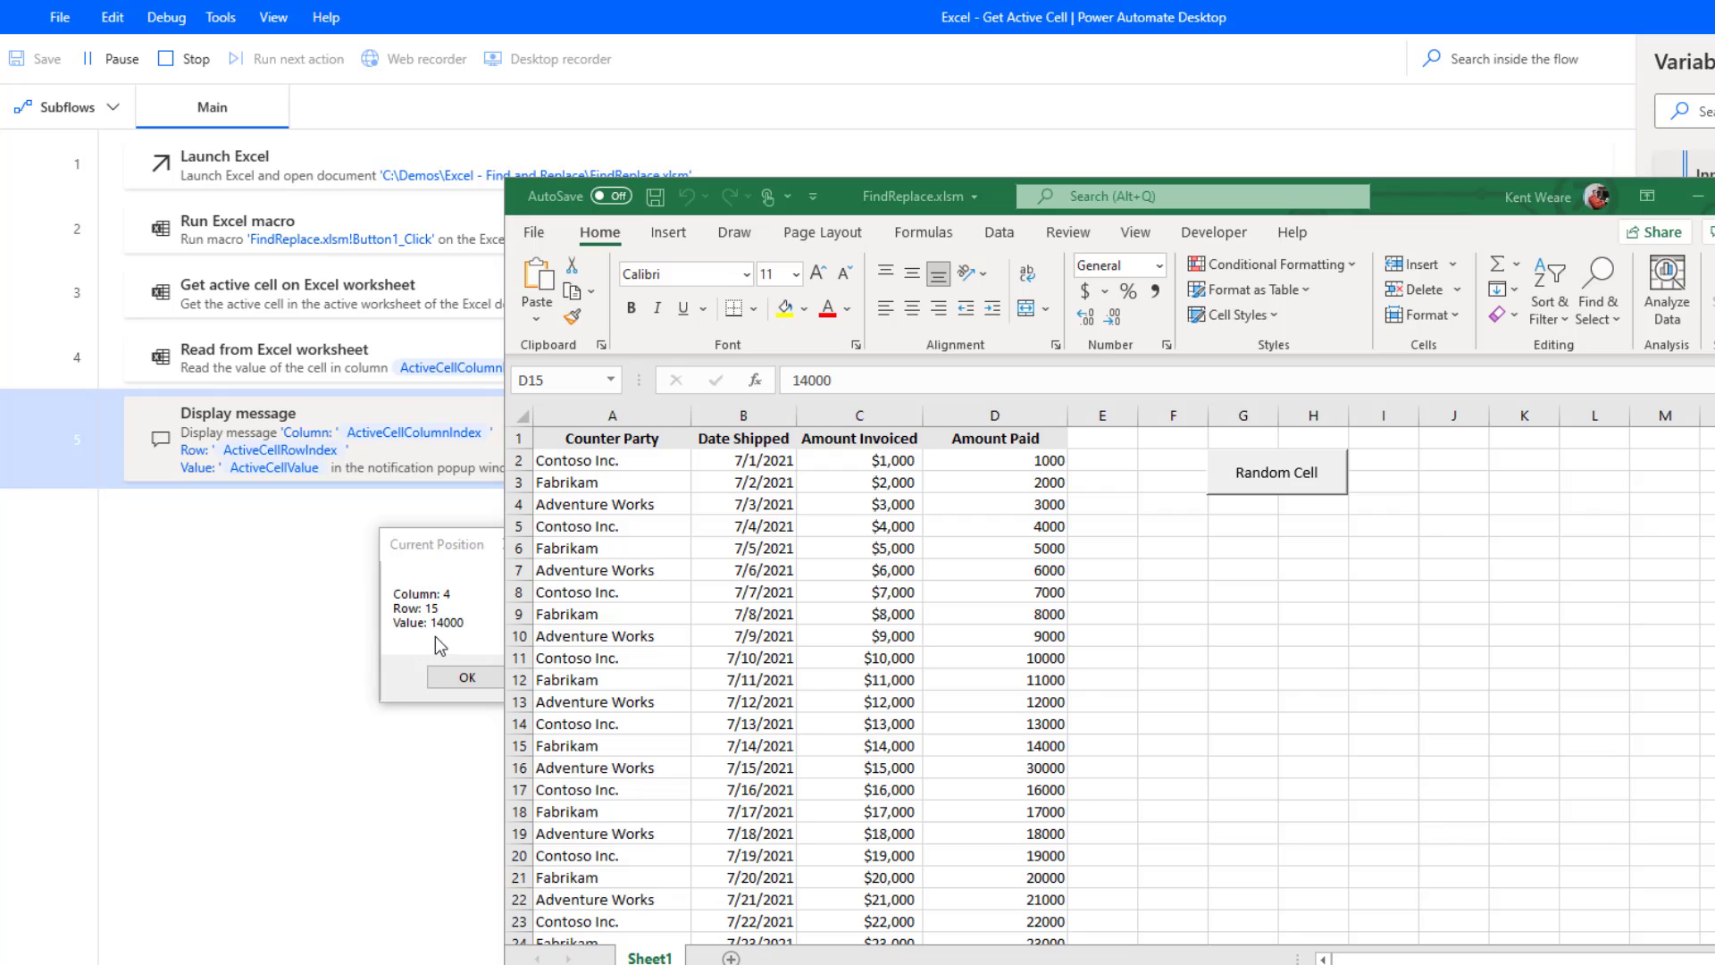
click(994, 745)
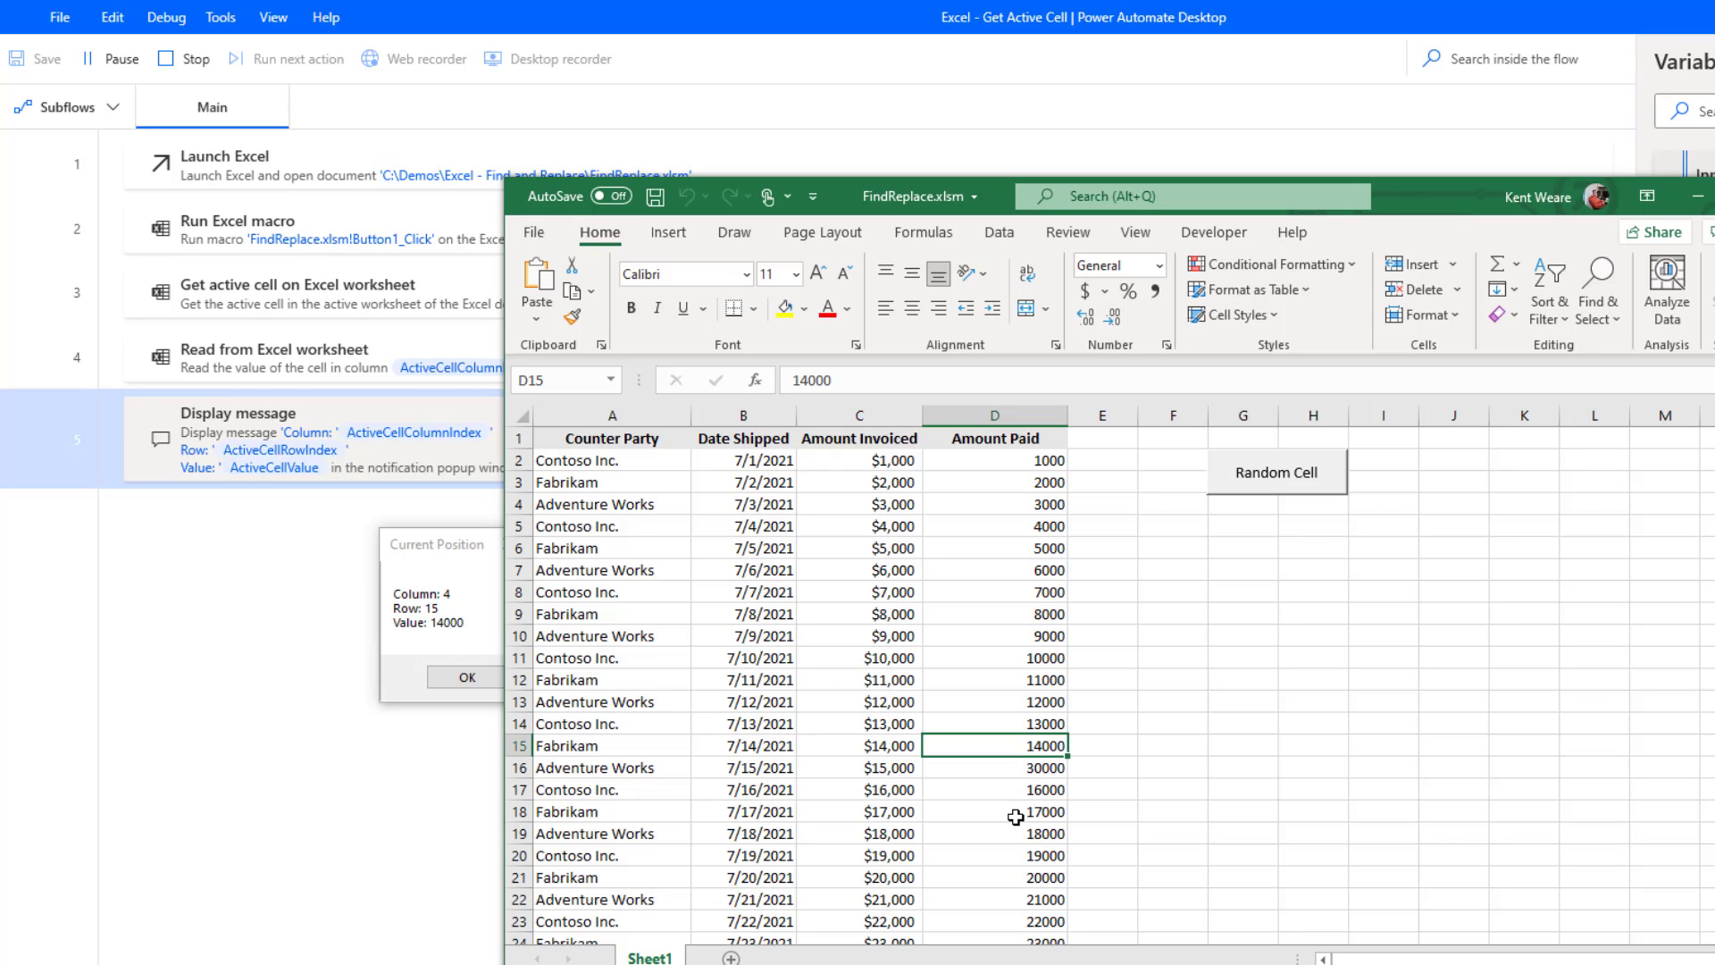
mouse_move(632, 730)
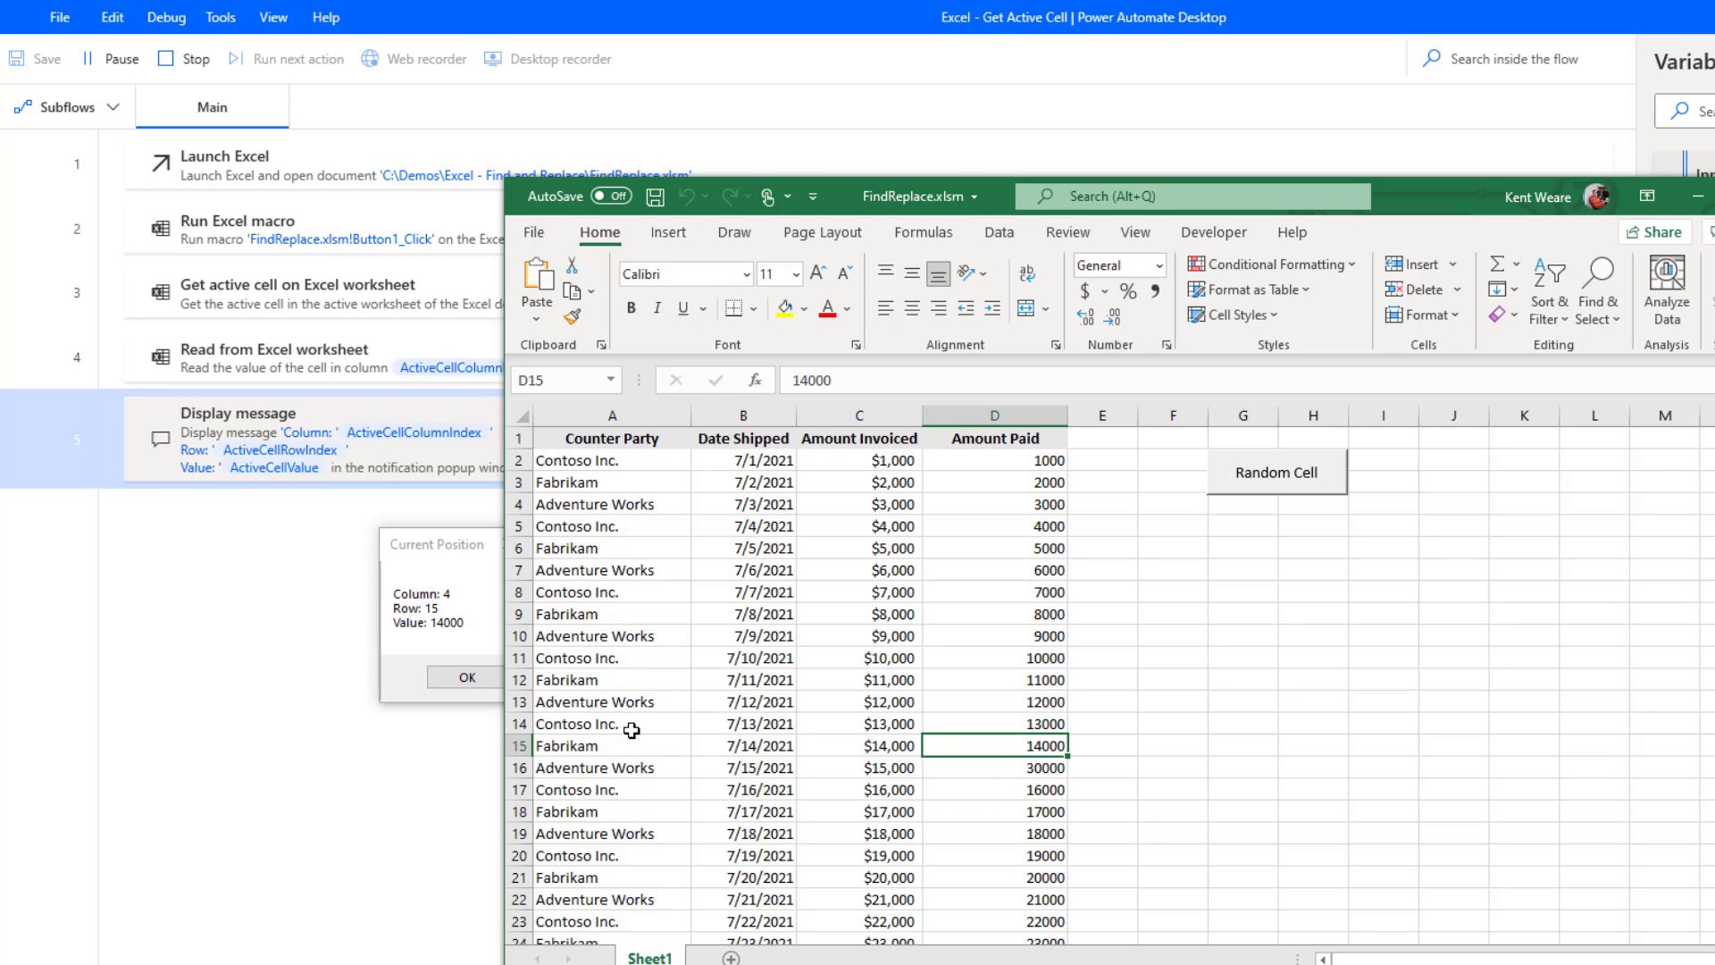
mouse_move(632, 729)
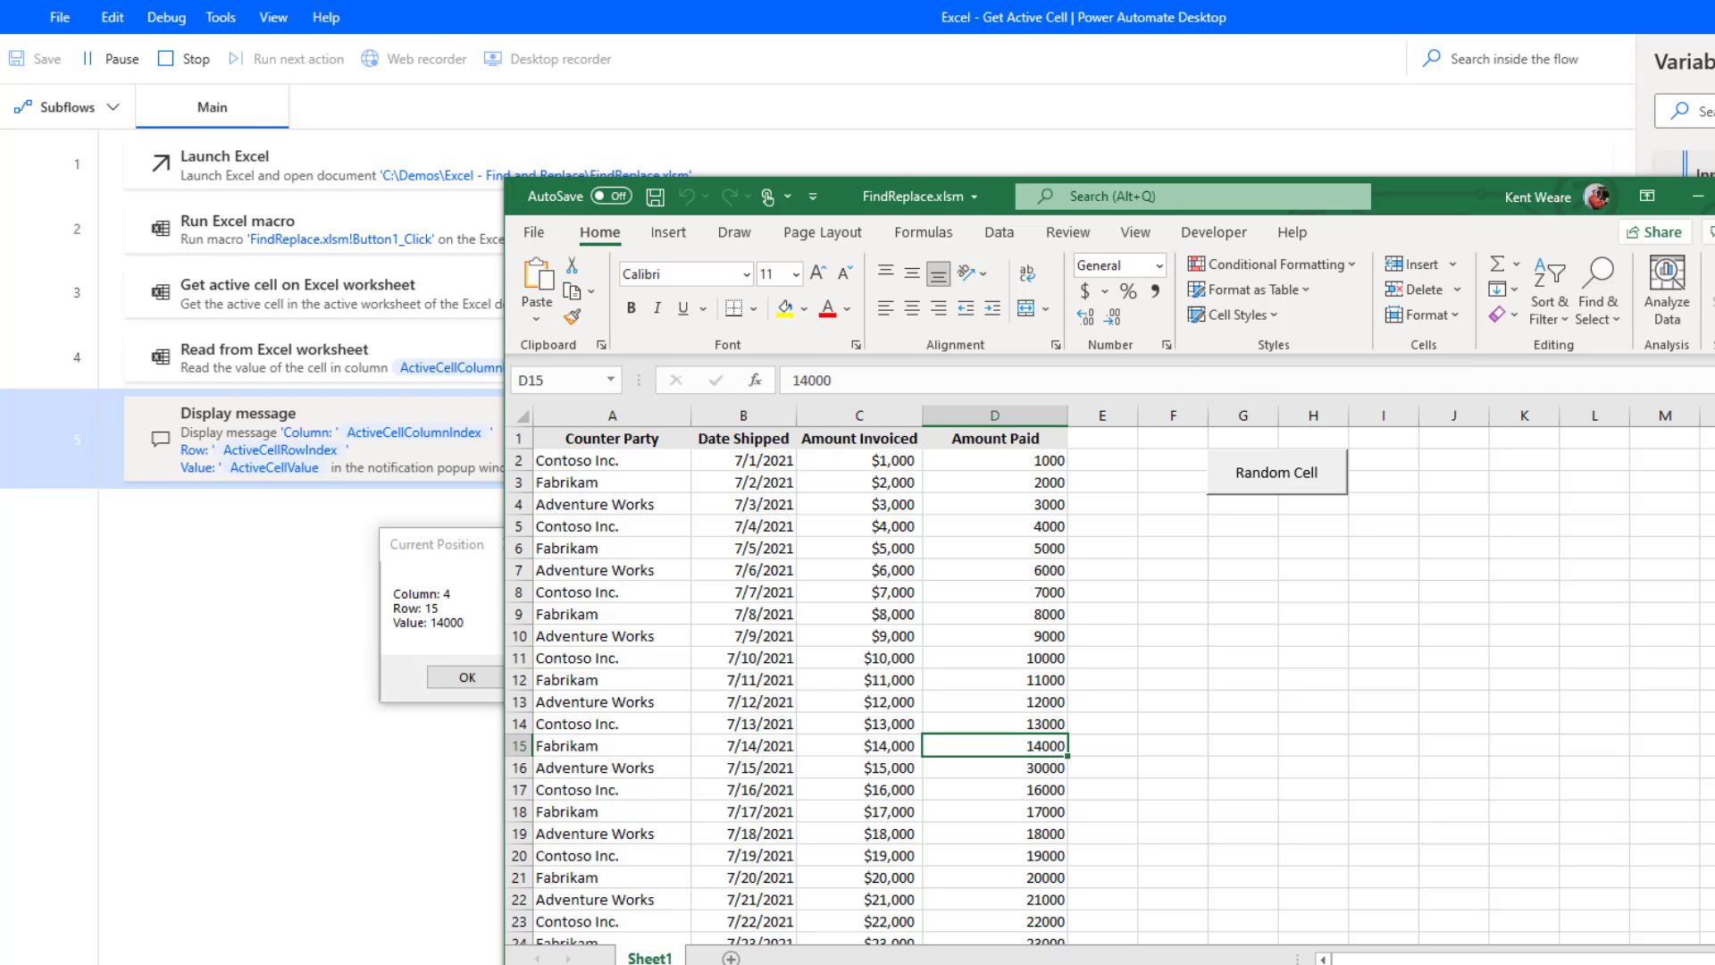